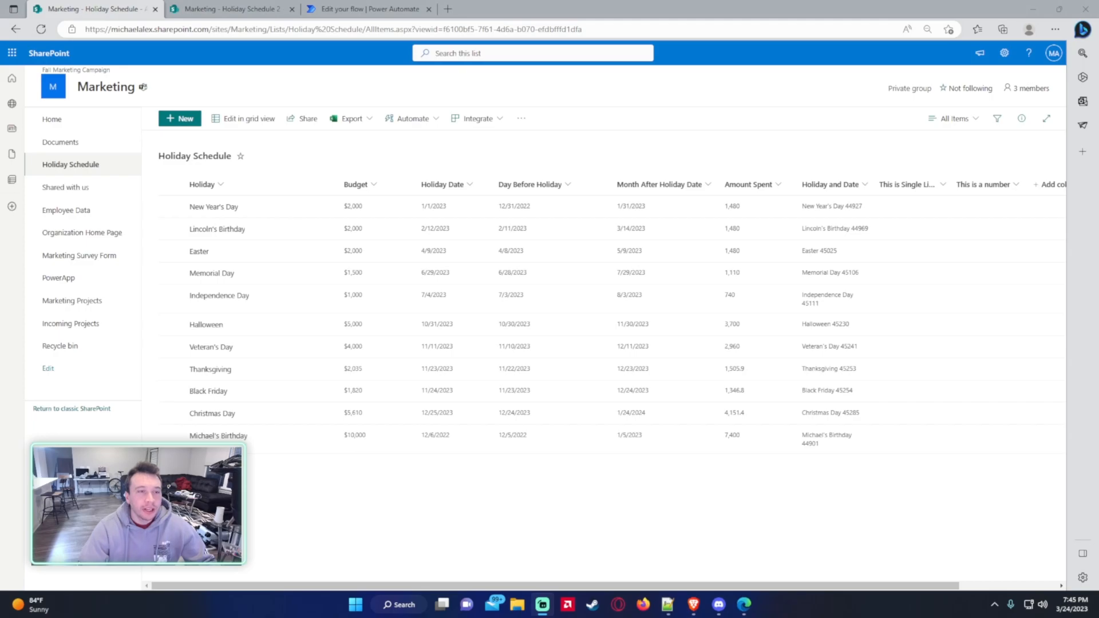
mouse_move(208, 345)
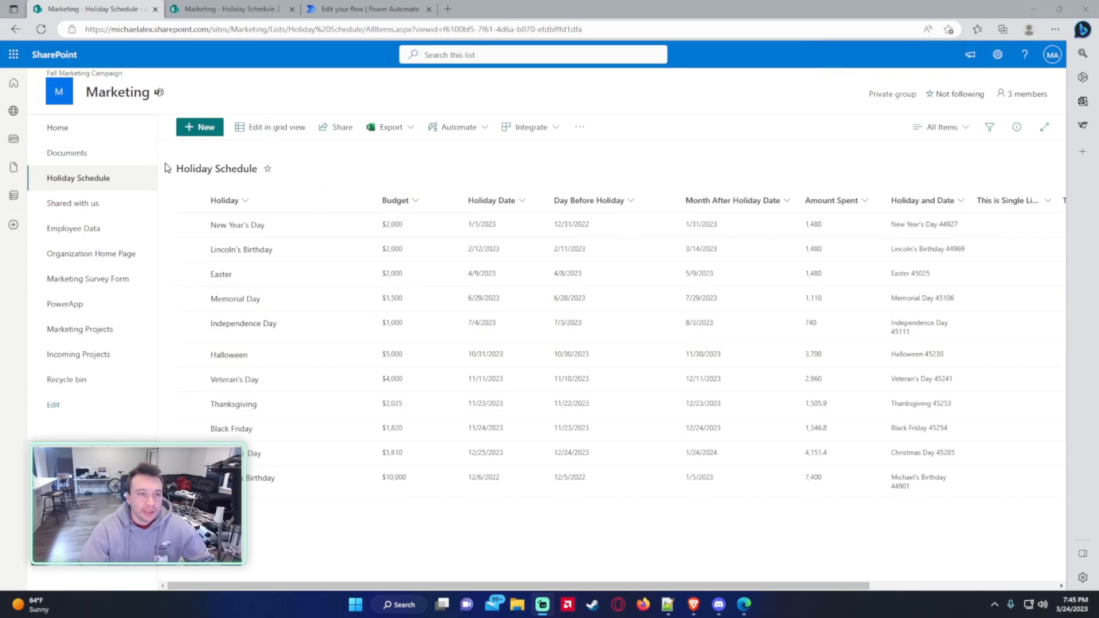
mouse_move(475, 164)
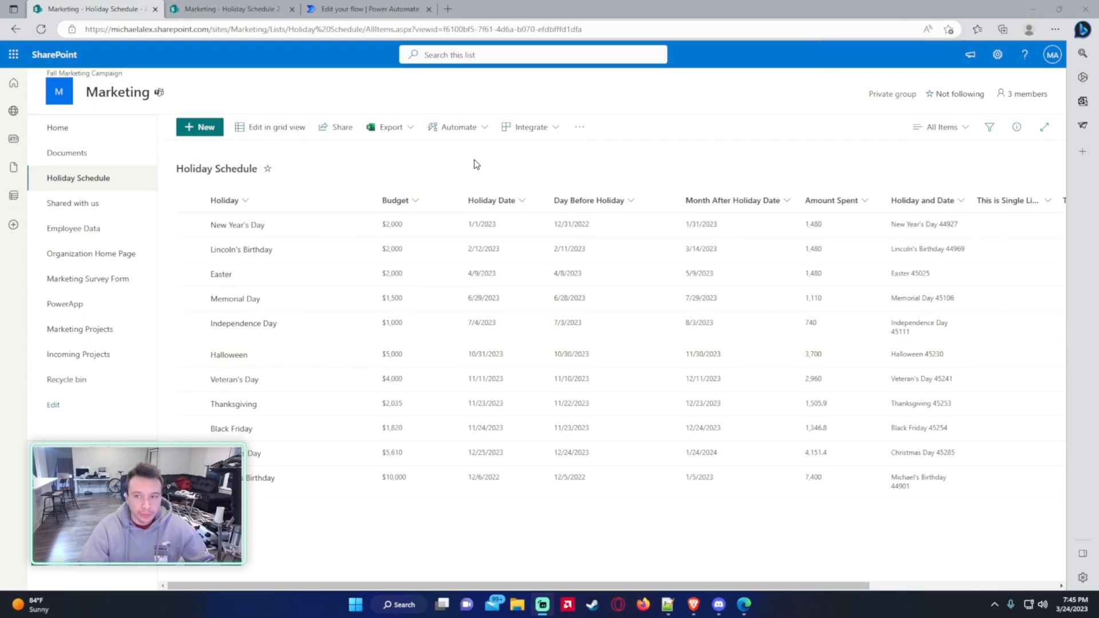
mouse_move(444, 249)
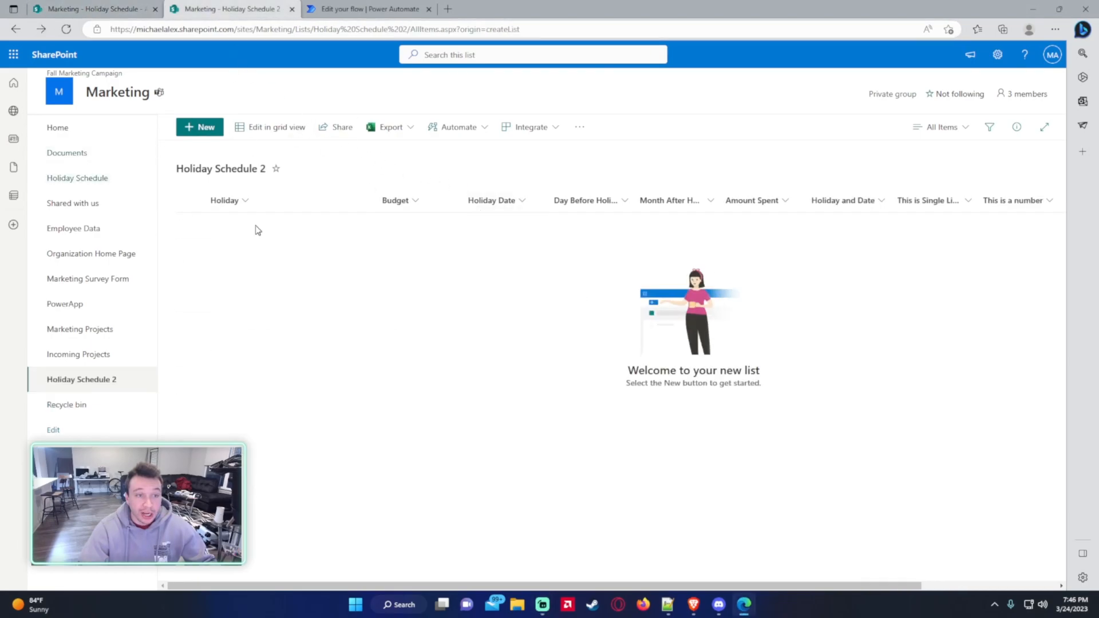
mouse_move(491, 243)
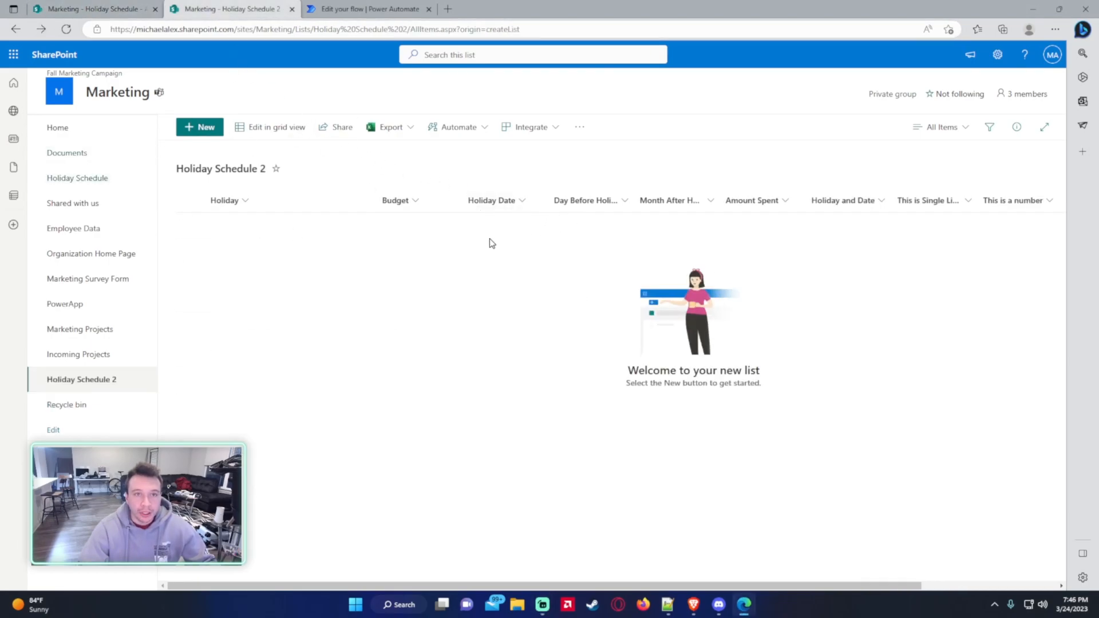
Step: Start New > List > From existing list, cancel without creating, and return to the Holiday Schedule list
left_click(57, 127)
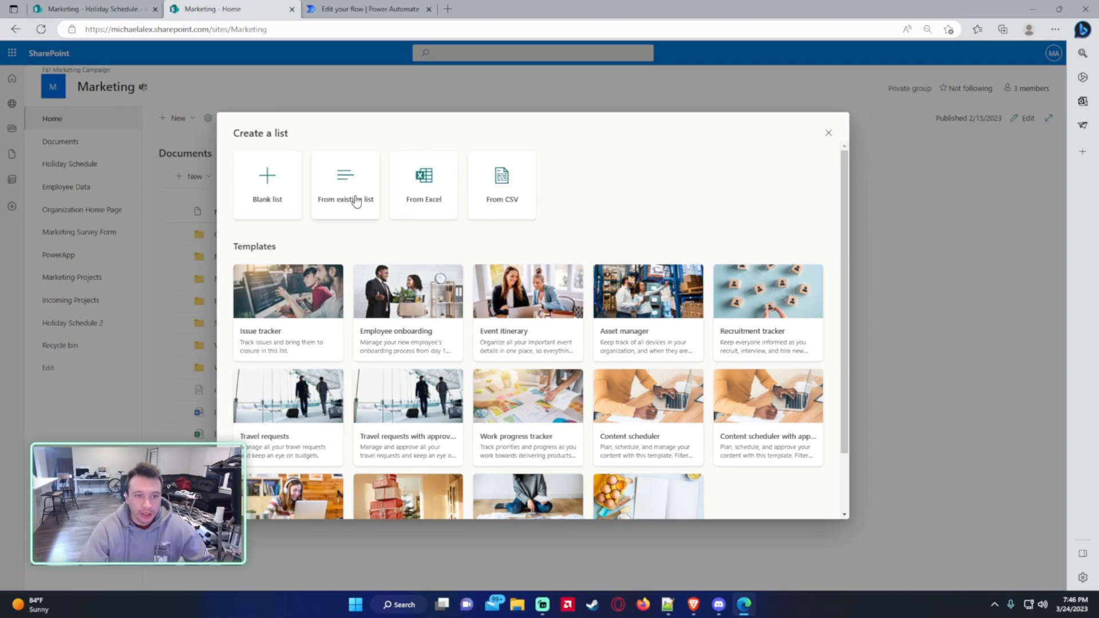
left_click(344, 186)
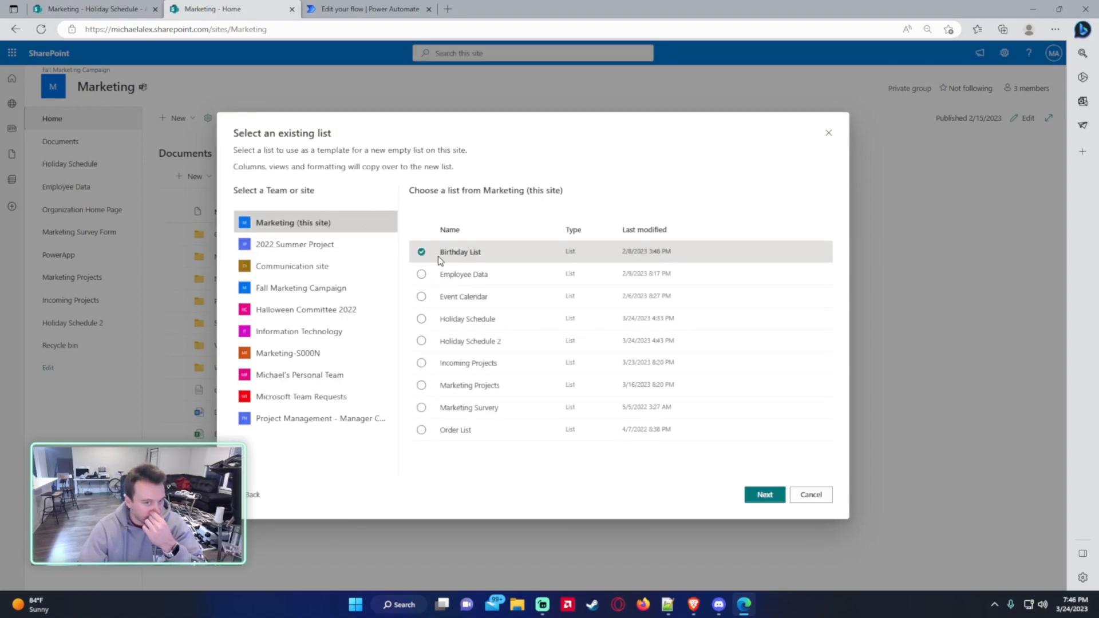
left_click(422, 318)
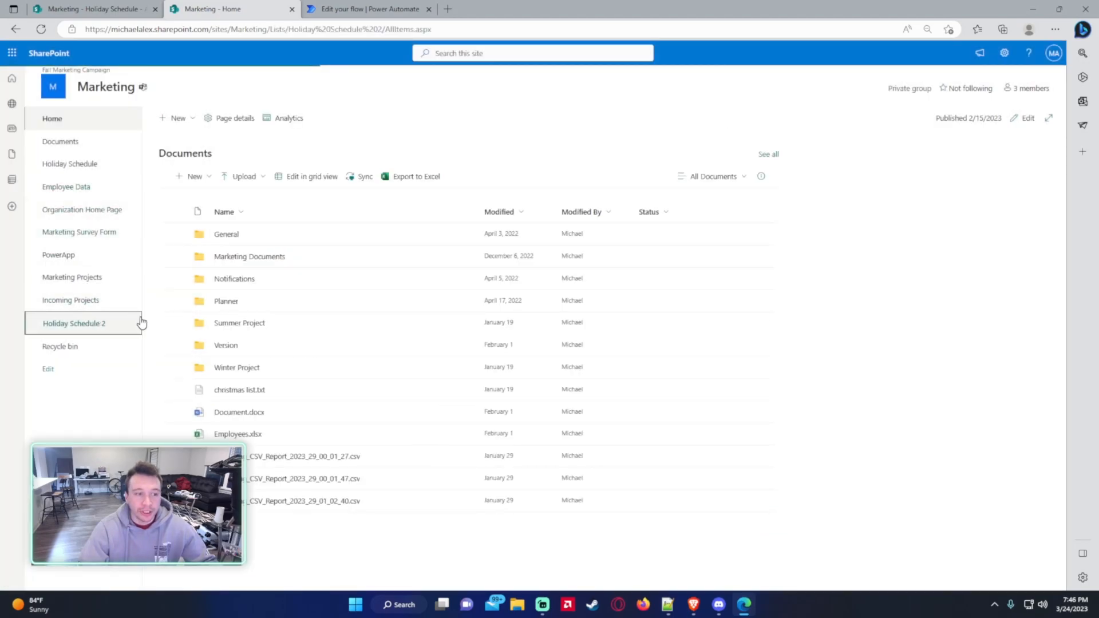
left_click(73, 322)
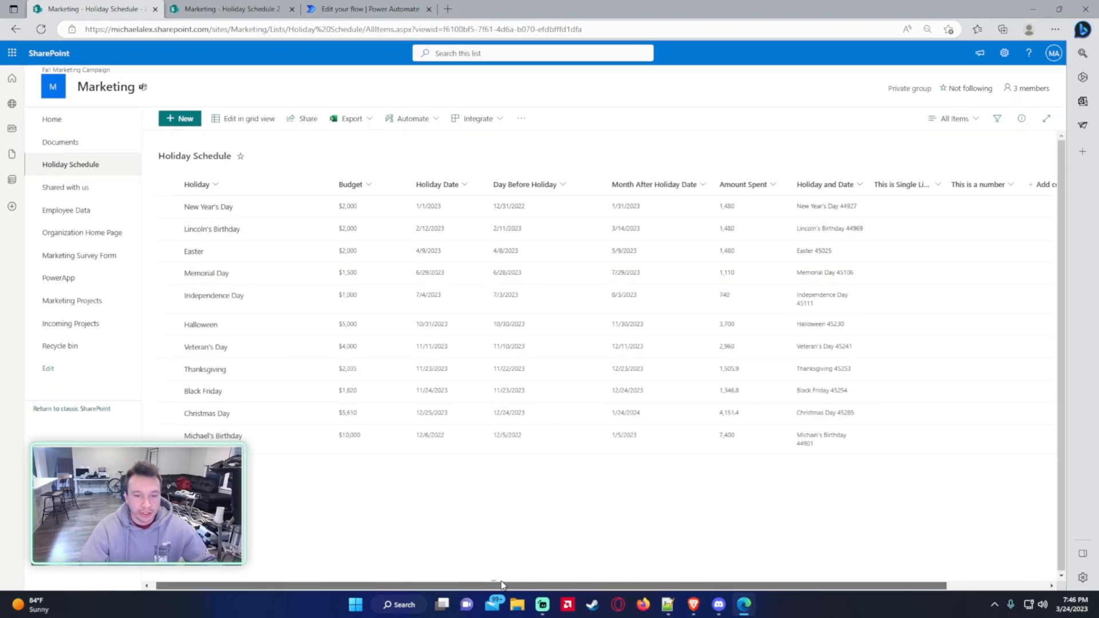
scroll("right", 3)
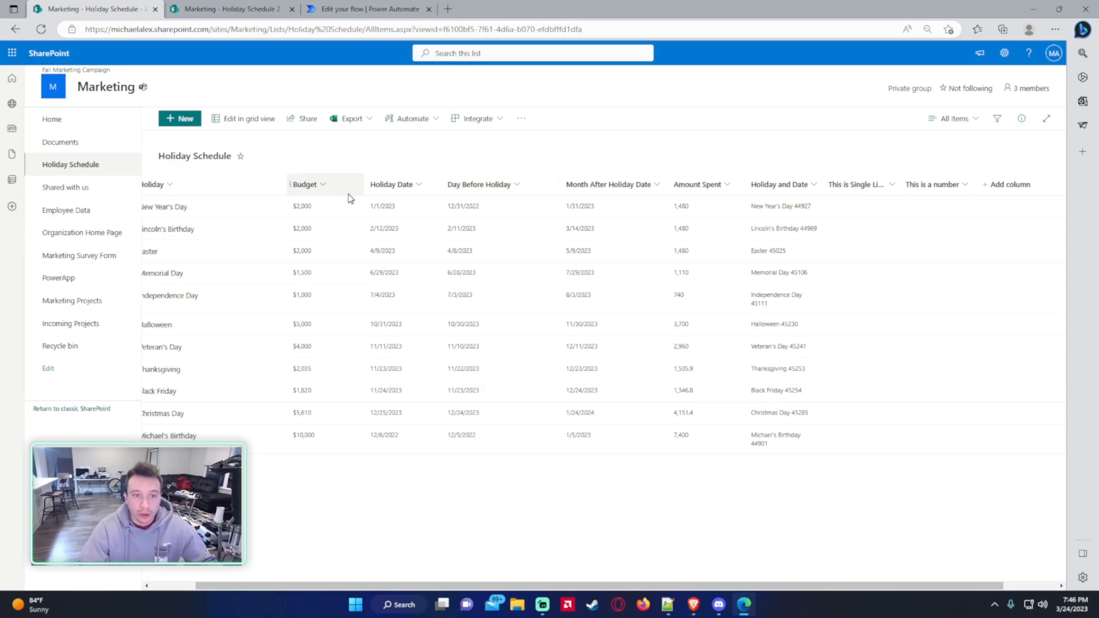
mouse_move(403, 193)
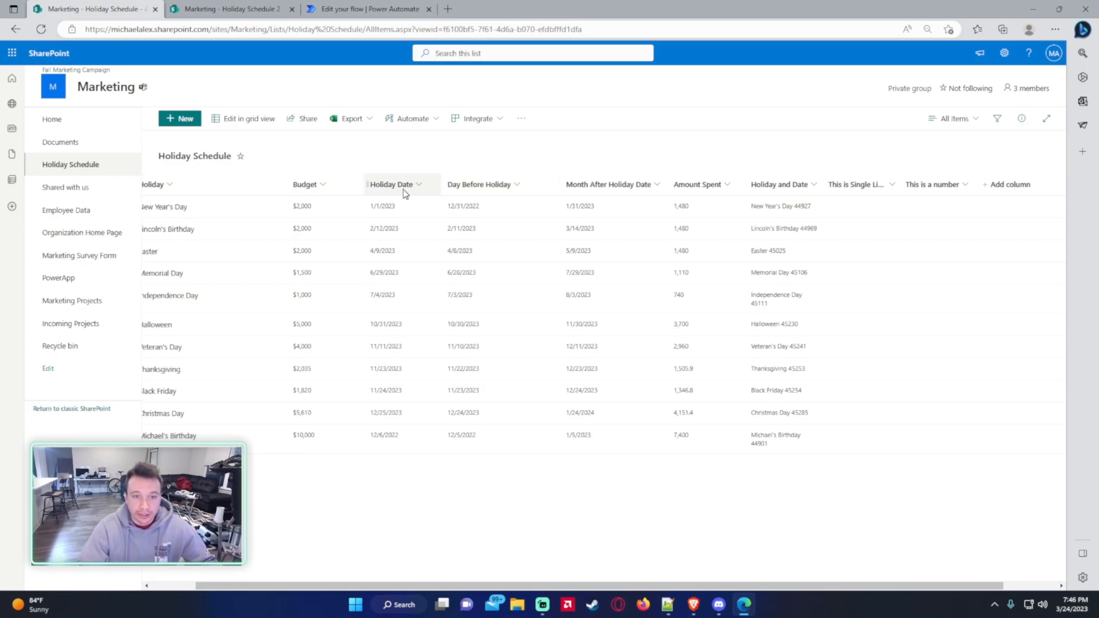
mouse_move(645, 201)
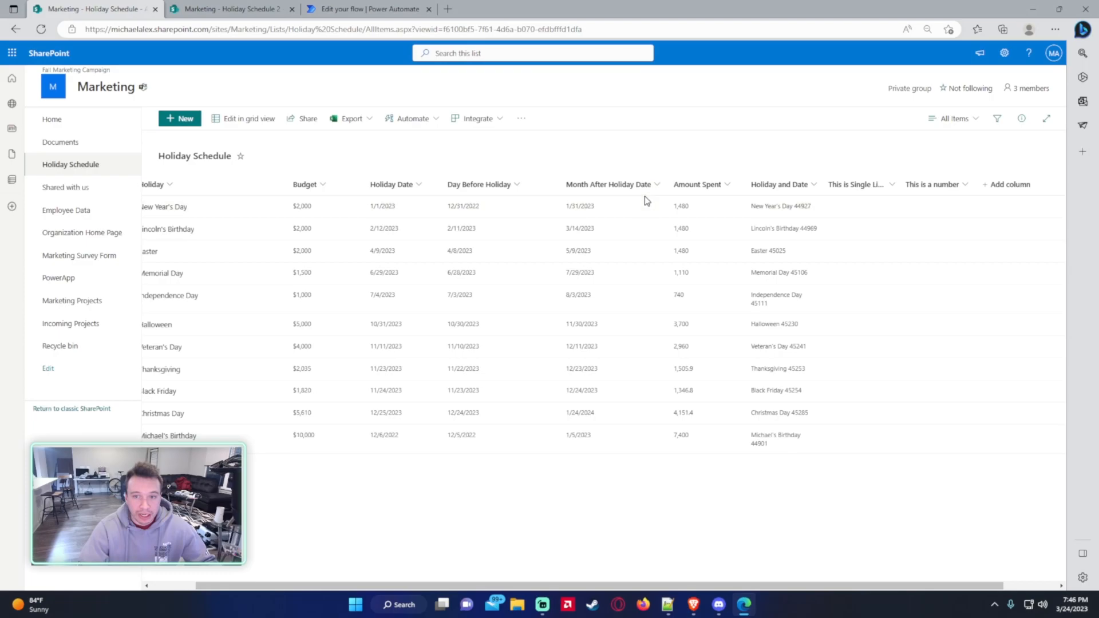
mouse_move(780, 183)
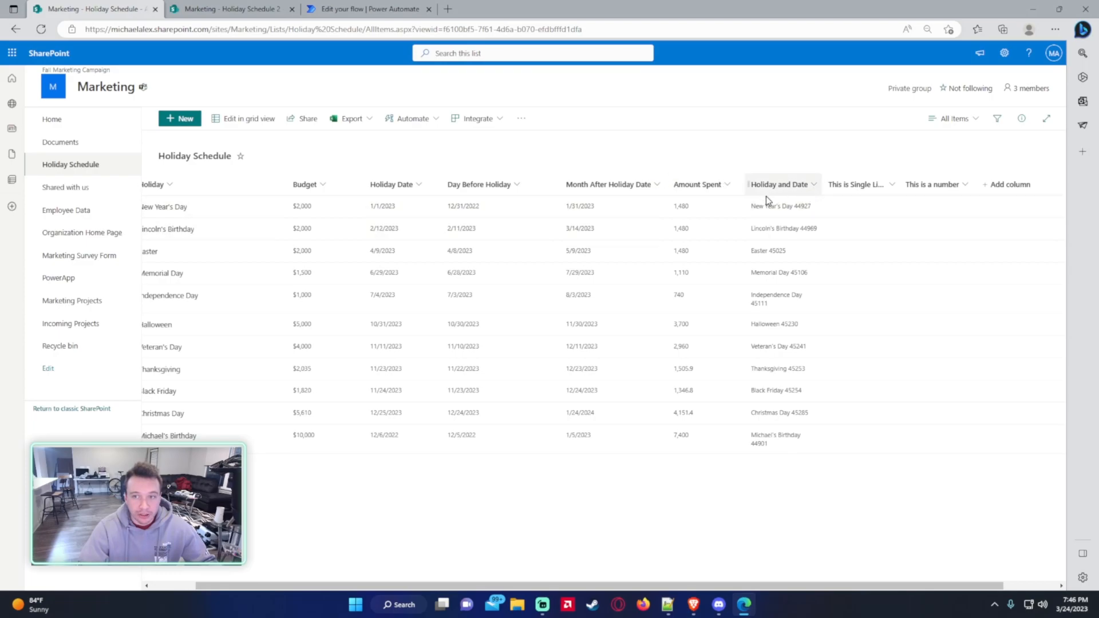
mouse_move(605, 217)
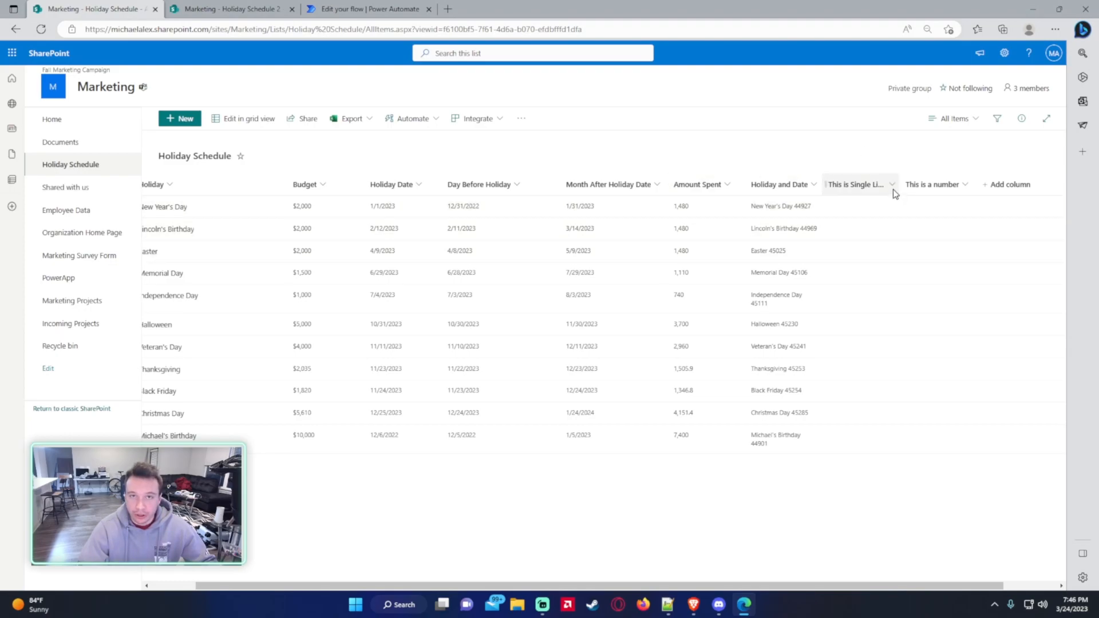
mouse_move(936, 184)
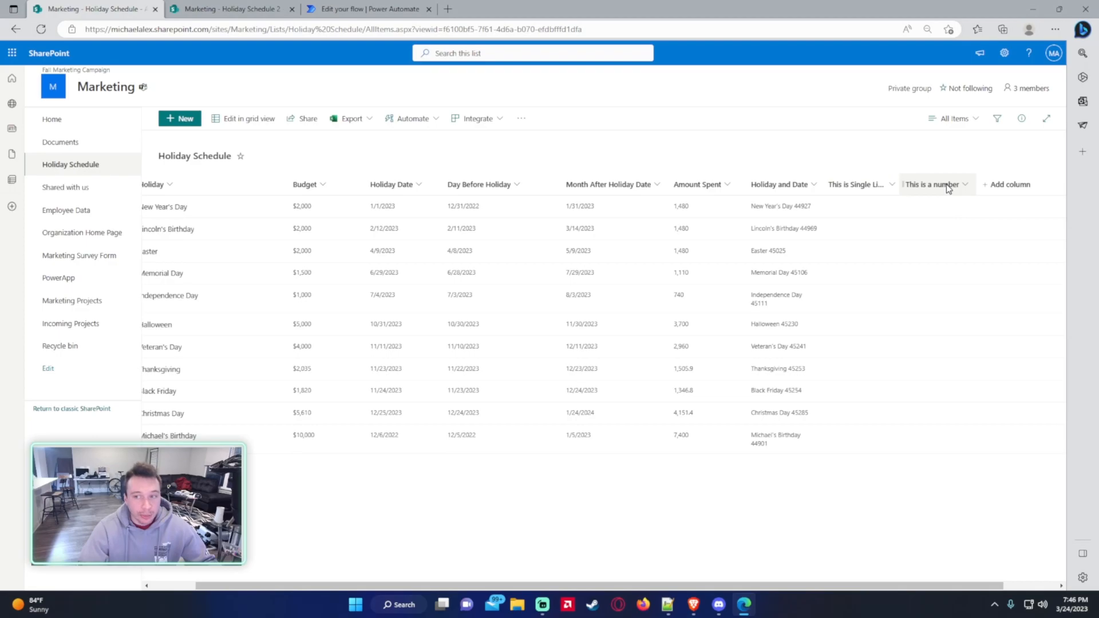
Step: Reveal Dynamic content for the Budget field in Copy SP List Data, then reopen the flow for editing
left_click(366, 9)
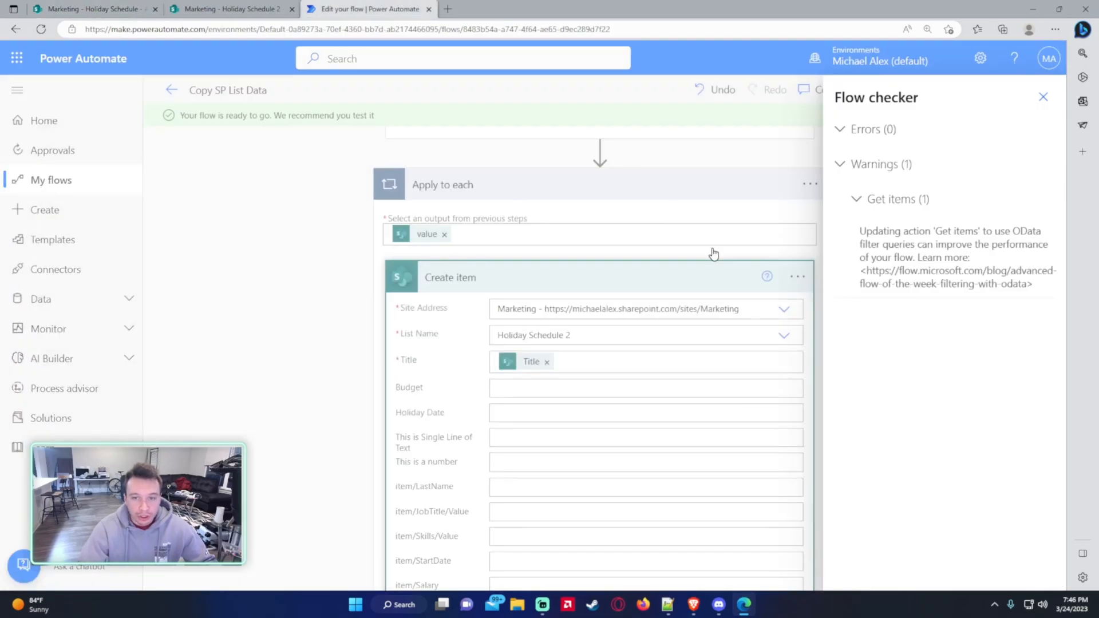
left_click(638, 388)
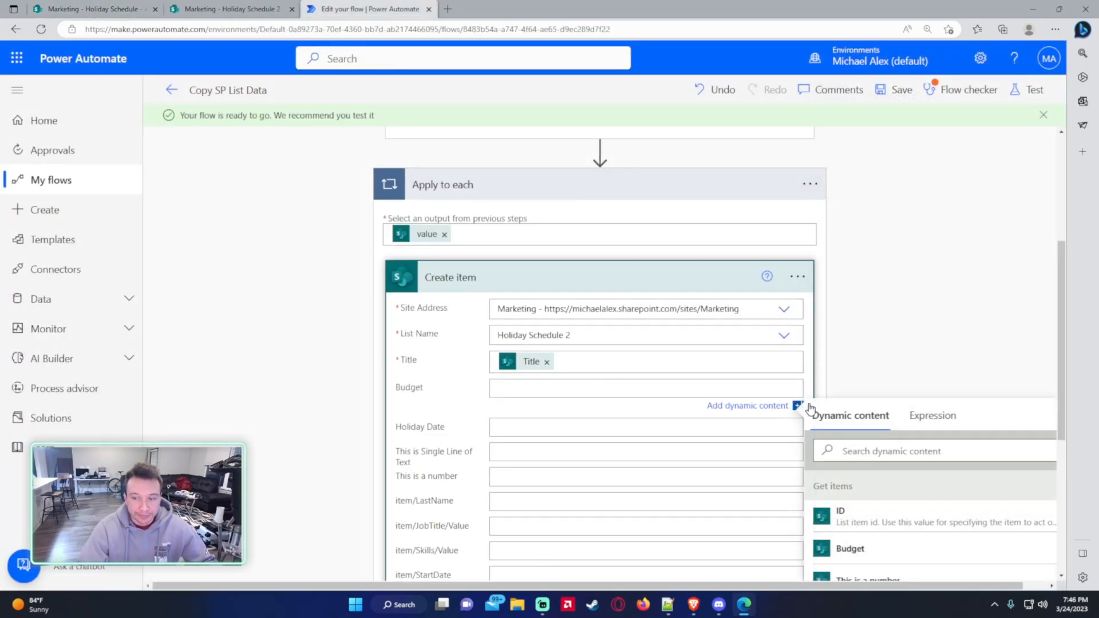
mouse_move(841, 275)
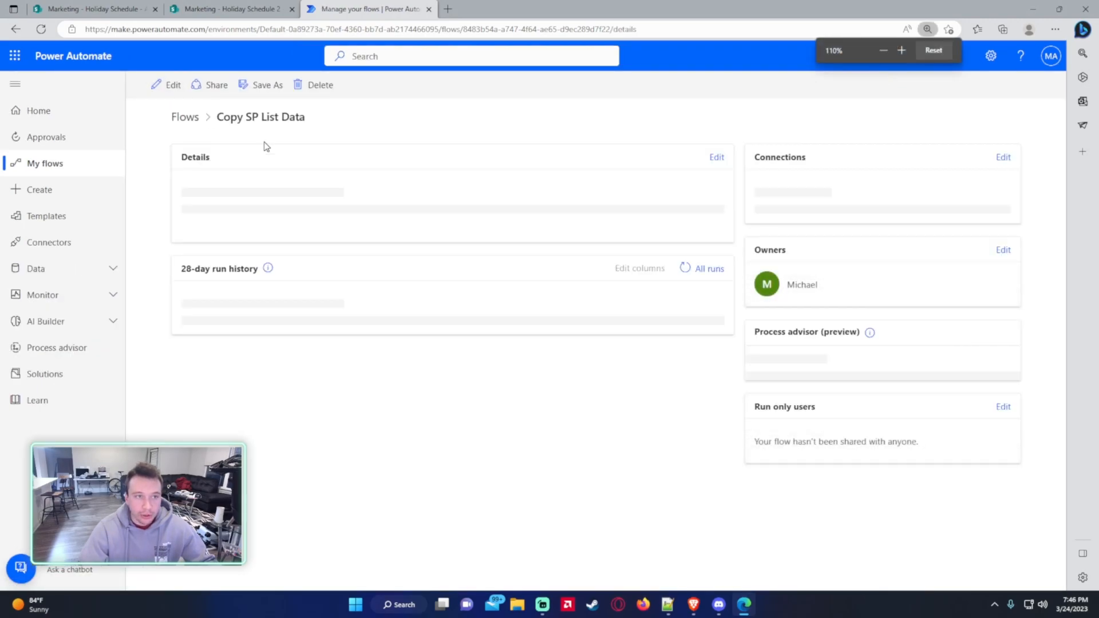
left_click(95, 10)
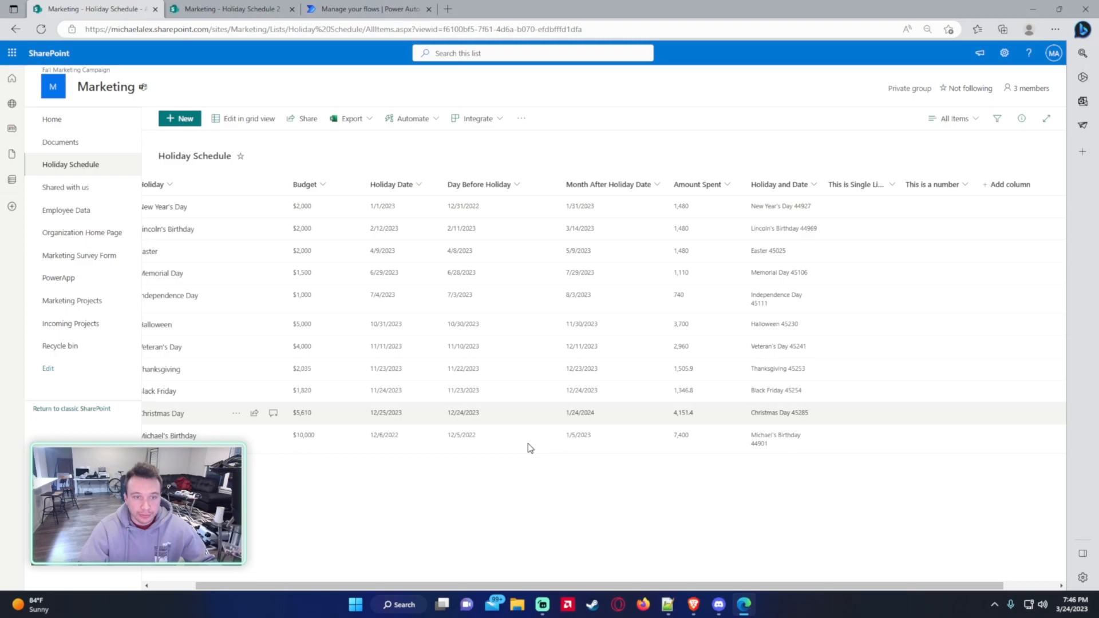
left_click(368, 10)
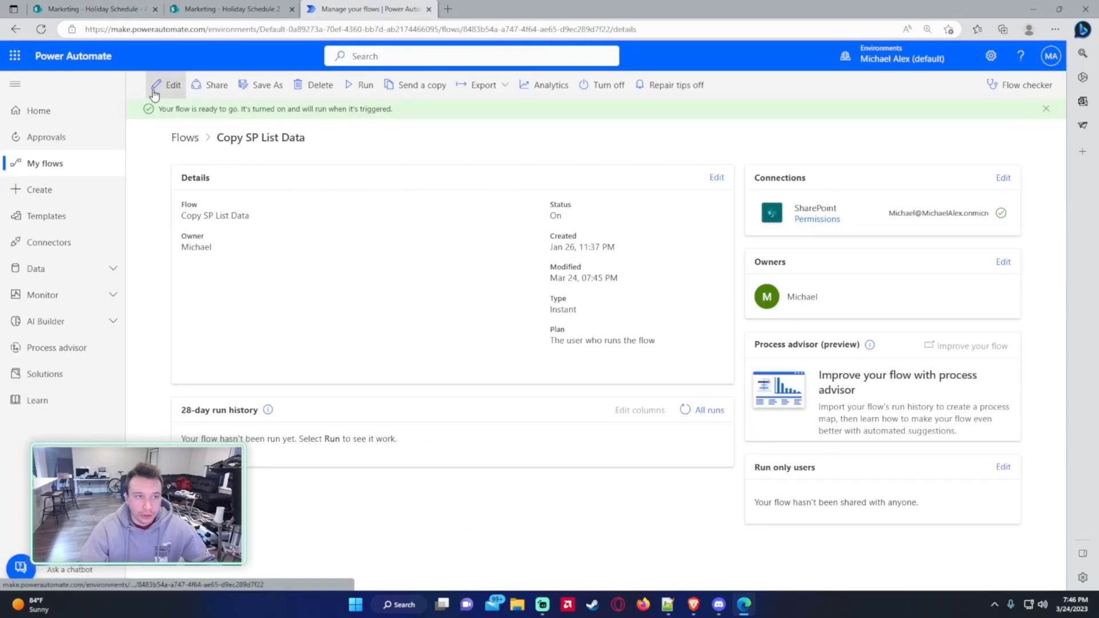
left_click(95, 9)
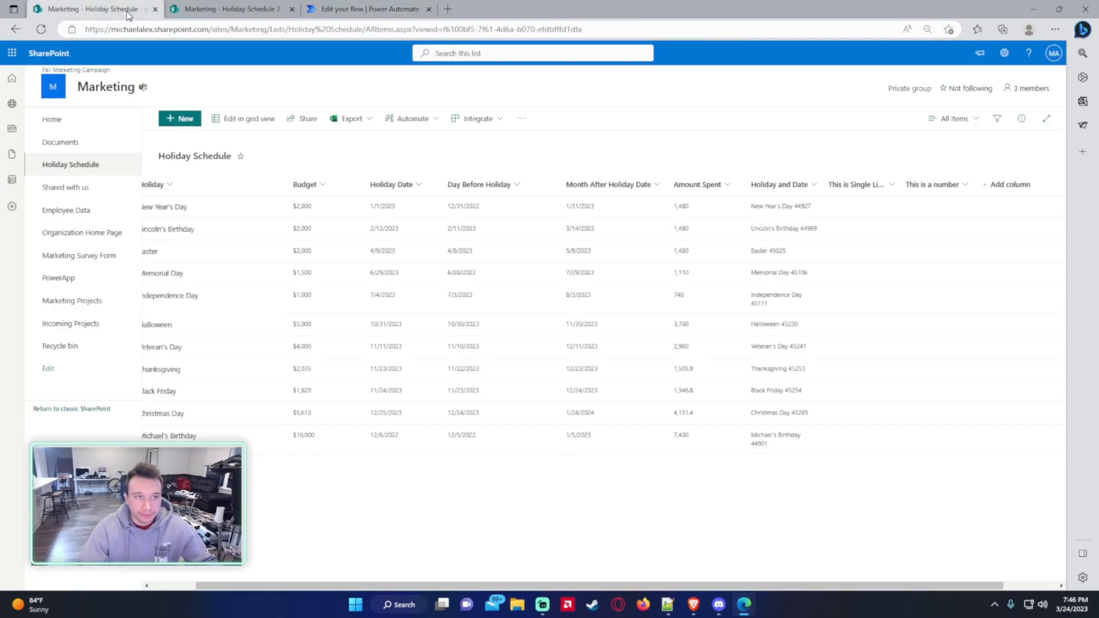
Step: Inspect the calculated column formulas (Amount Spent = [Budget]*0.74) in List settings and return to the list unchanged
left_click(1004, 53)
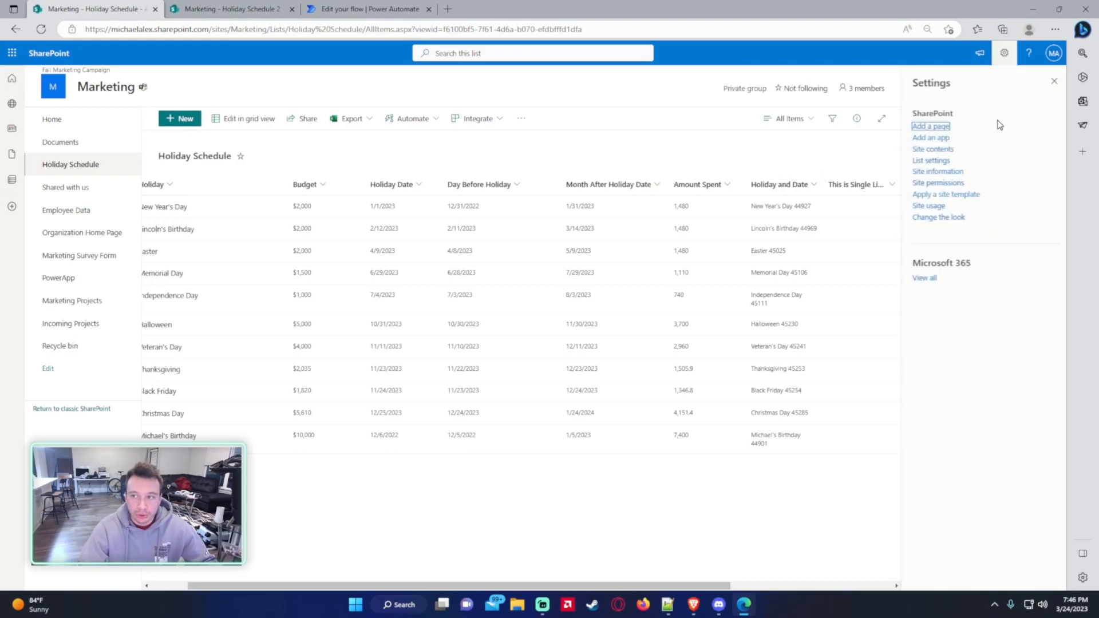
left_click(931, 160)
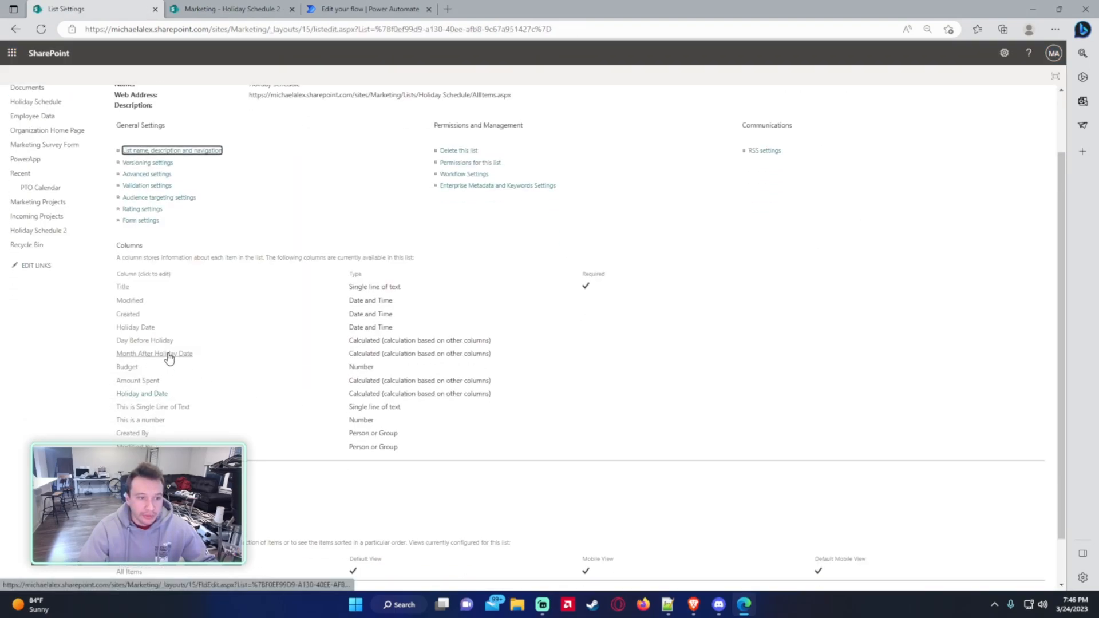
left_click(155, 354)
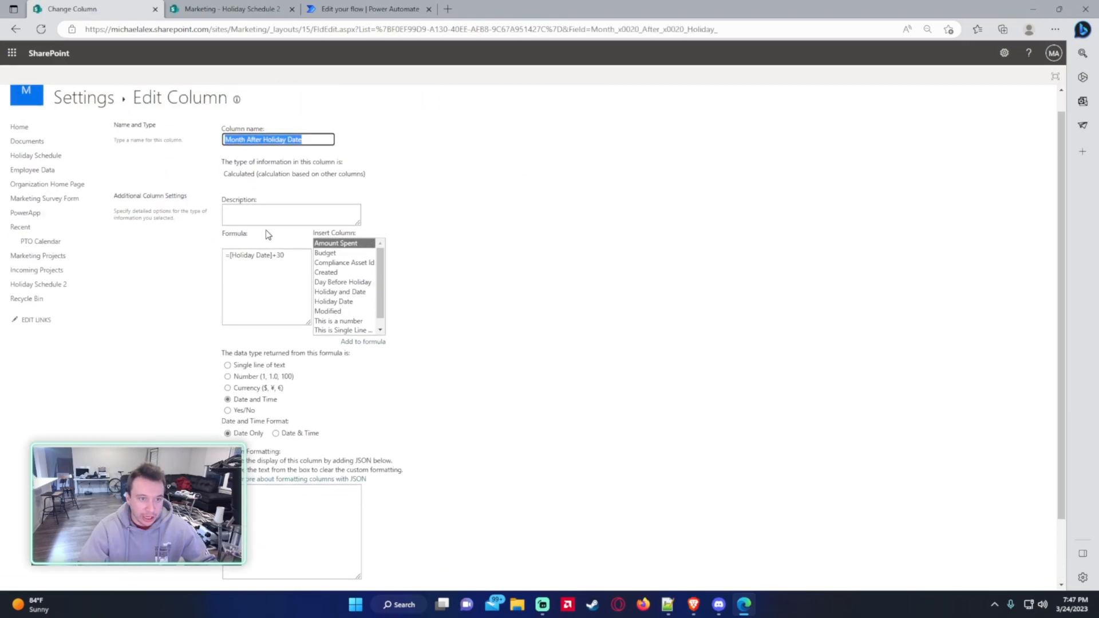
left_click(17, 28)
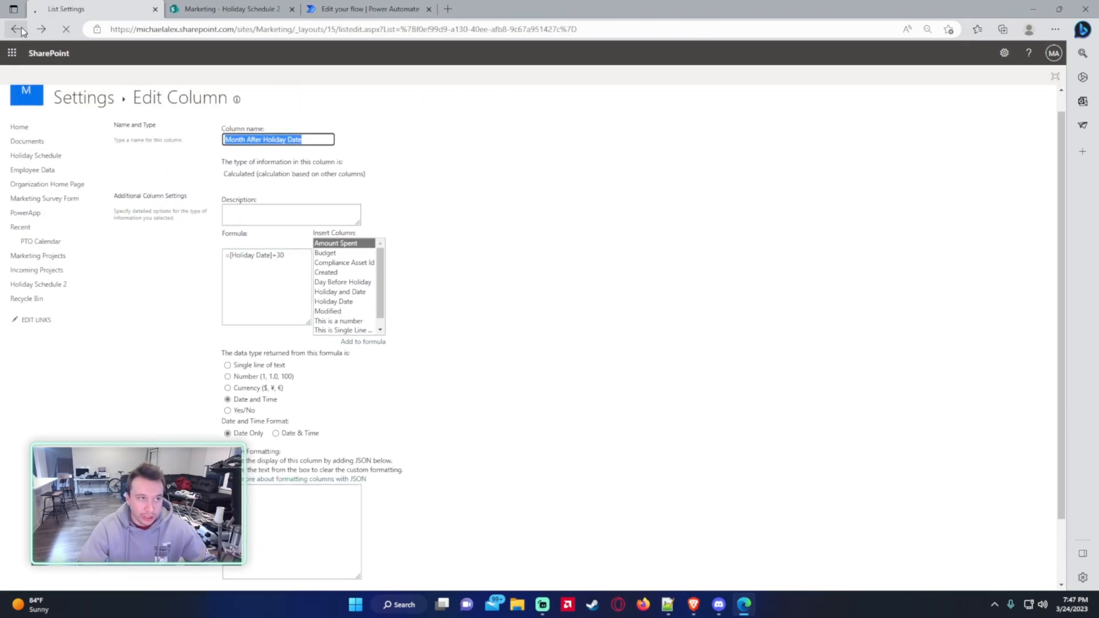
left_click(16, 29)
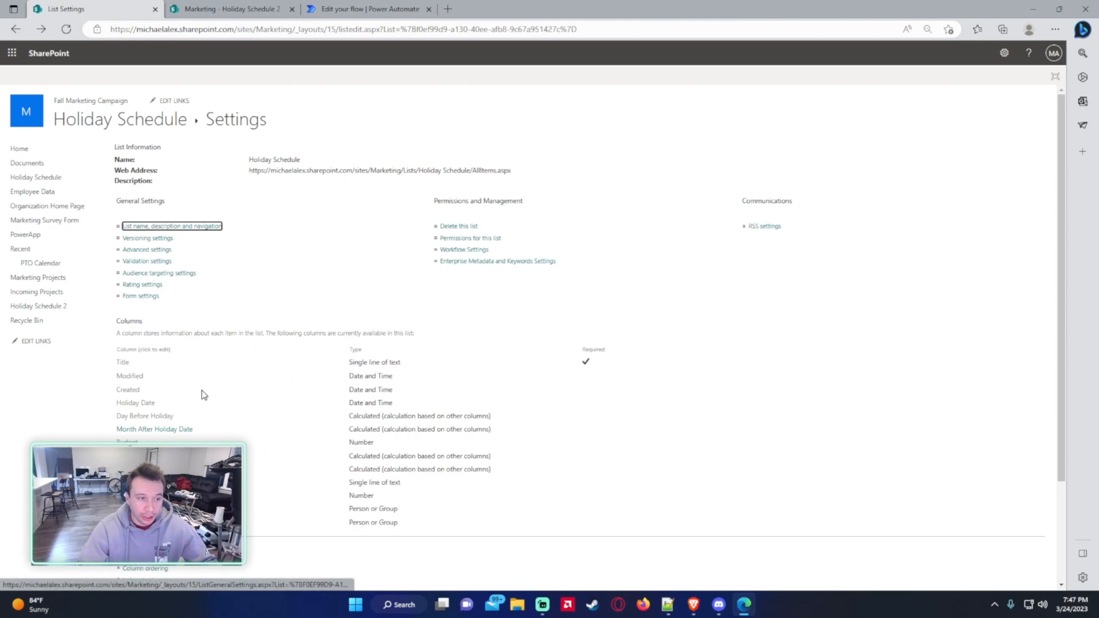
mouse_move(149, 440)
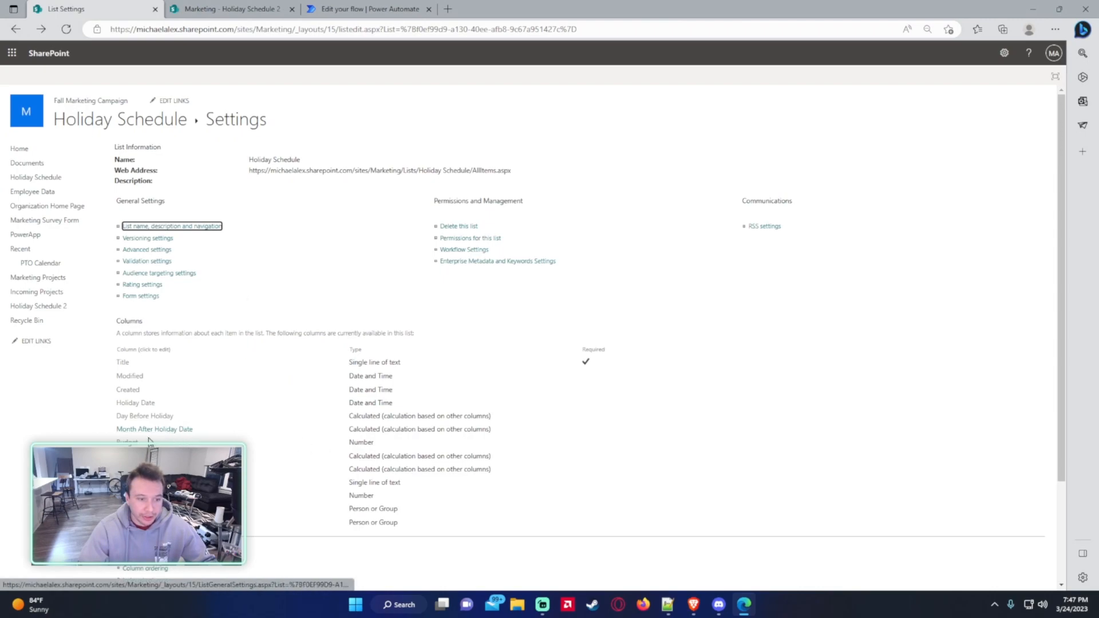
mouse_move(105, 440)
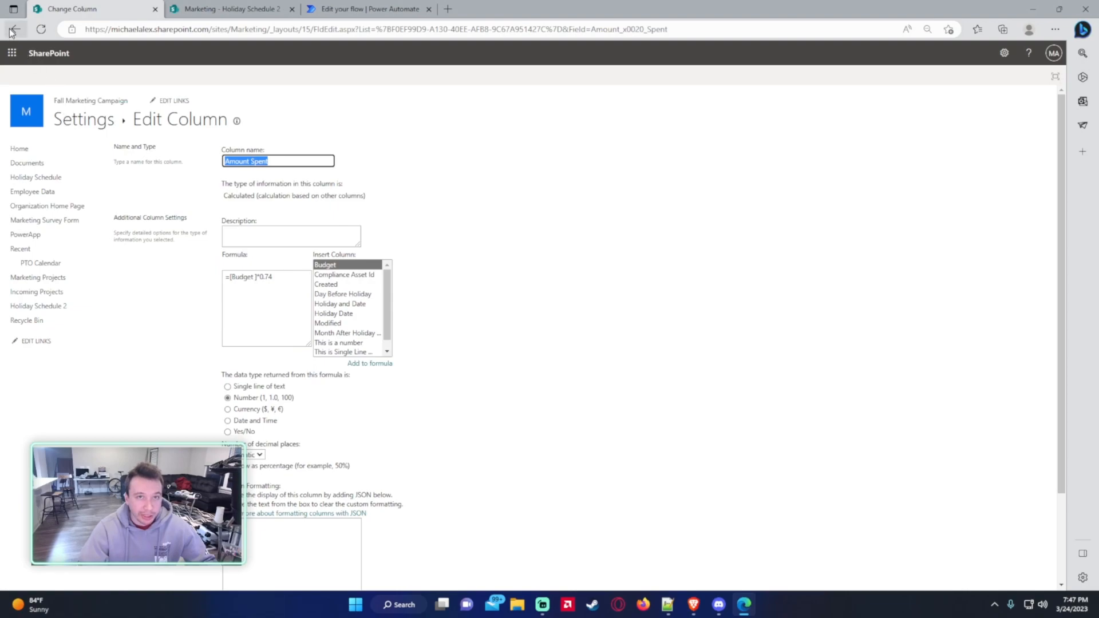
mouse_move(279, 393)
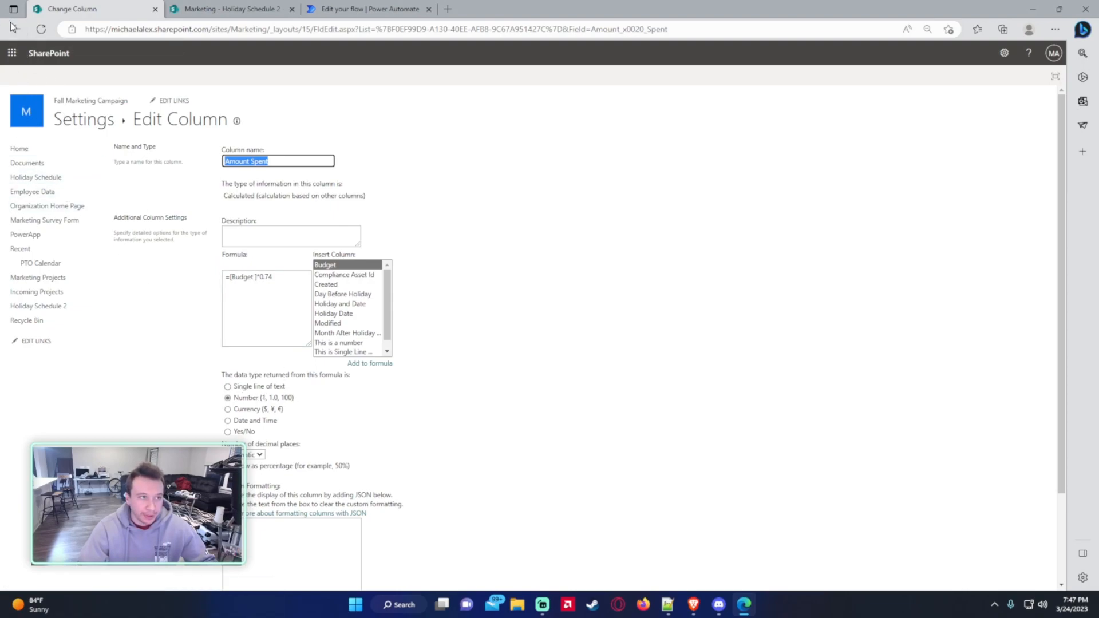
left_click(17, 29)
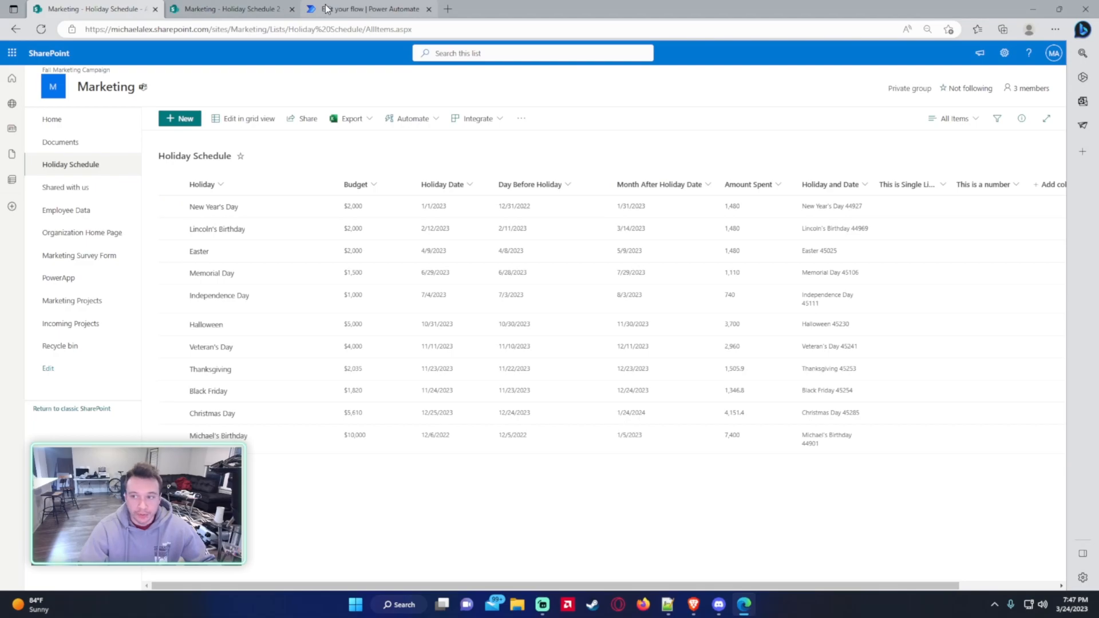
Step: Reopen the Copy SP List Data flow from My flows and expand its Get items step
left_click(367, 9)
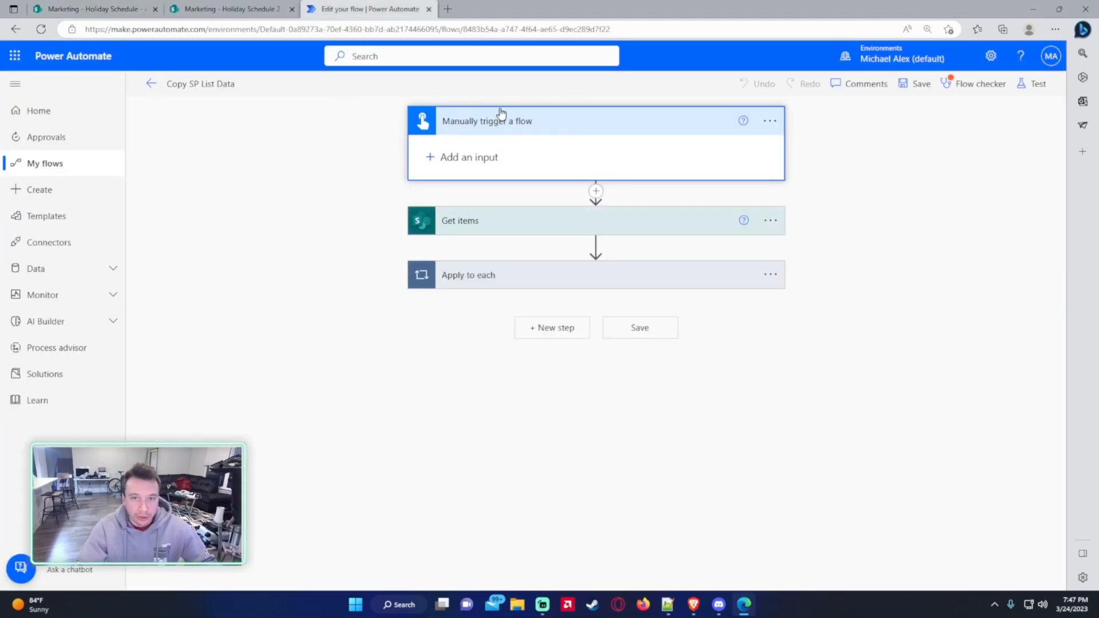
mouse_move(88, 199)
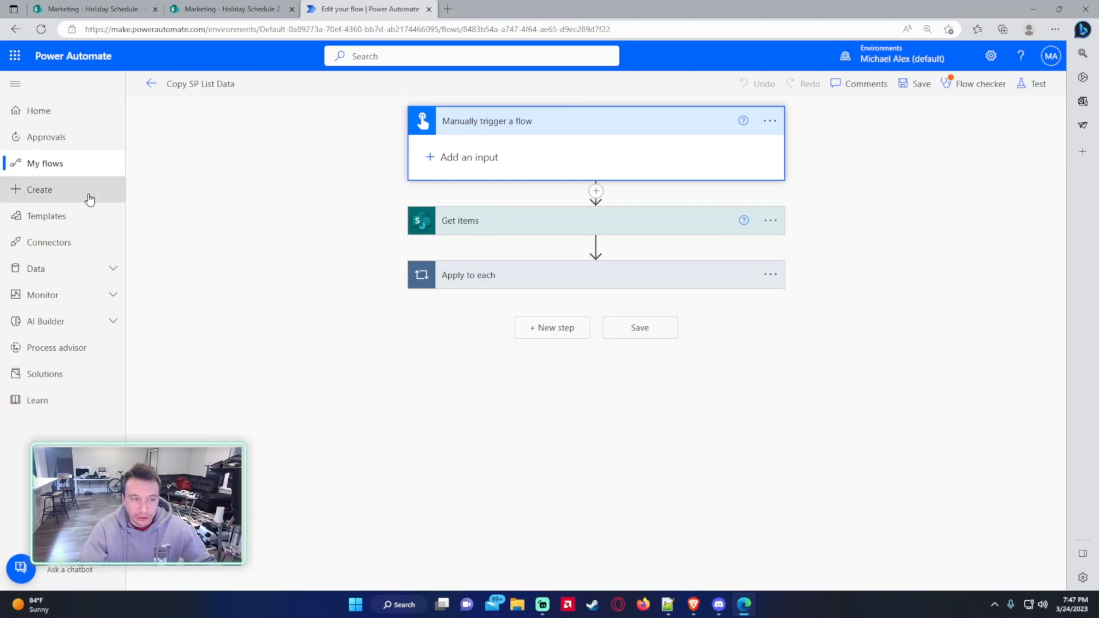
left_click(44, 164)
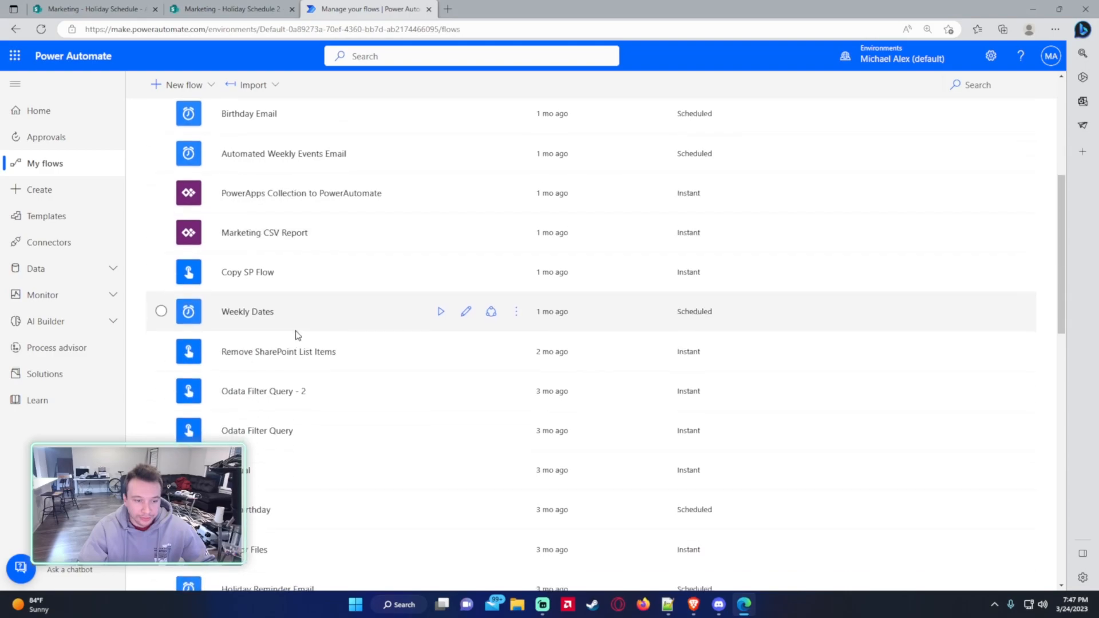
left_click(248, 273)
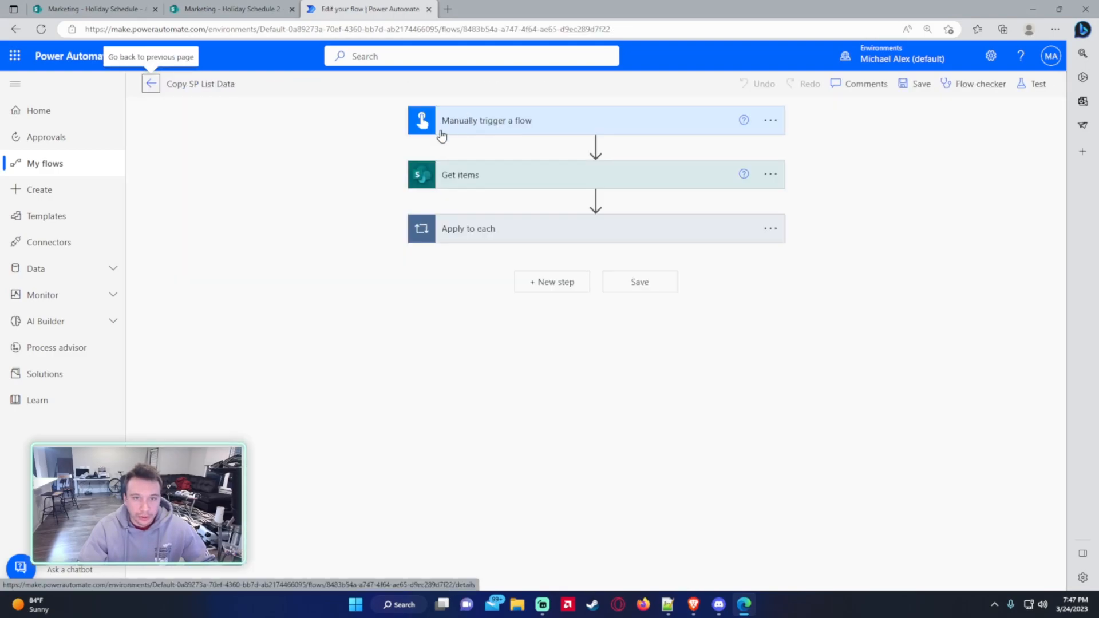
left_click(461, 174)
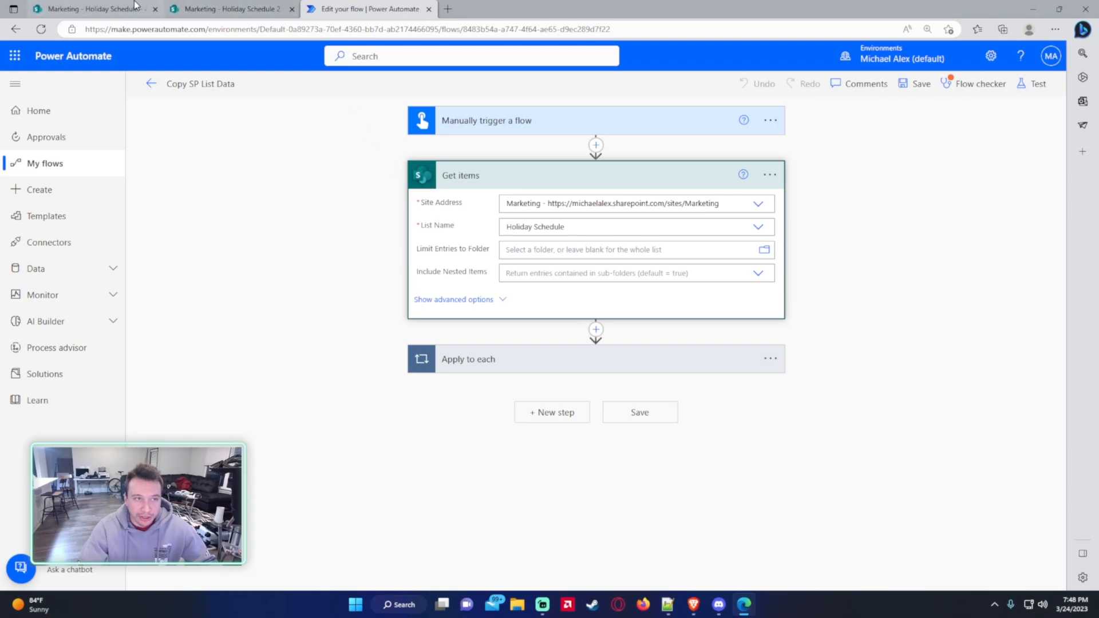
Step: Expand Apply to each and Create item, comparing against Holiday Schedule and the empty Holiday Schedule 2
left_click(91, 8)
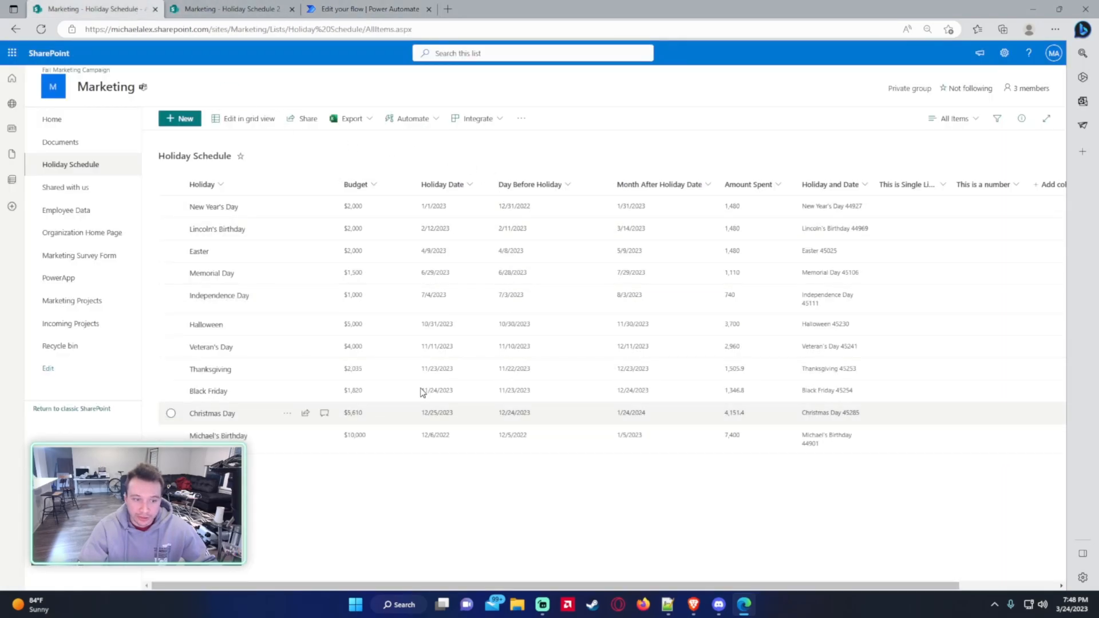
left_click(364, 9)
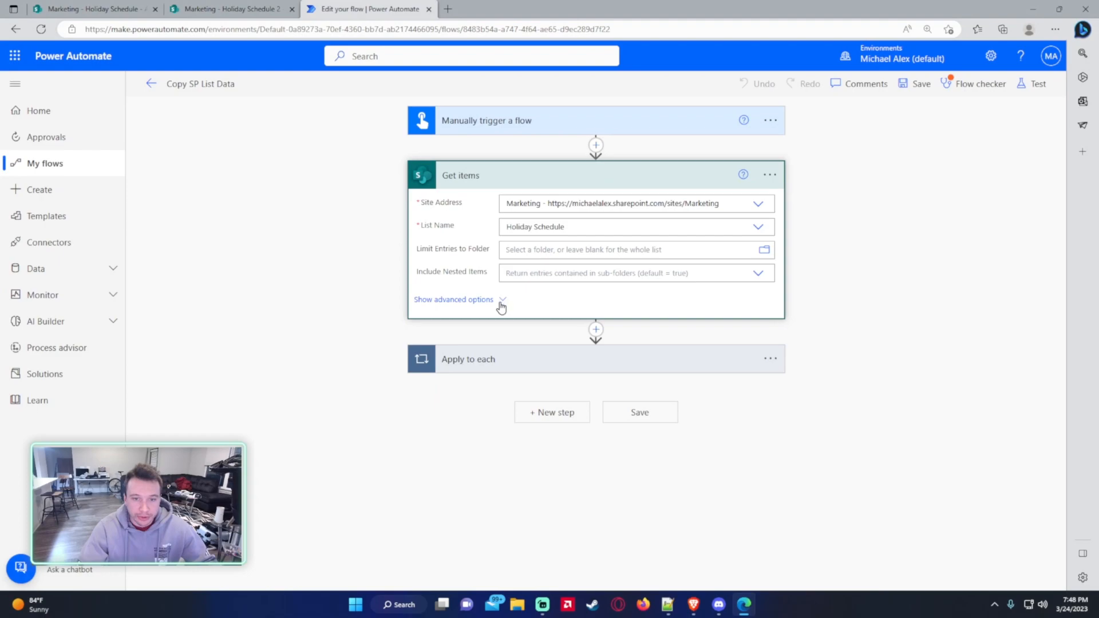
mouse_move(509, 419)
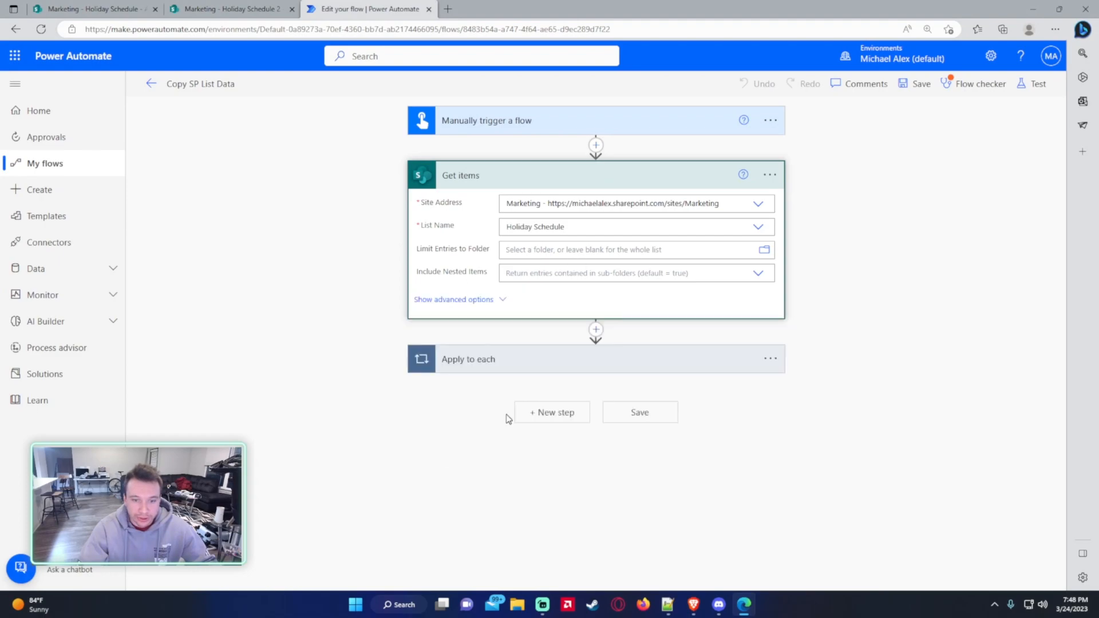
left_click(468, 358)
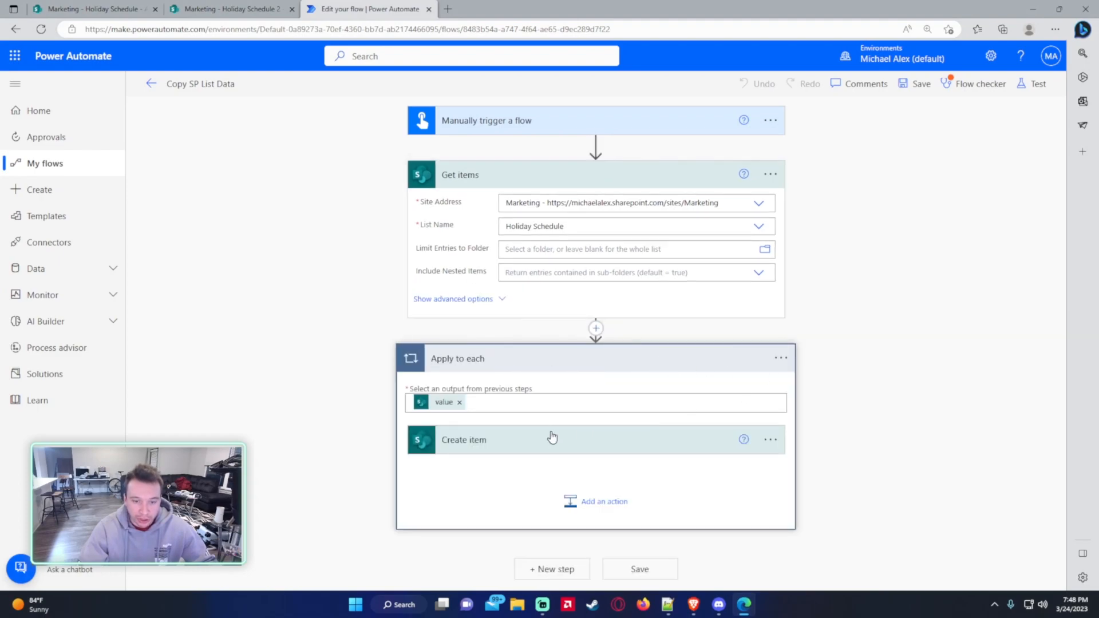
left_click(464, 440)
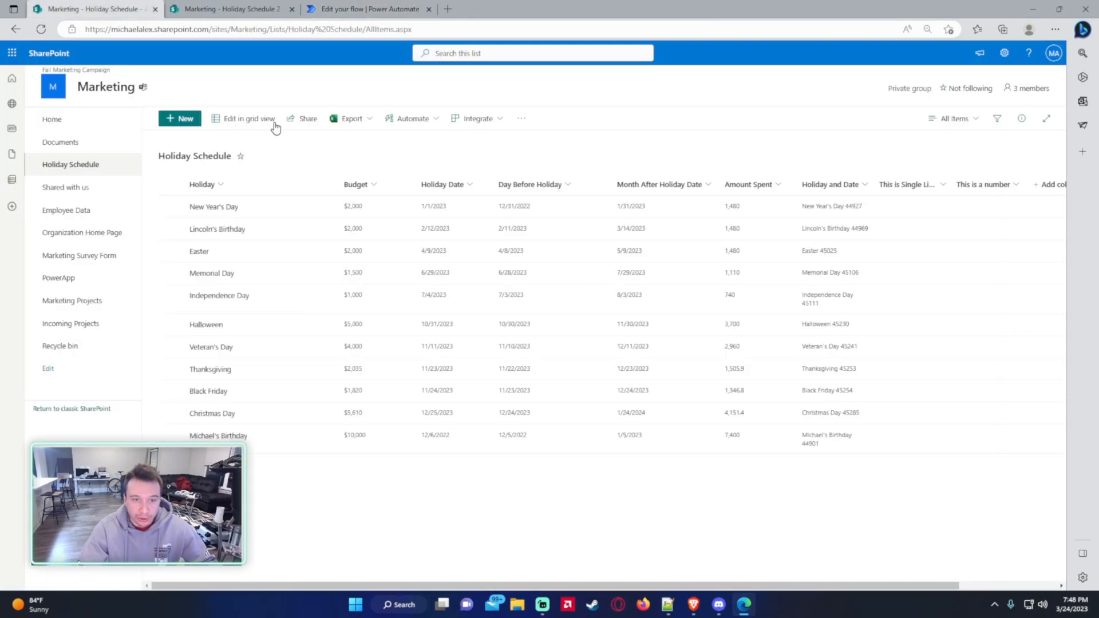
left_click(232, 9)
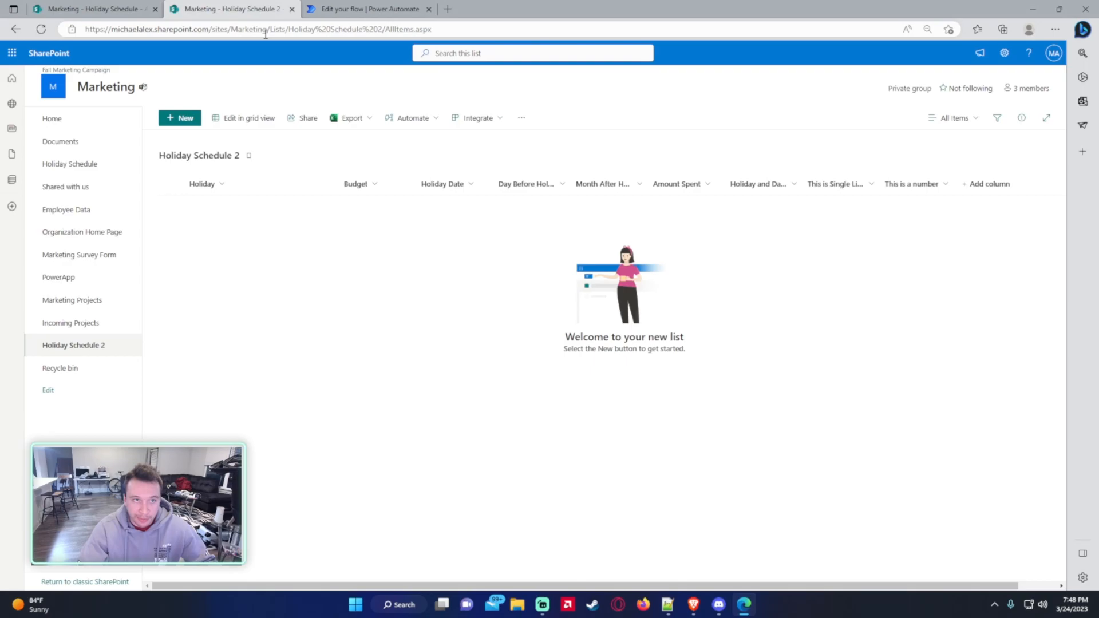
left_click(368, 8)
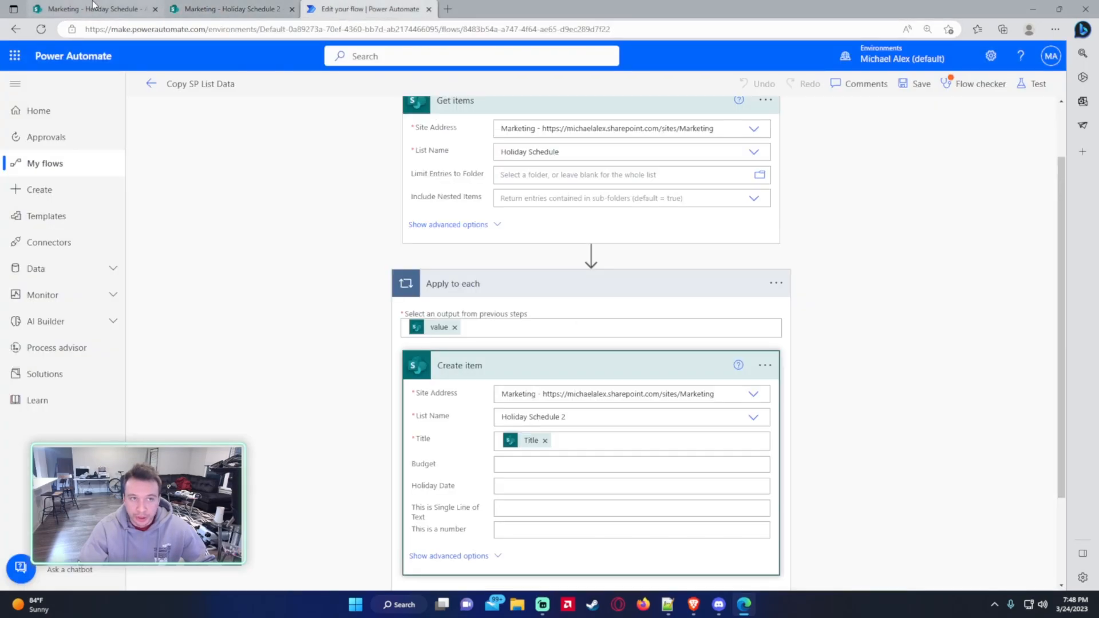
left_click(95, 8)
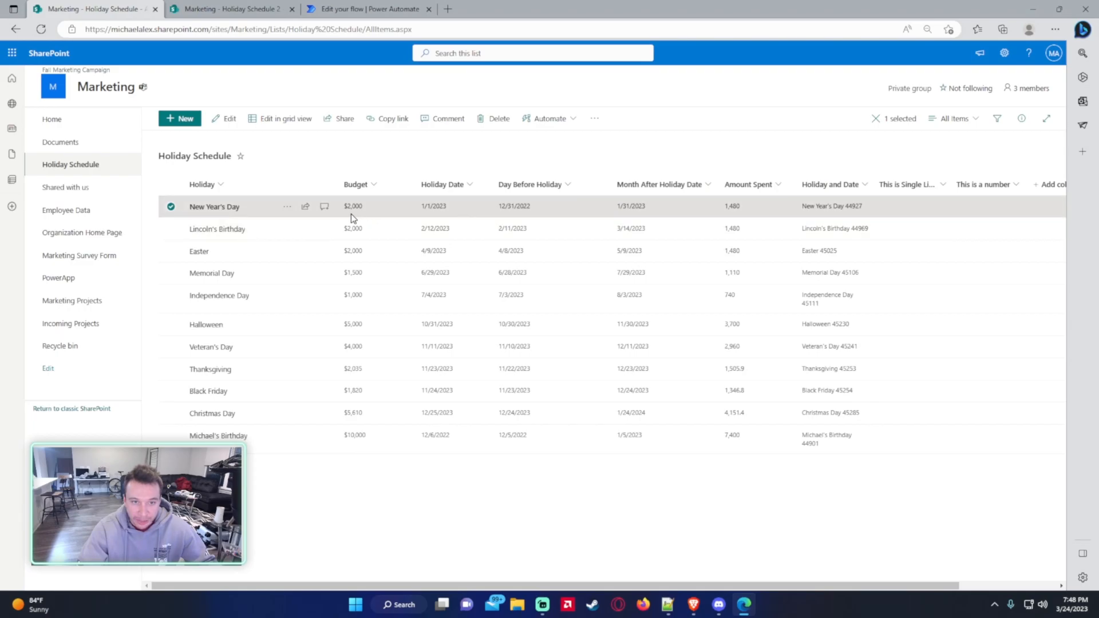
mouse_move(984, 185)
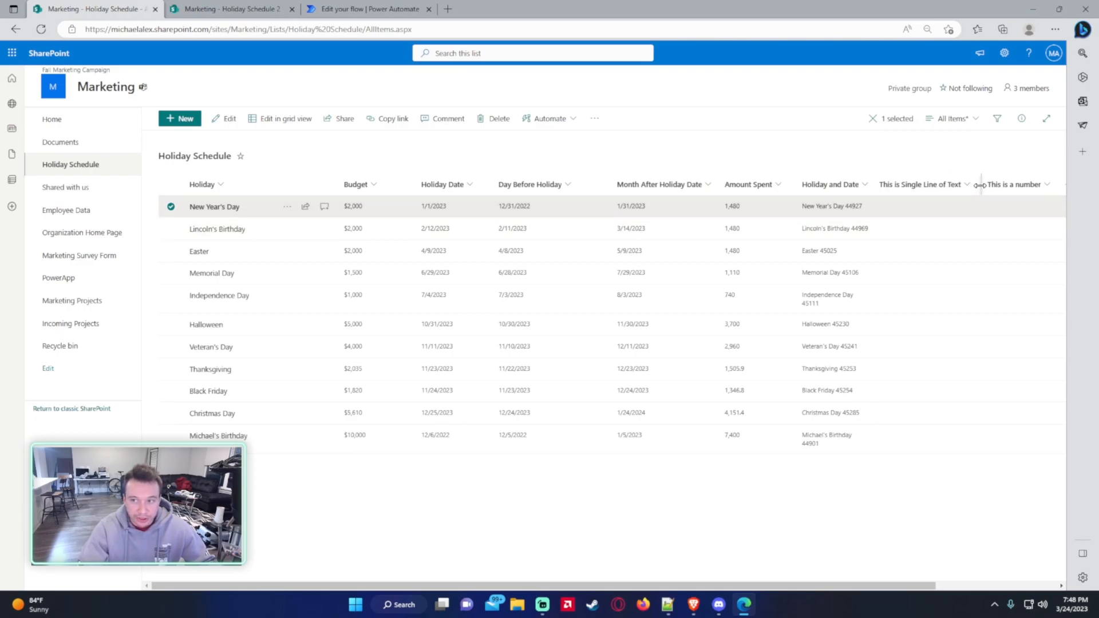
Step: Review the Holiday Schedule list's columns and values, then return to the flow editor
scroll("right", 3)
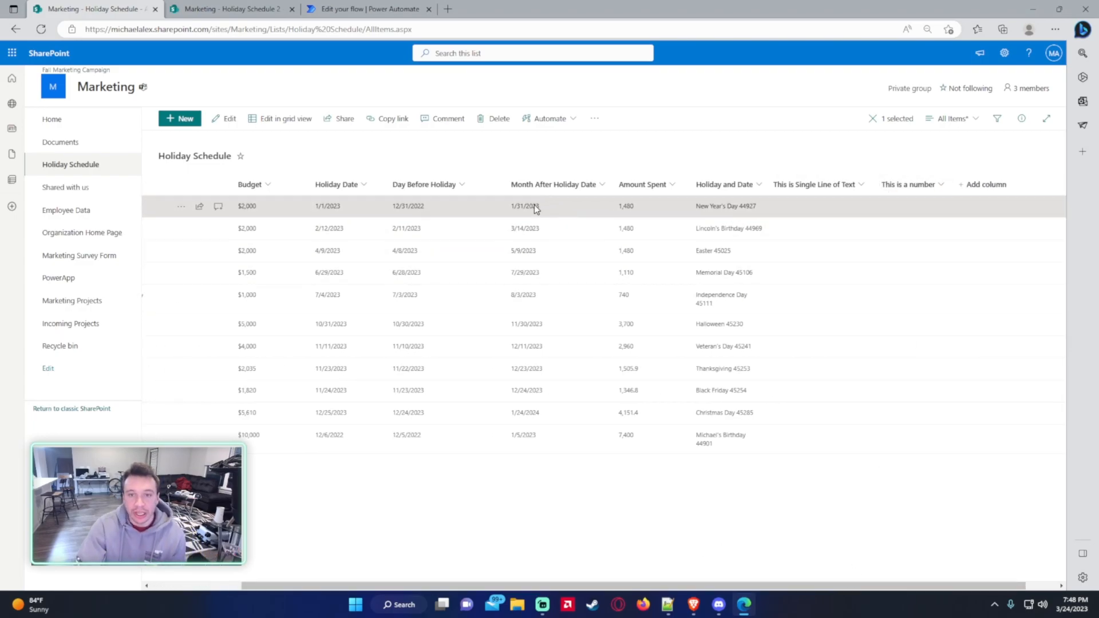
mouse_move(865, 248)
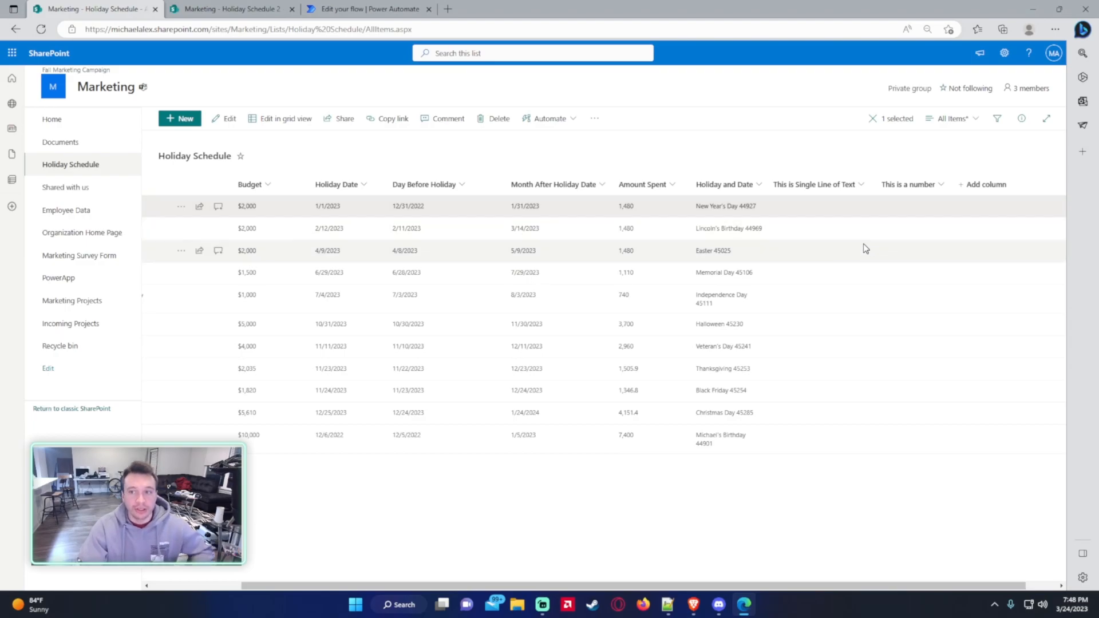
left_click(368, 9)
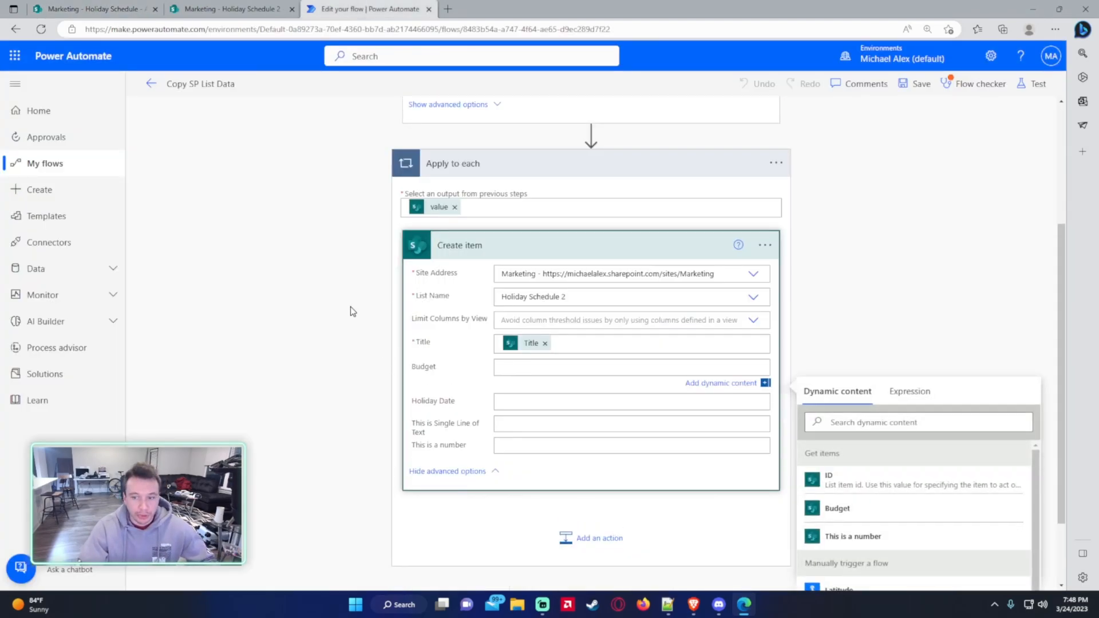
Step: Map Budget and Holiday Date in the Create item step from the source item's dynamic content
scroll("down", 3)
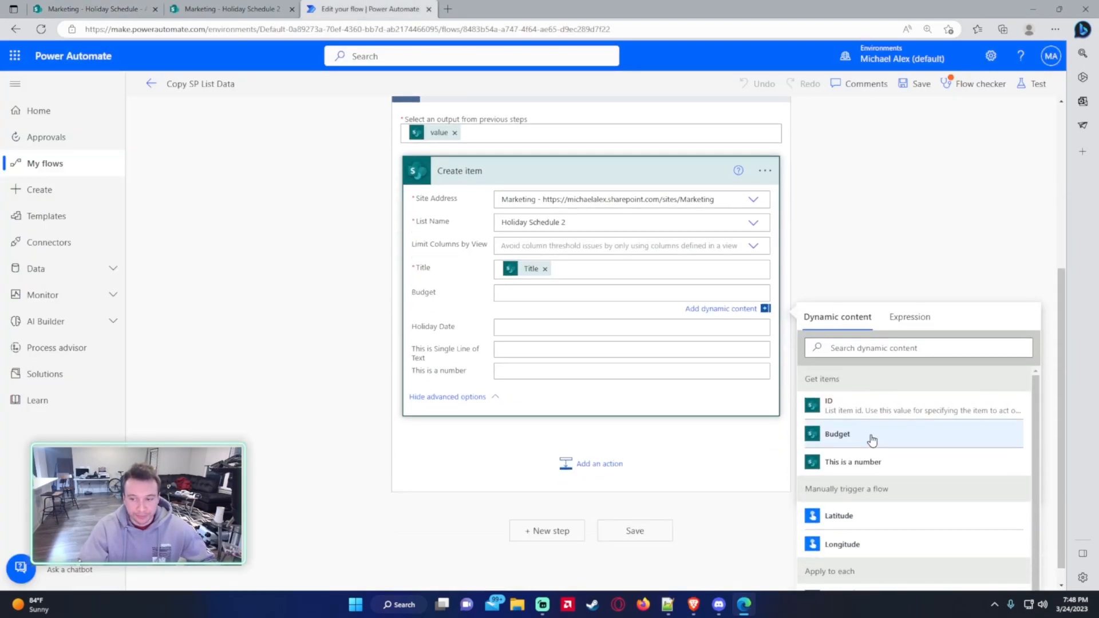
left_click(836, 433)
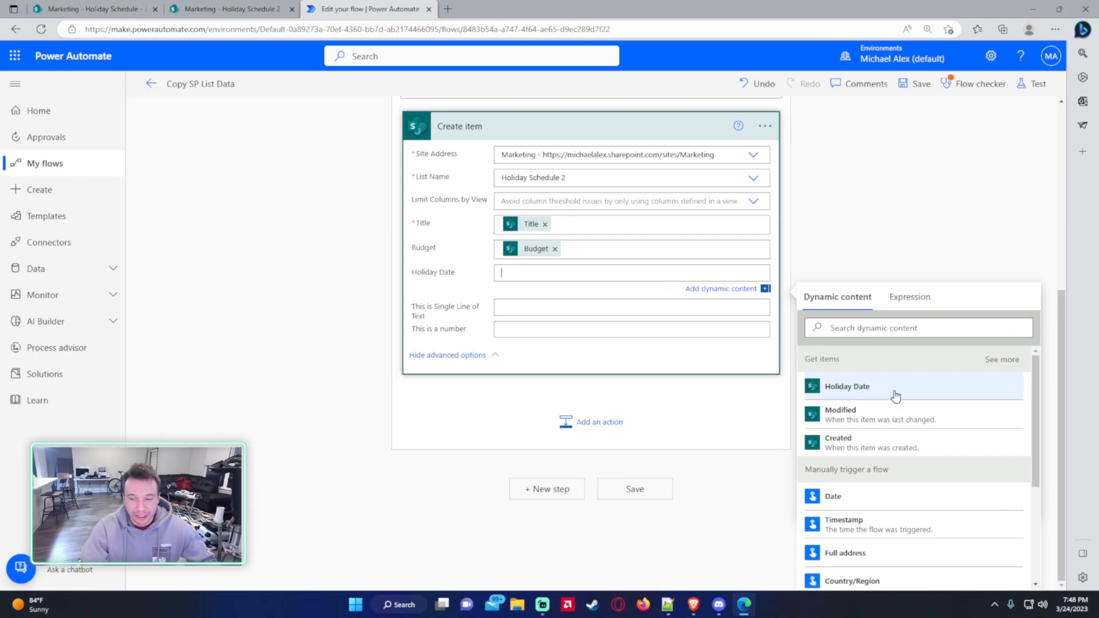
left_click(848, 385)
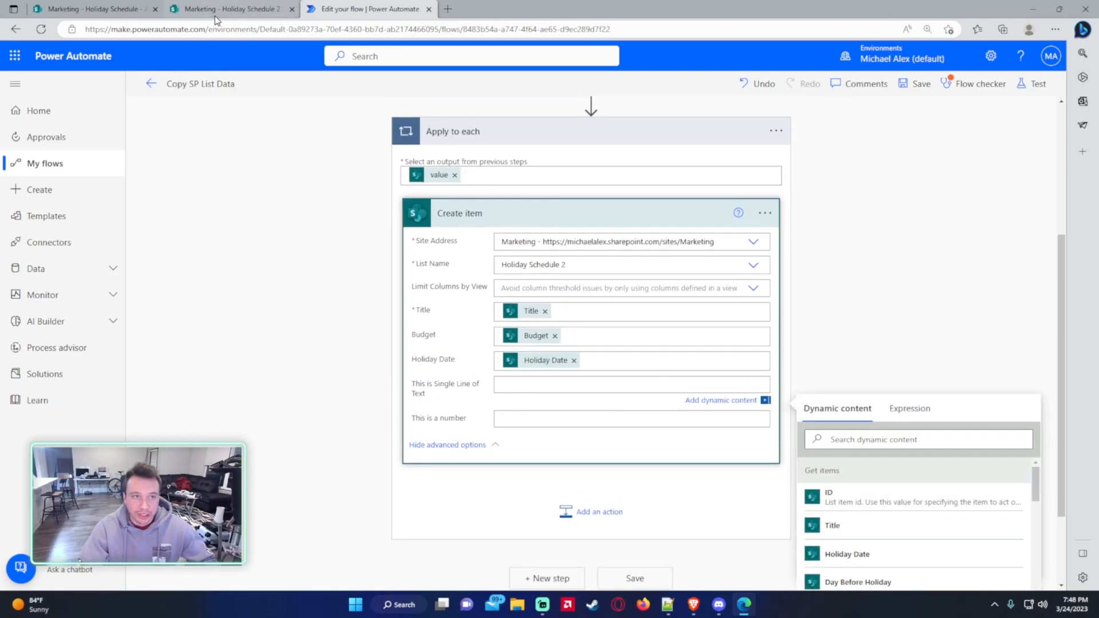
left_click(631, 385)
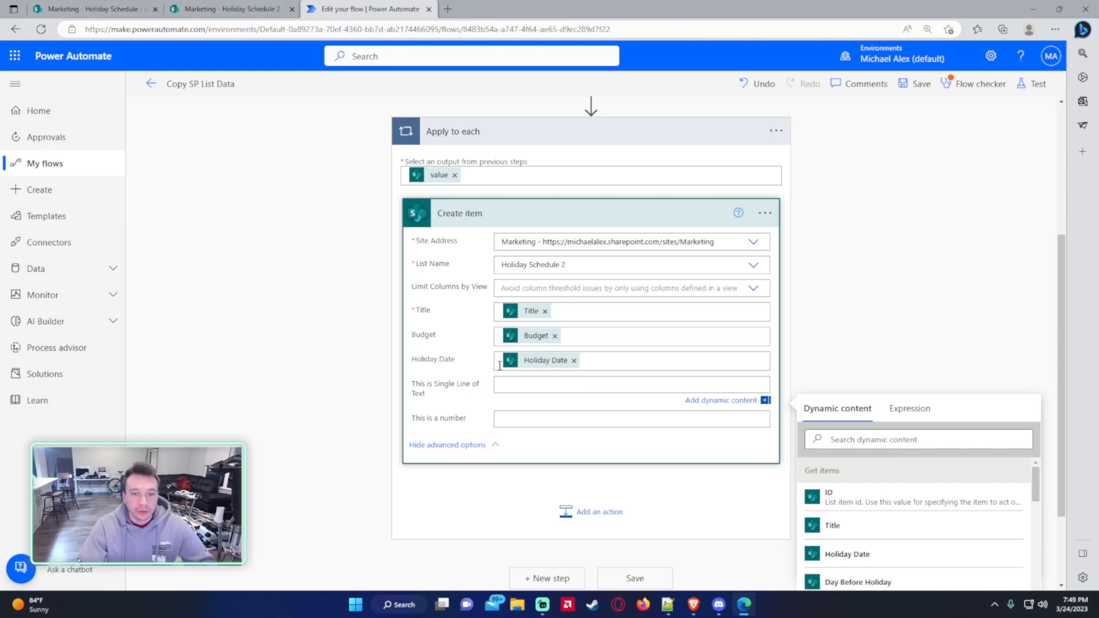
scroll("down", 3)
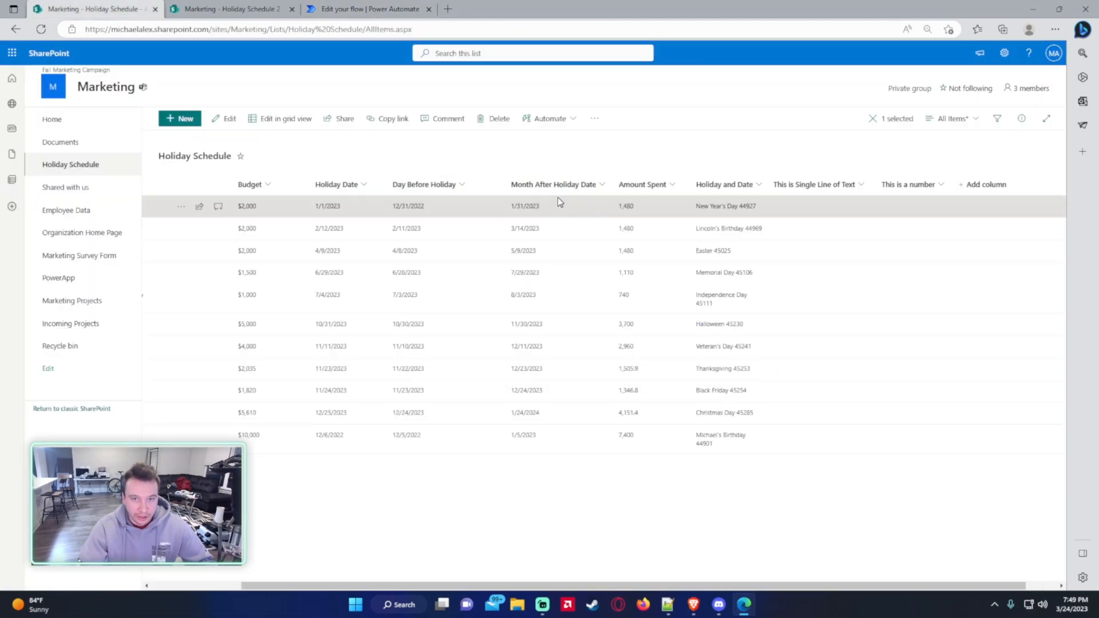
Step: Fill the This is Single Line of Text field with Holiday and Date from dynamic content
left_click(368, 9)
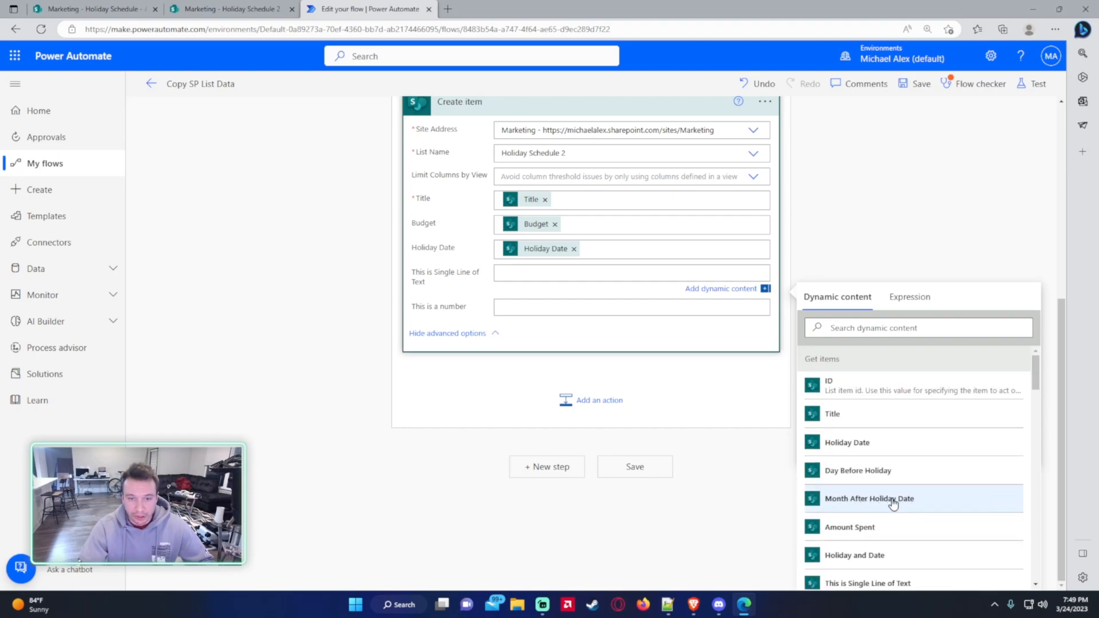
mouse_move(857, 471)
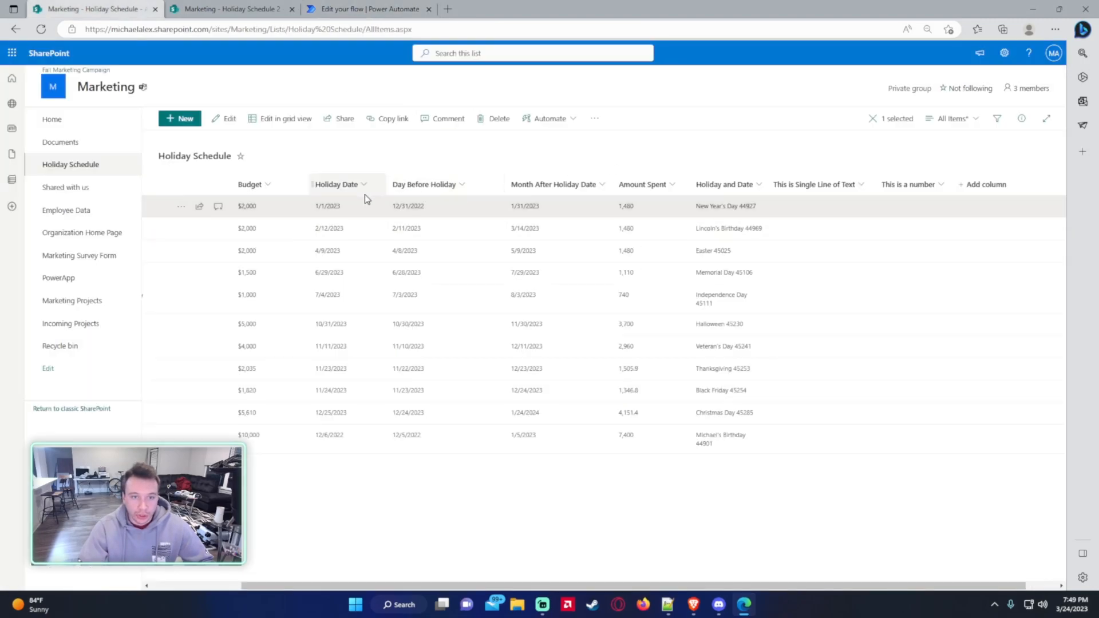
left_click(367, 8)
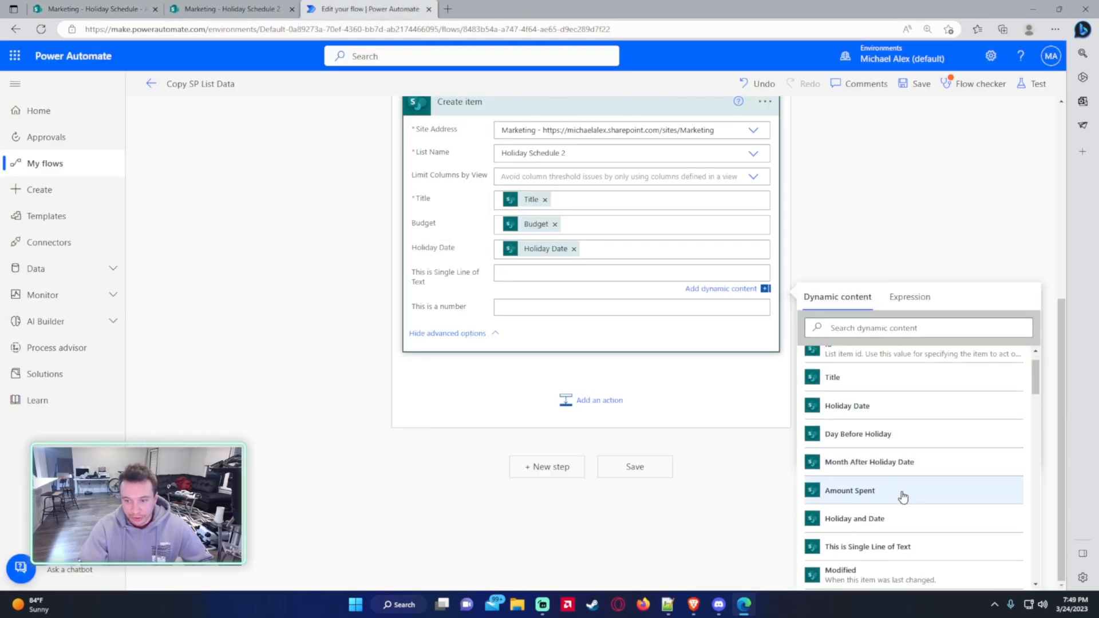
left_click(95, 8)
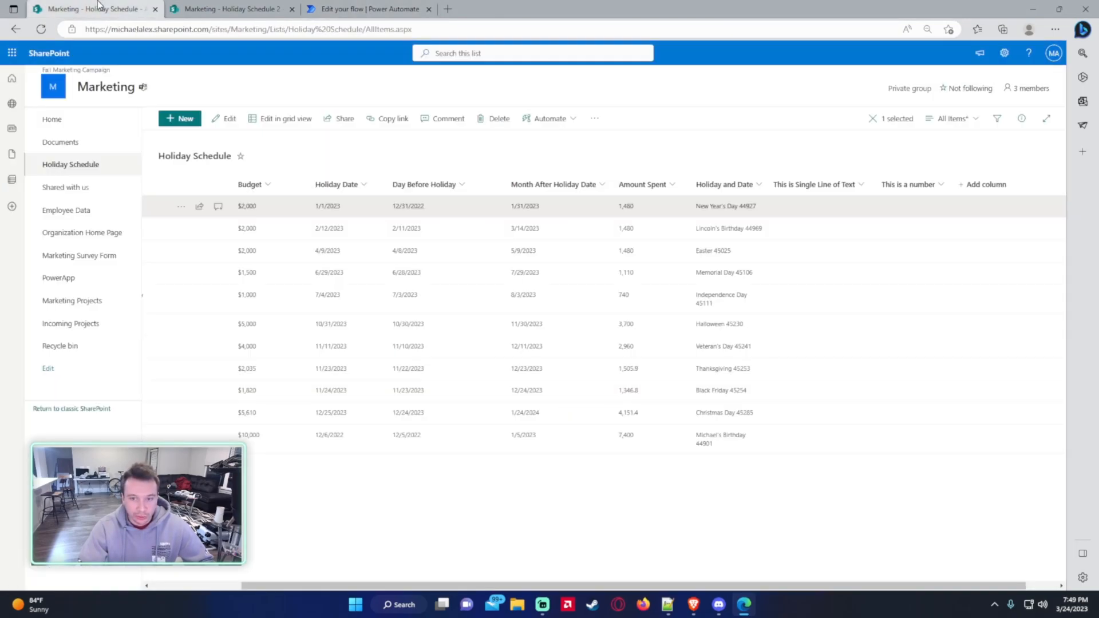
left_click(367, 9)
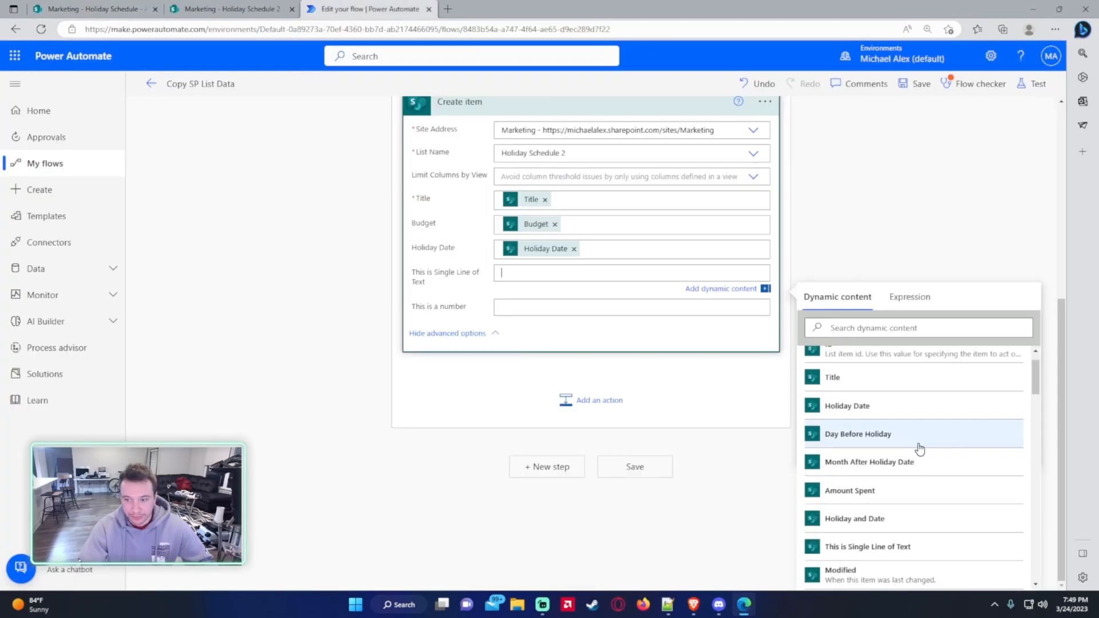
mouse_move(485, 303)
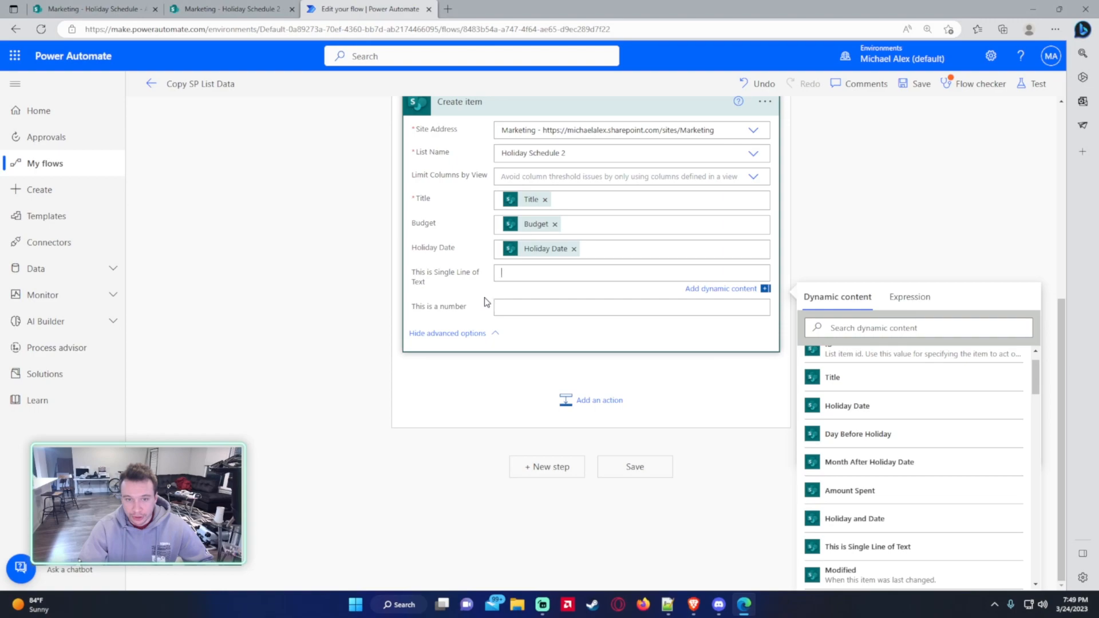
mouse_move(936, 437)
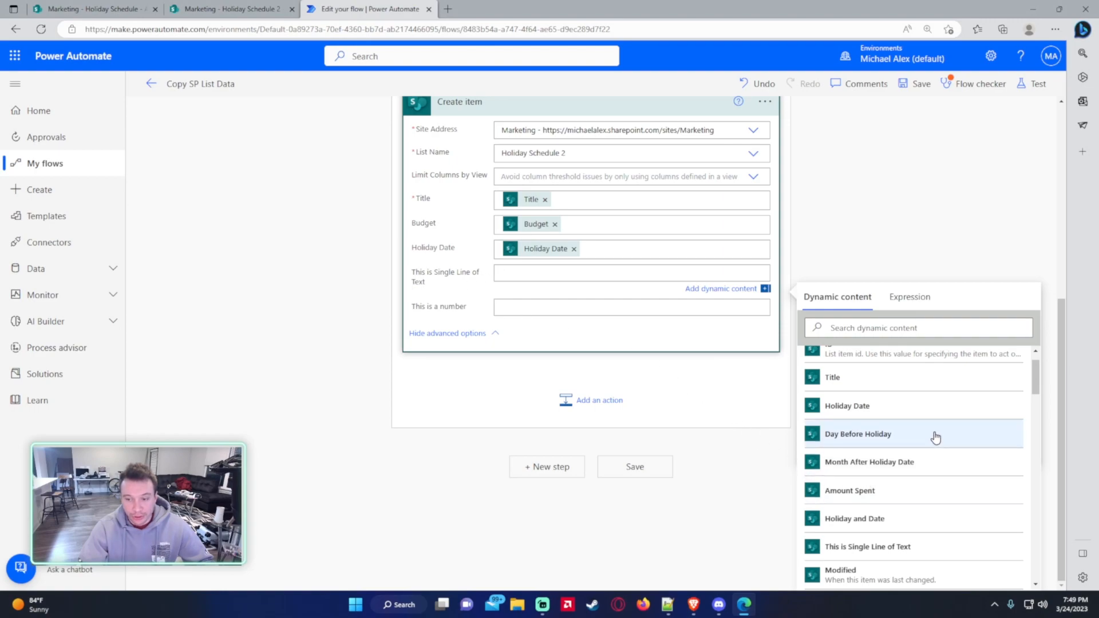
mouse_move(892, 439)
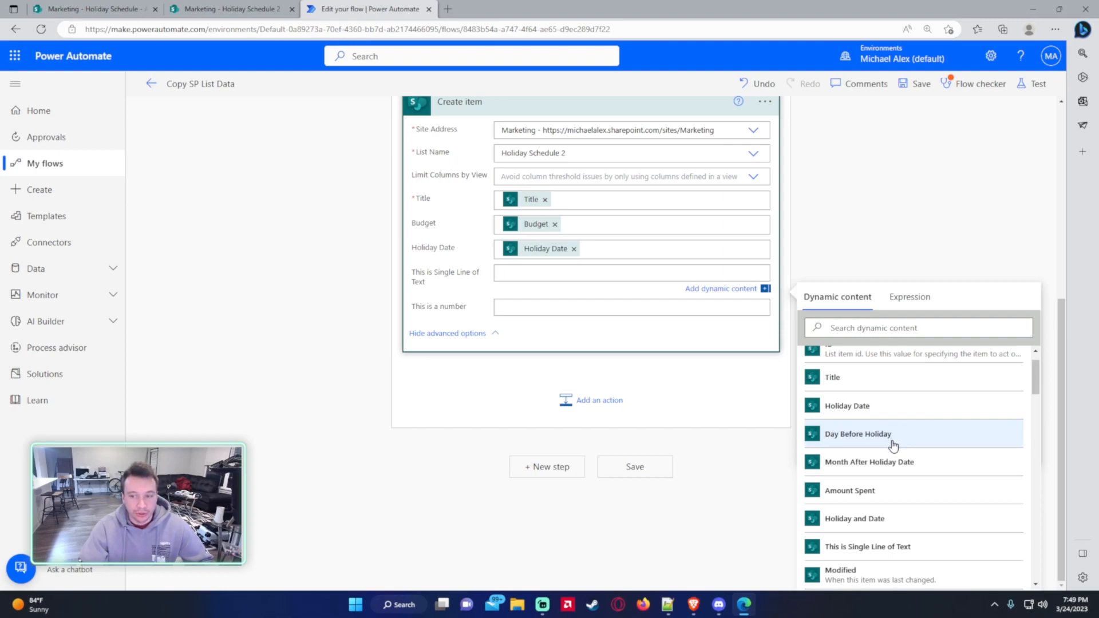
left_click(631, 272)
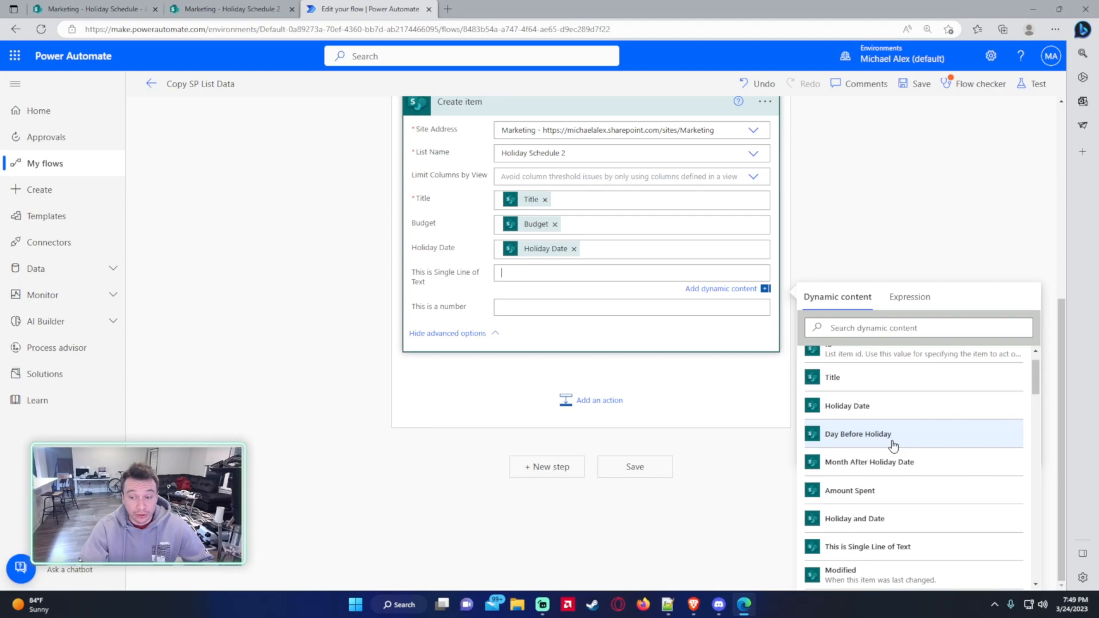
mouse_move(897, 522)
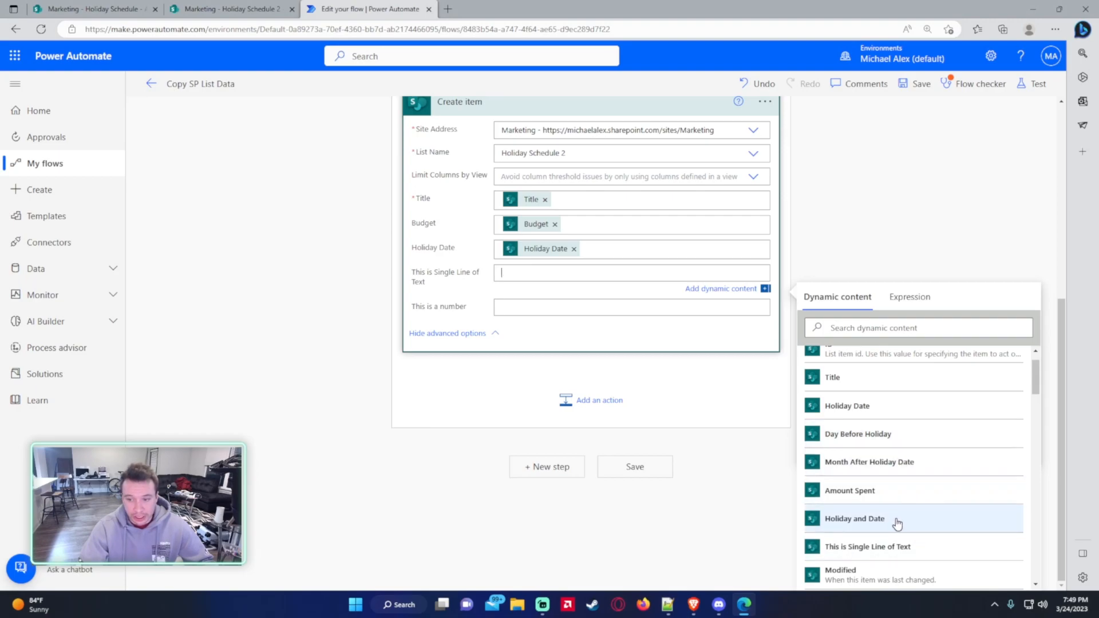
left_click(854, 518)
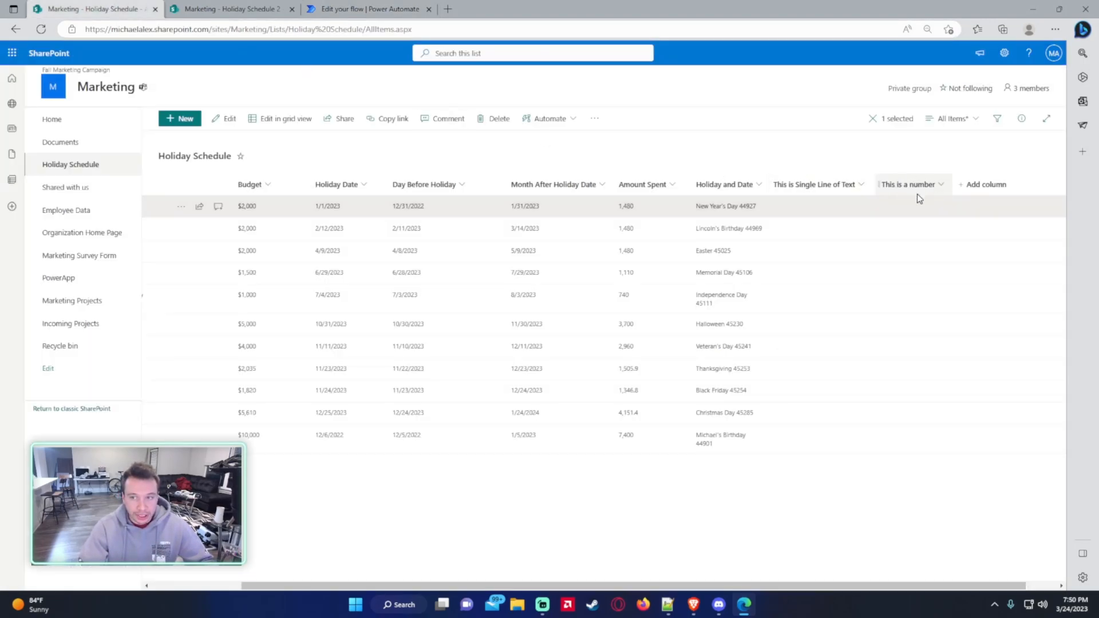
mouse_move(672, 228)
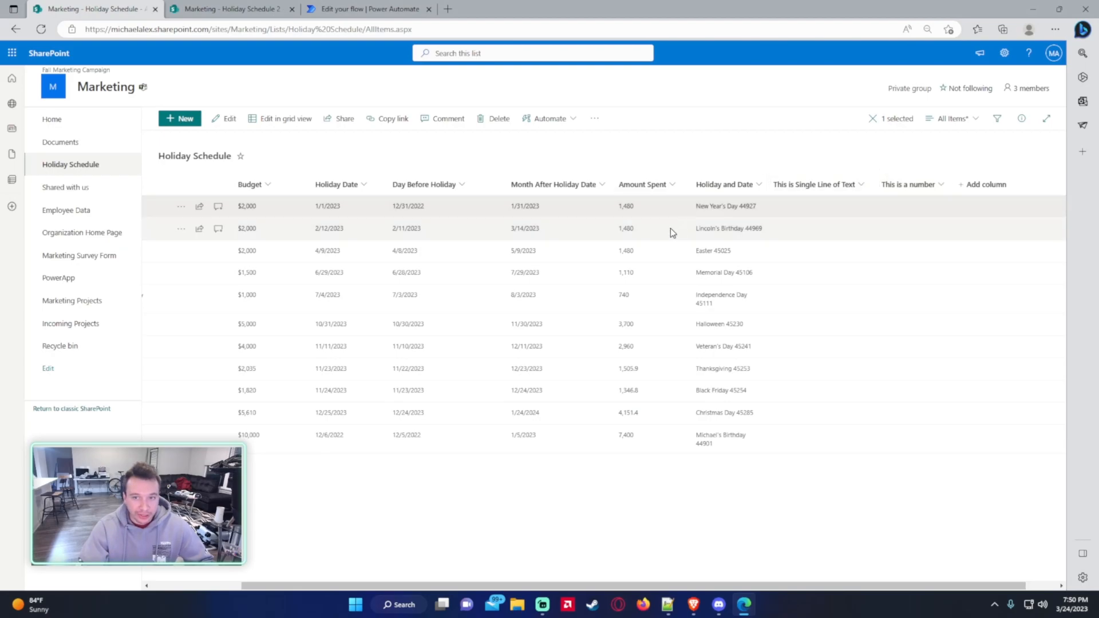
mouse_move(413, 83)
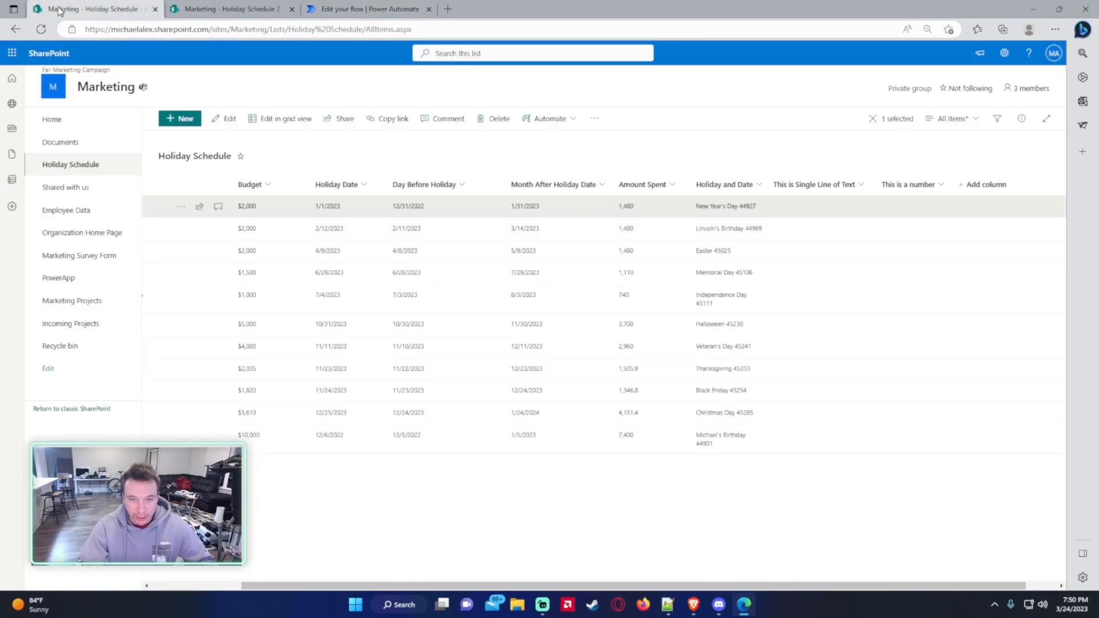
left_click(643, 183)
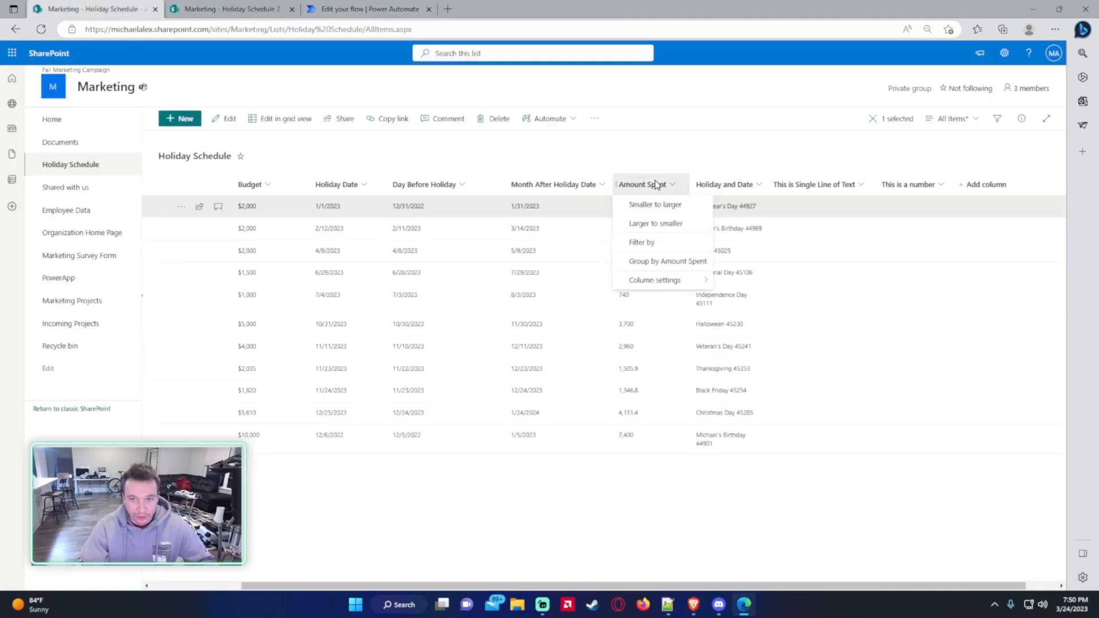
left_click(1004, 53)
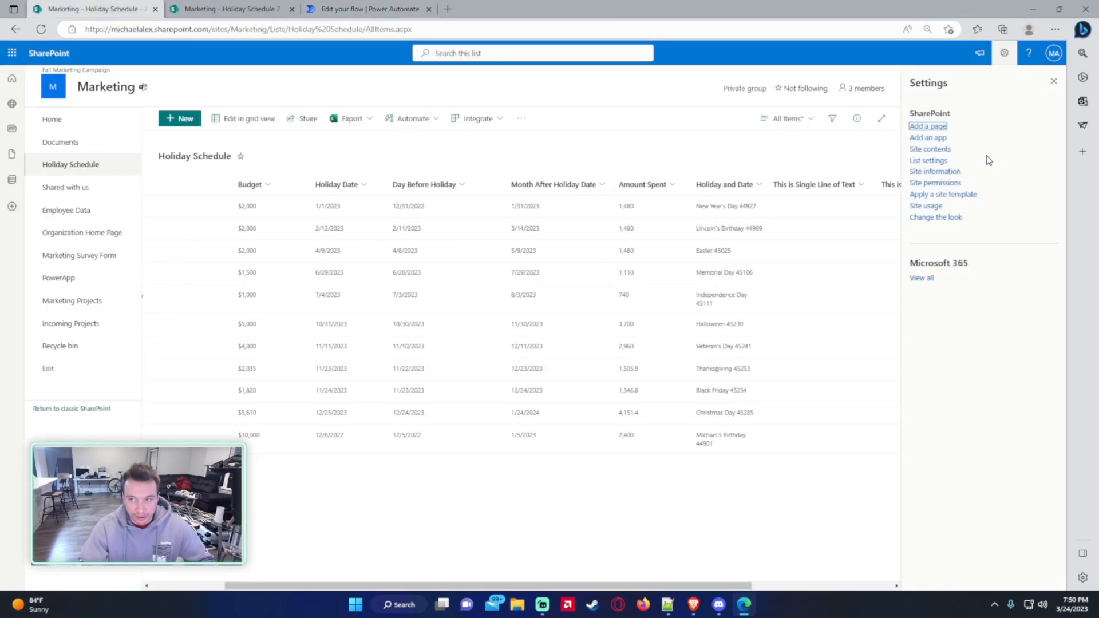
left_click(927, 160)
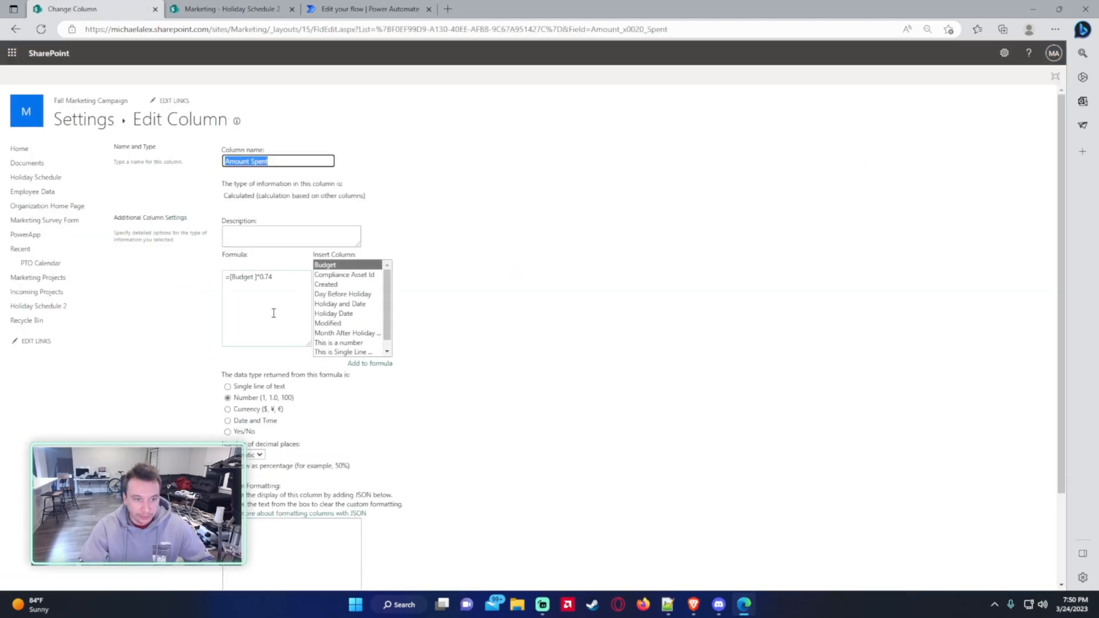
mouse_move(284, 393)
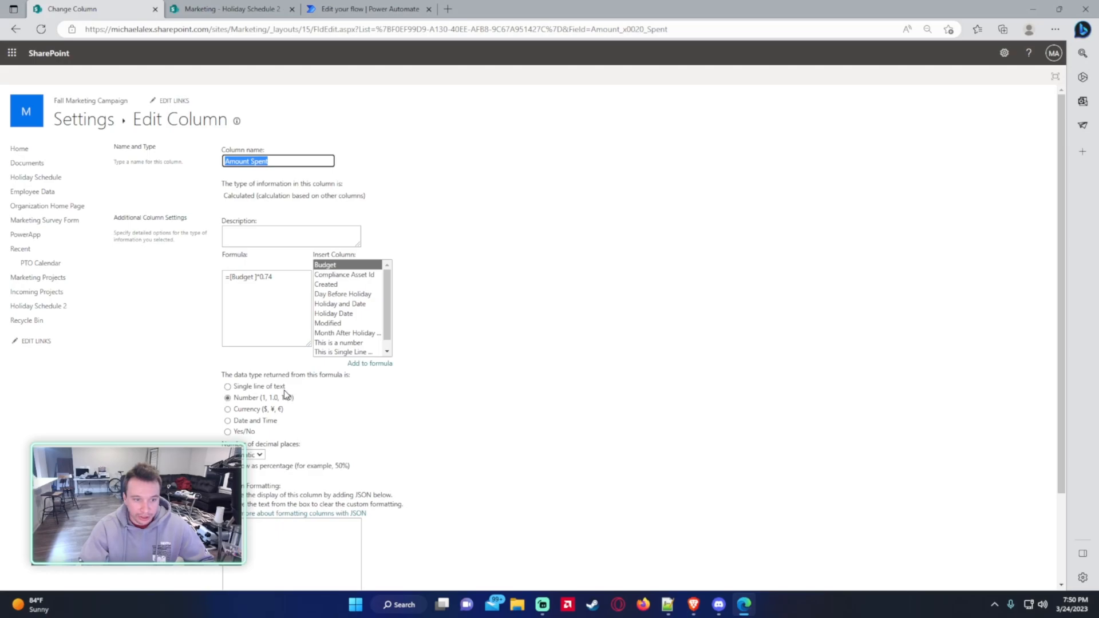
left_click(370, 9)
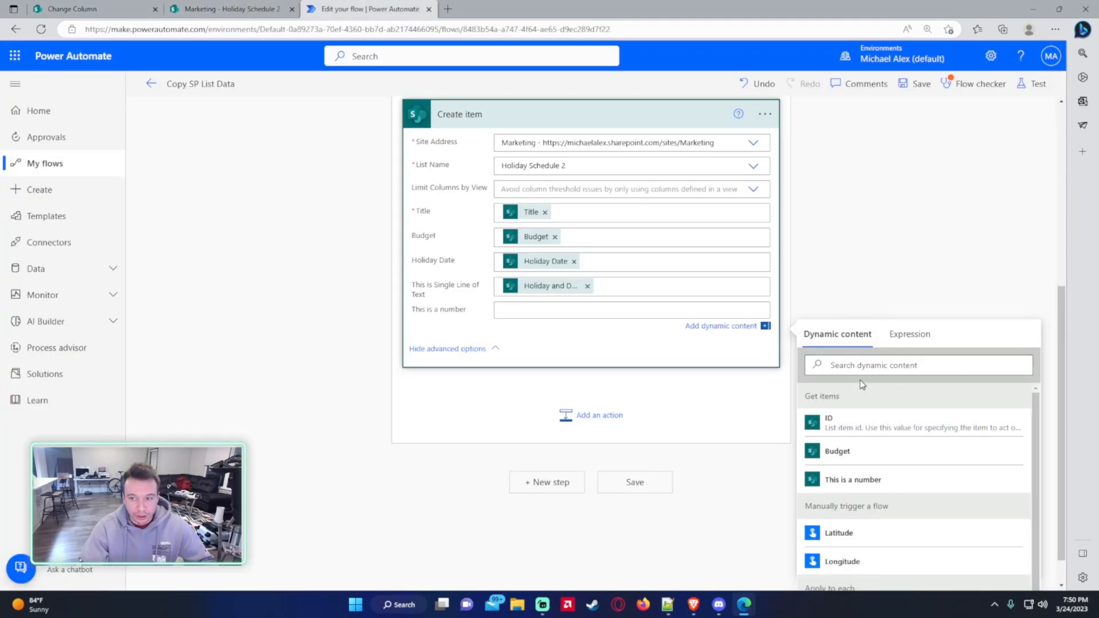
scroll("down", 3)
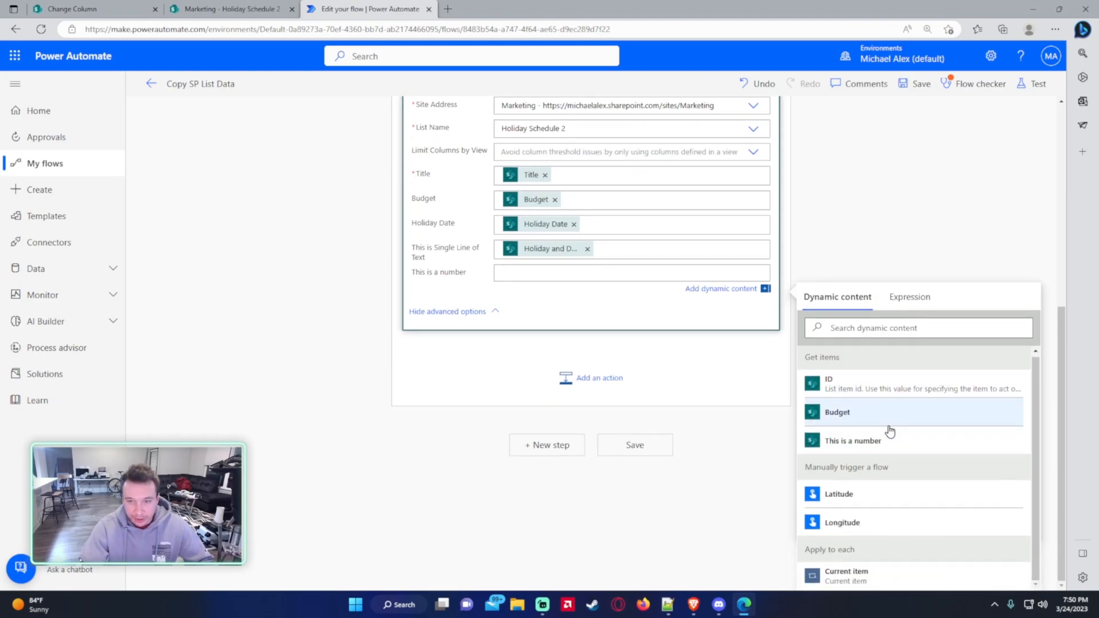
mouse_move(891, 413)
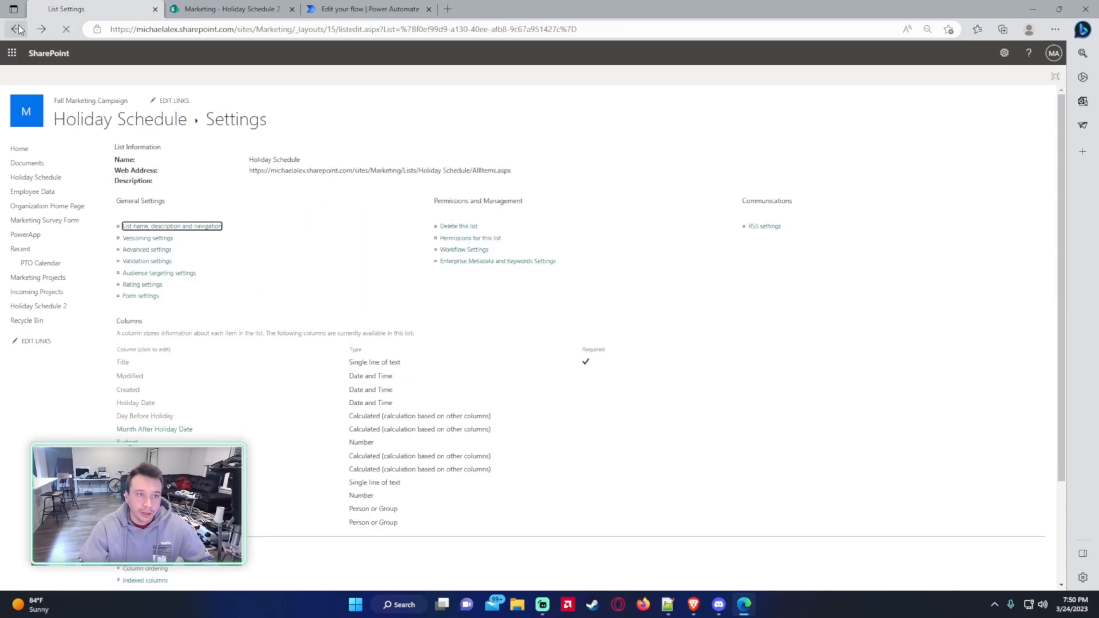
left_click(368, 9)
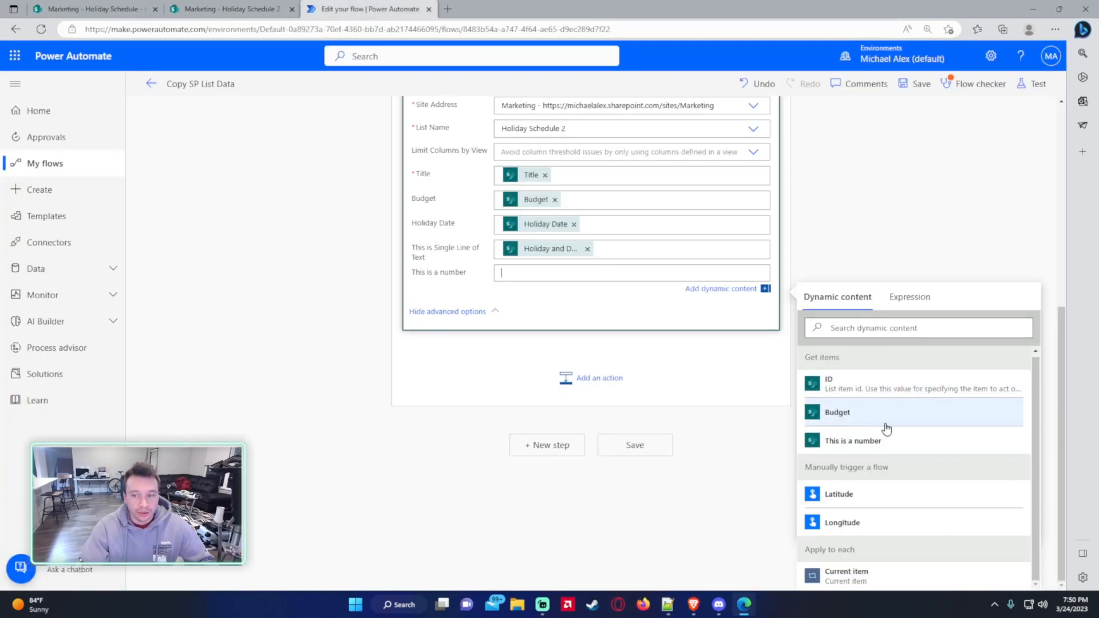
mouse_move(886, 402)
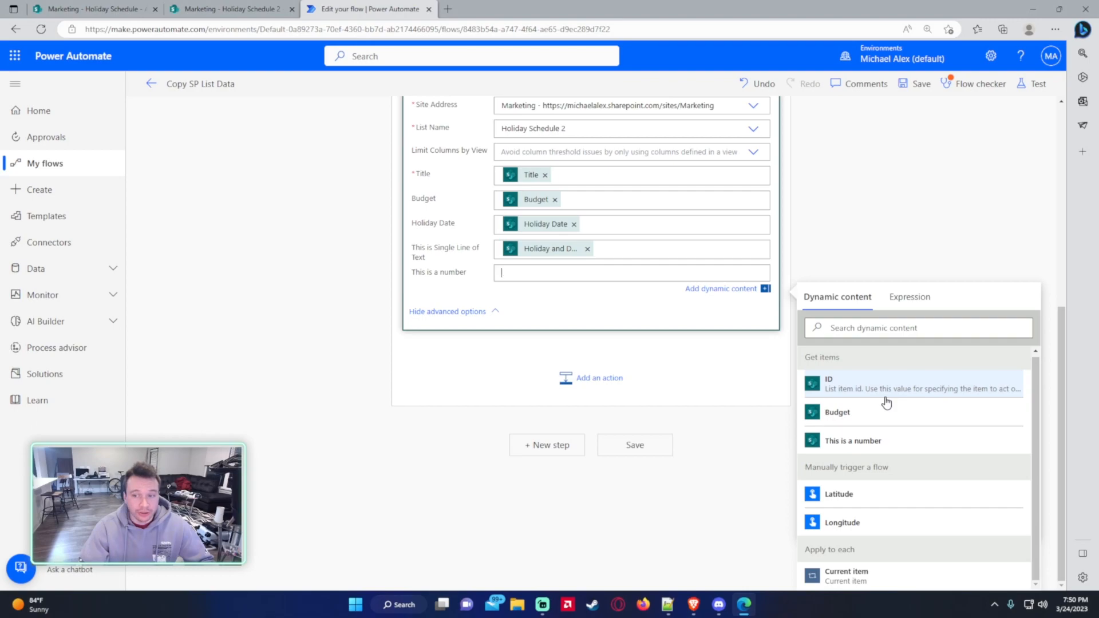
mouse_move(874, 327)
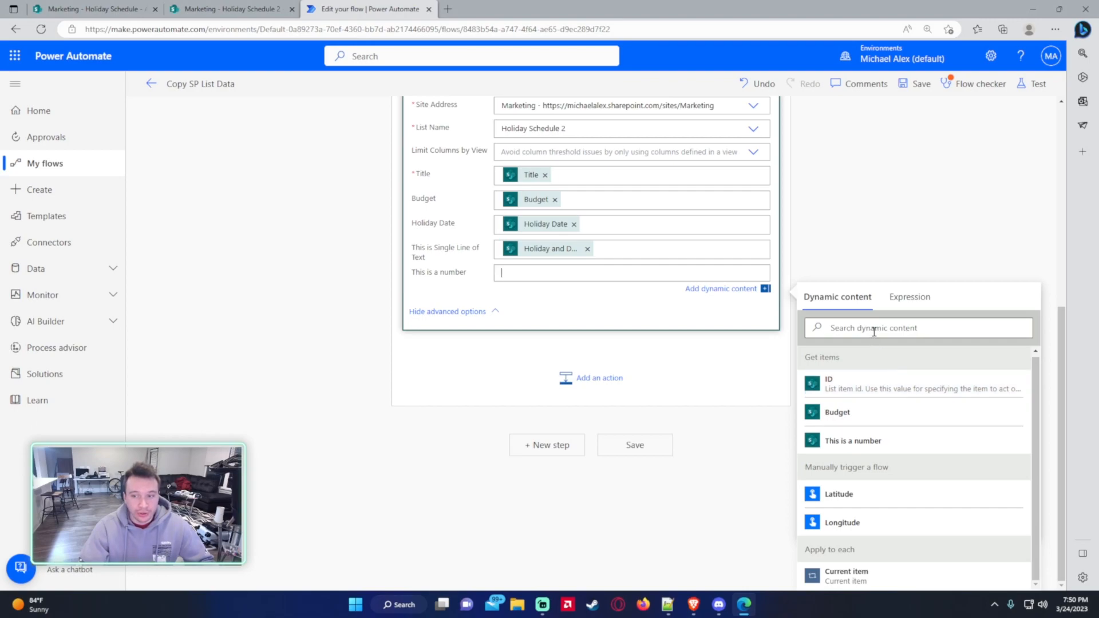
left_click(95, 9)
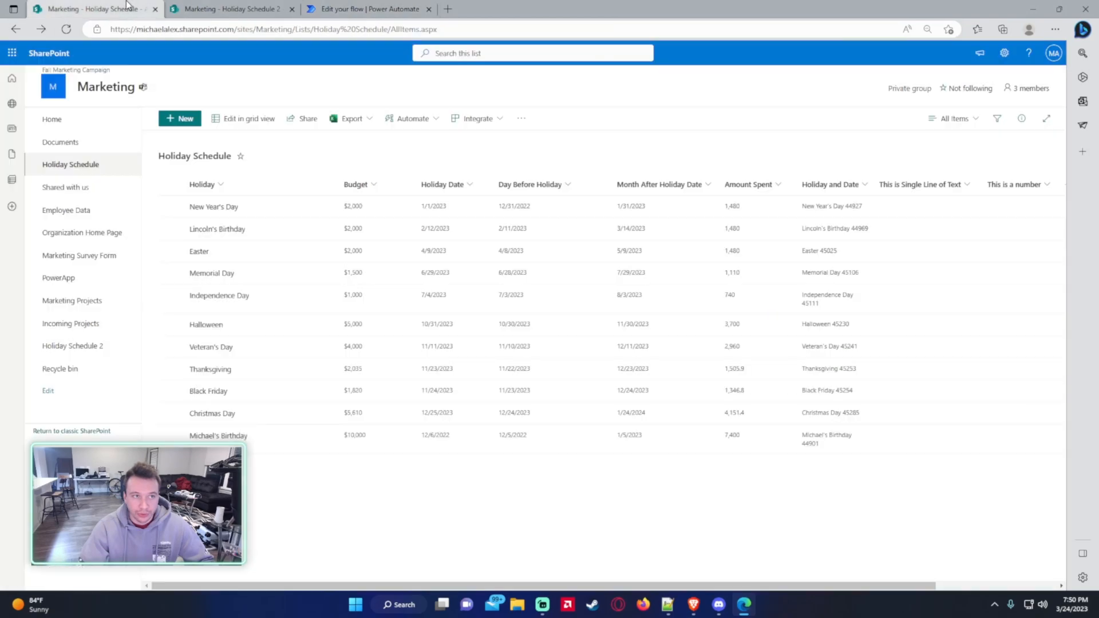
Step: Search dynamic content for 'amou', insert Amount Spent into 'This is a number', and save the flow
left_click(368, 9)
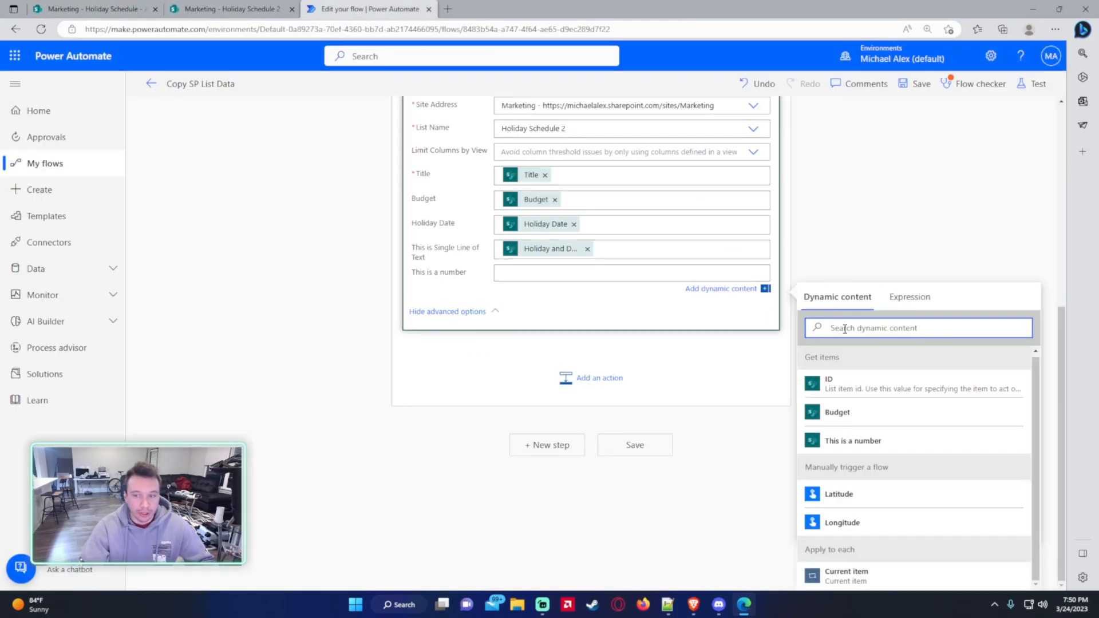
type("a")
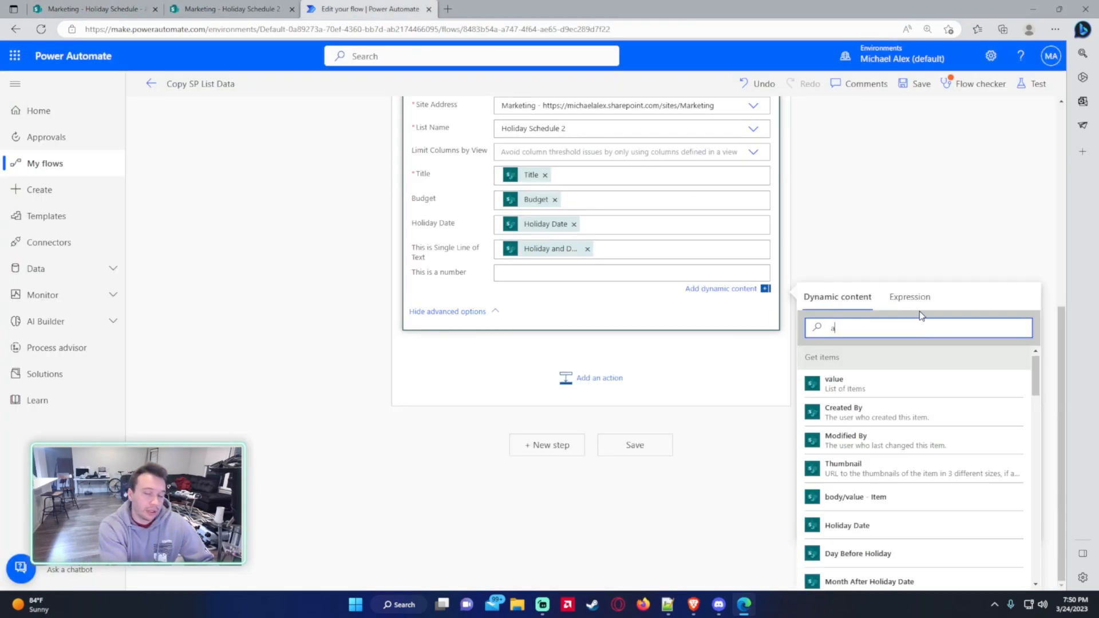
type("m")
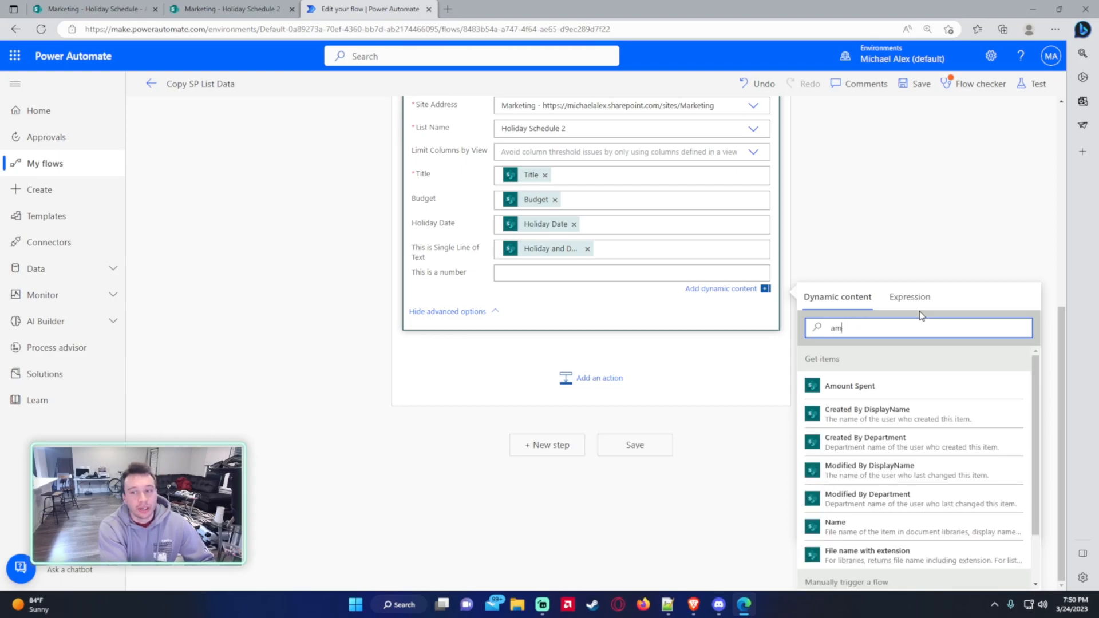
type("o")
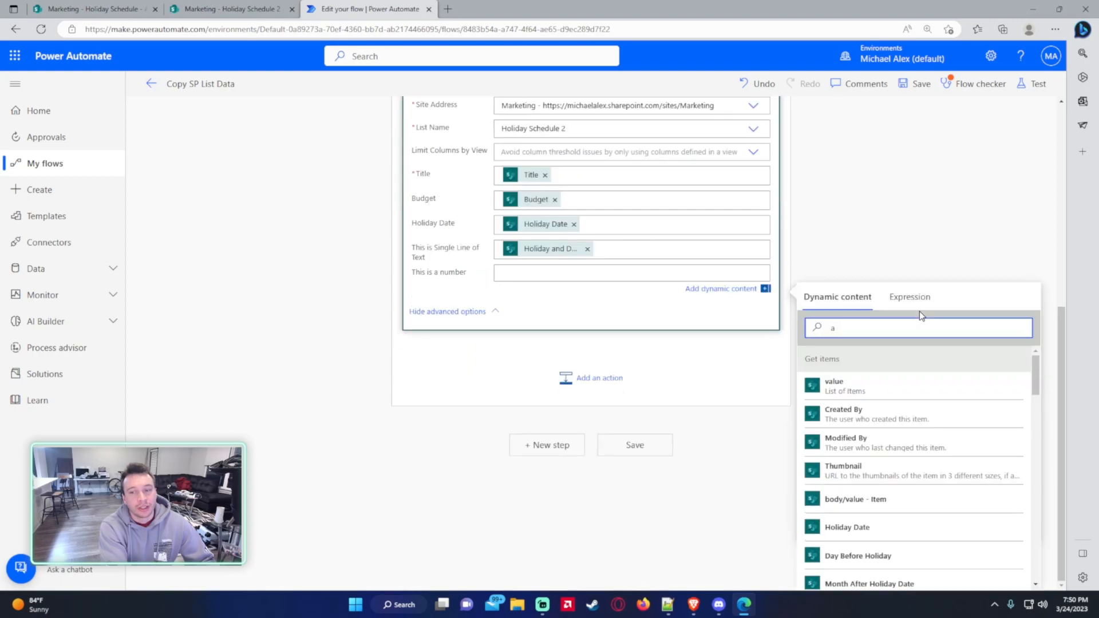
type("mo")
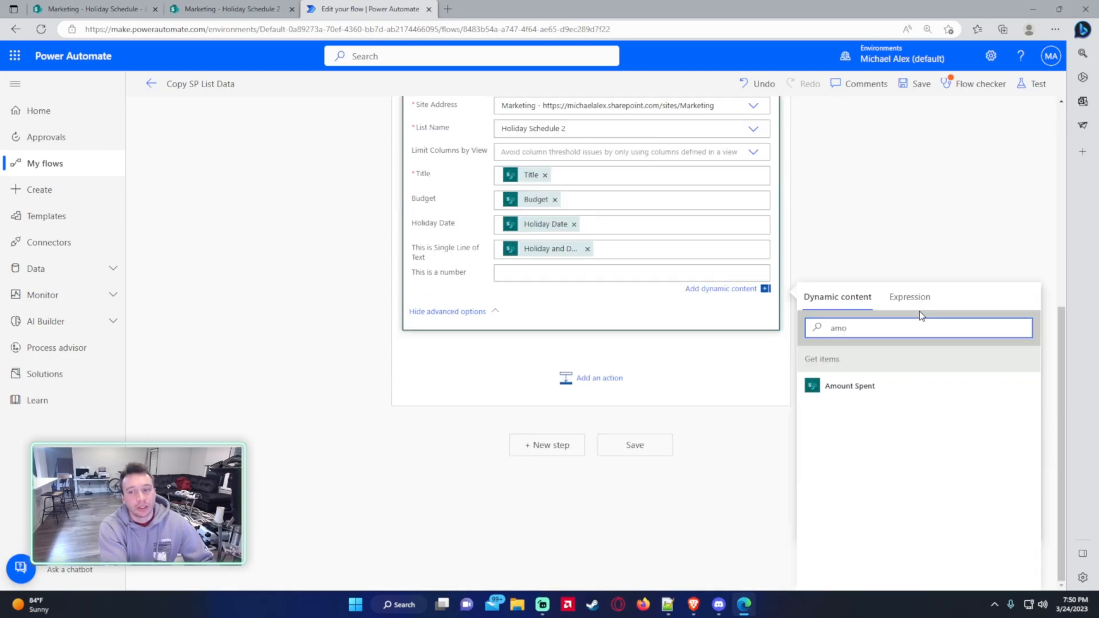
type("unt")
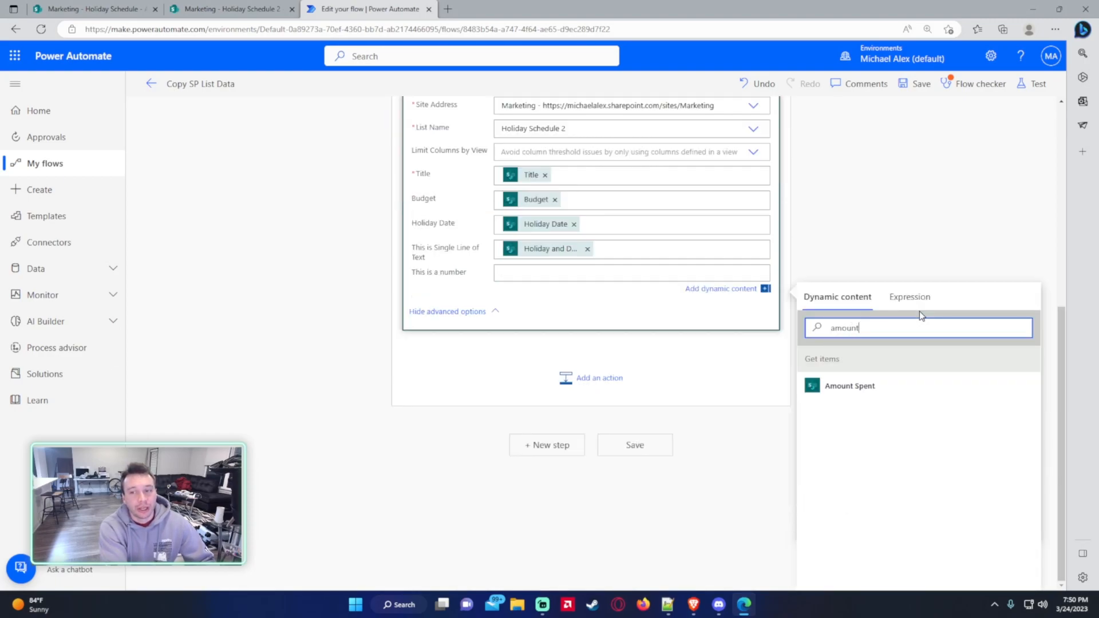
key("Backspace")
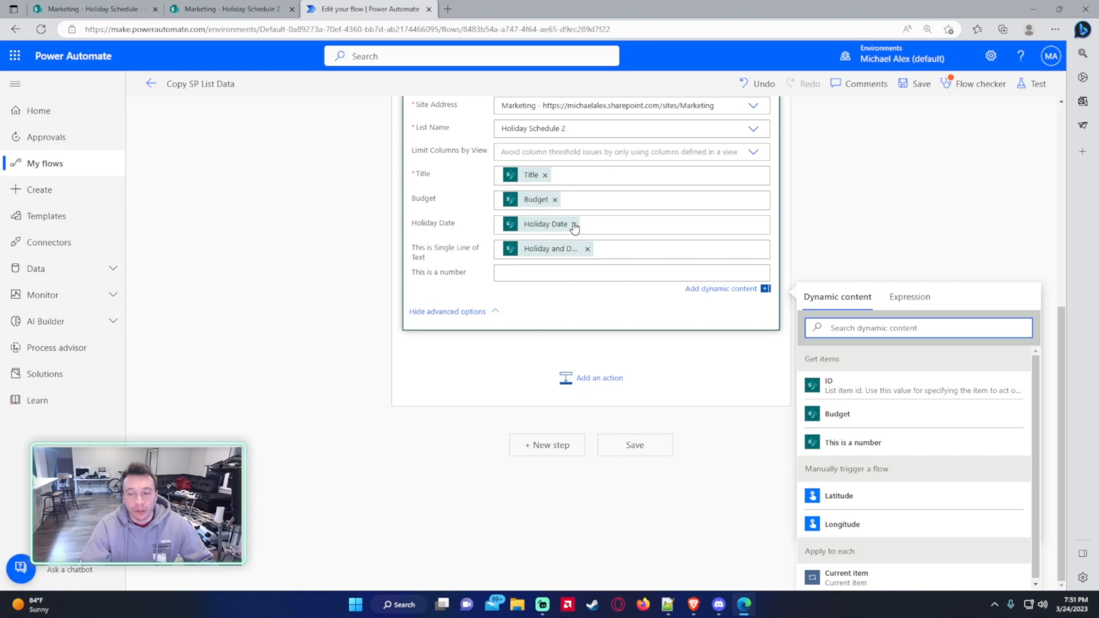
mouse_move(456, 271)
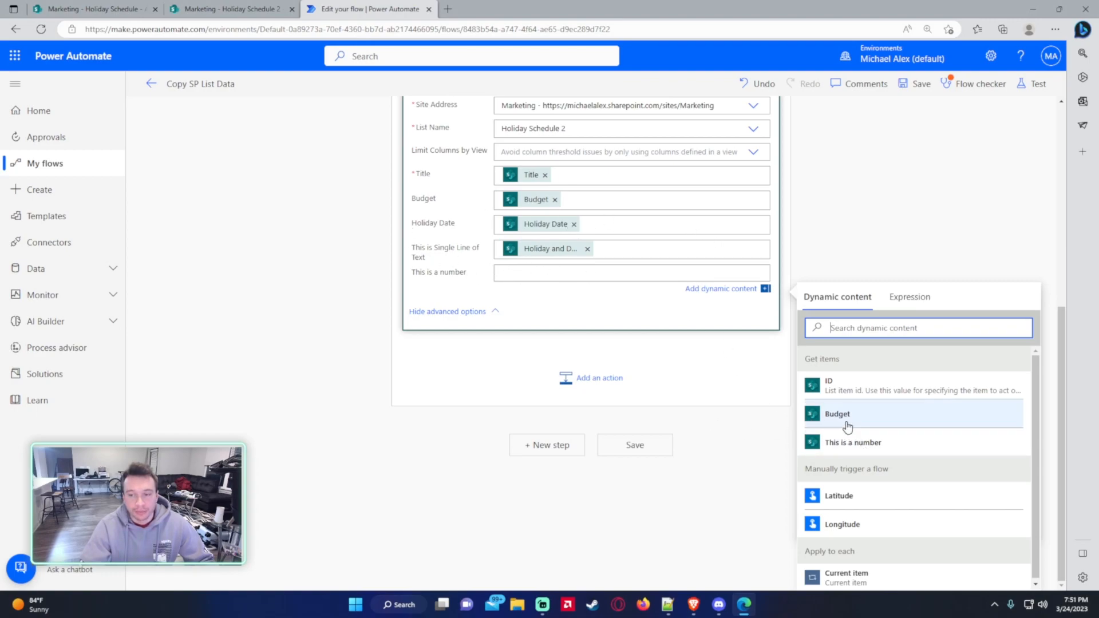
mouse_move(891, 373)
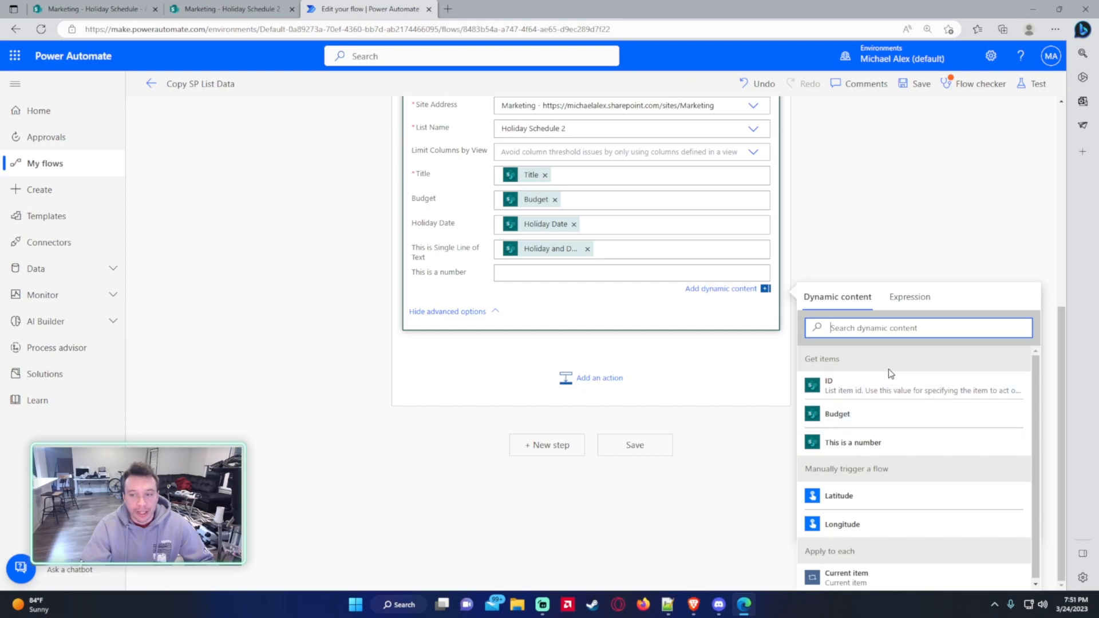
type("amount")
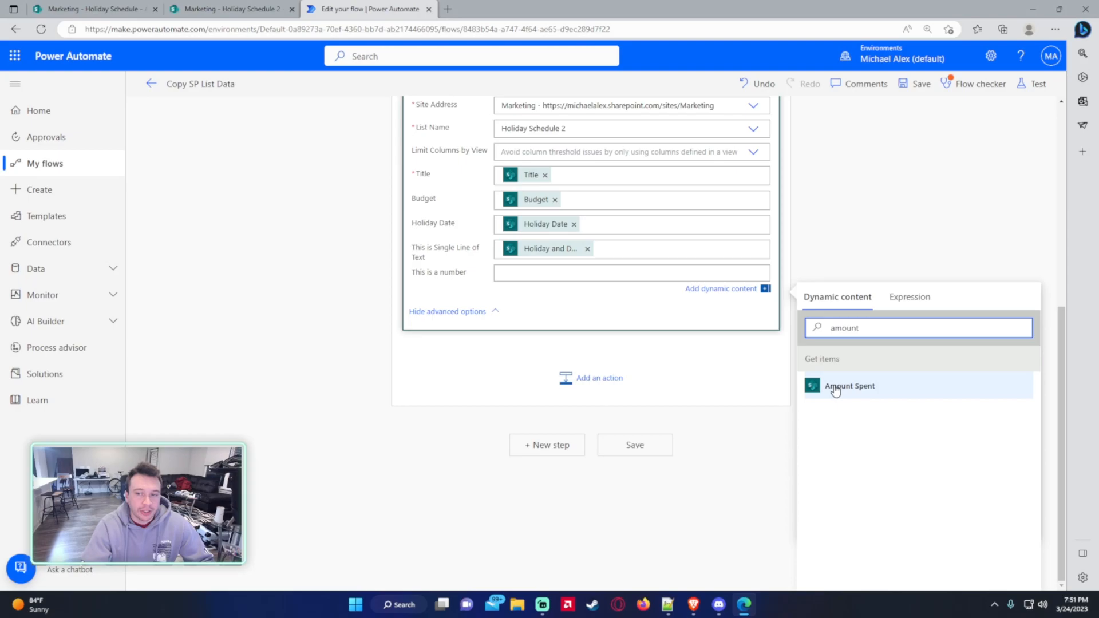
left_click(848, 386)
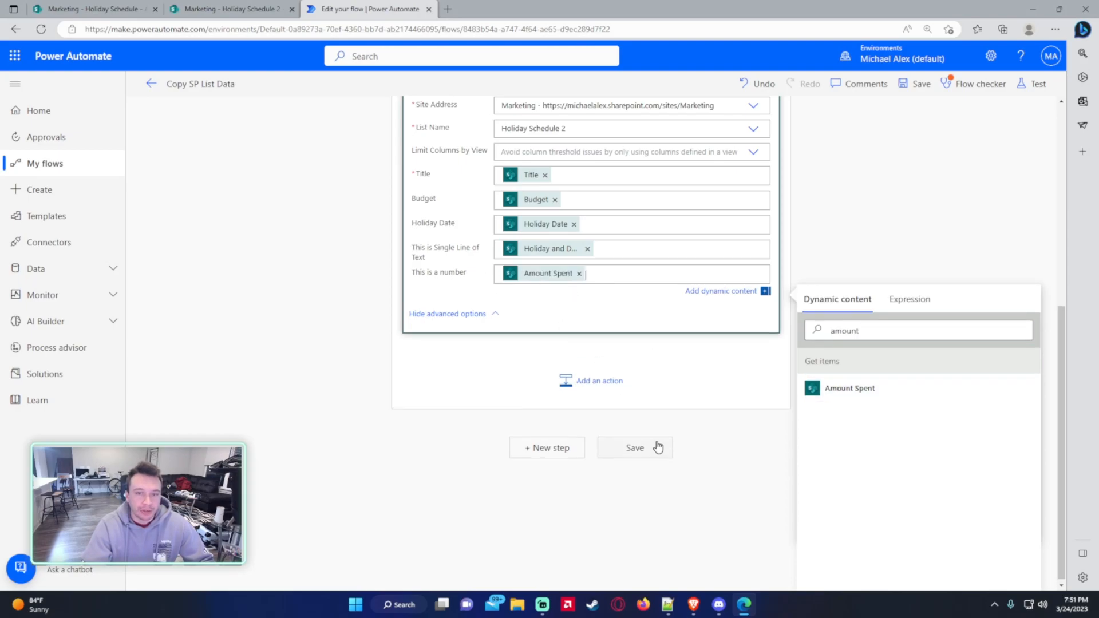
left_click(634, 448)
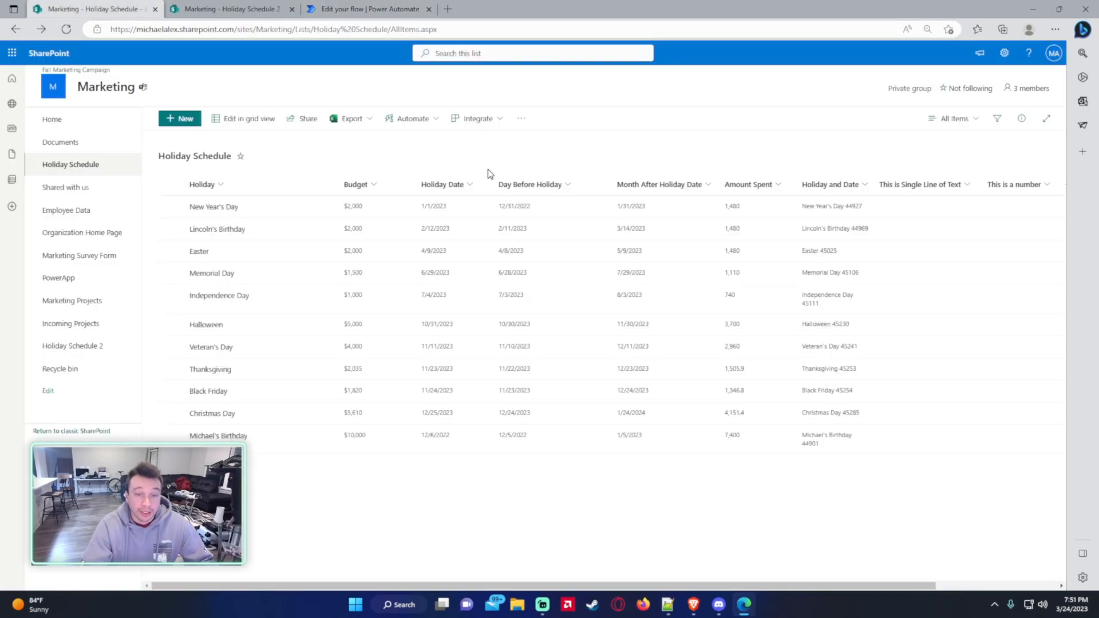
mouse_move(752, 213)
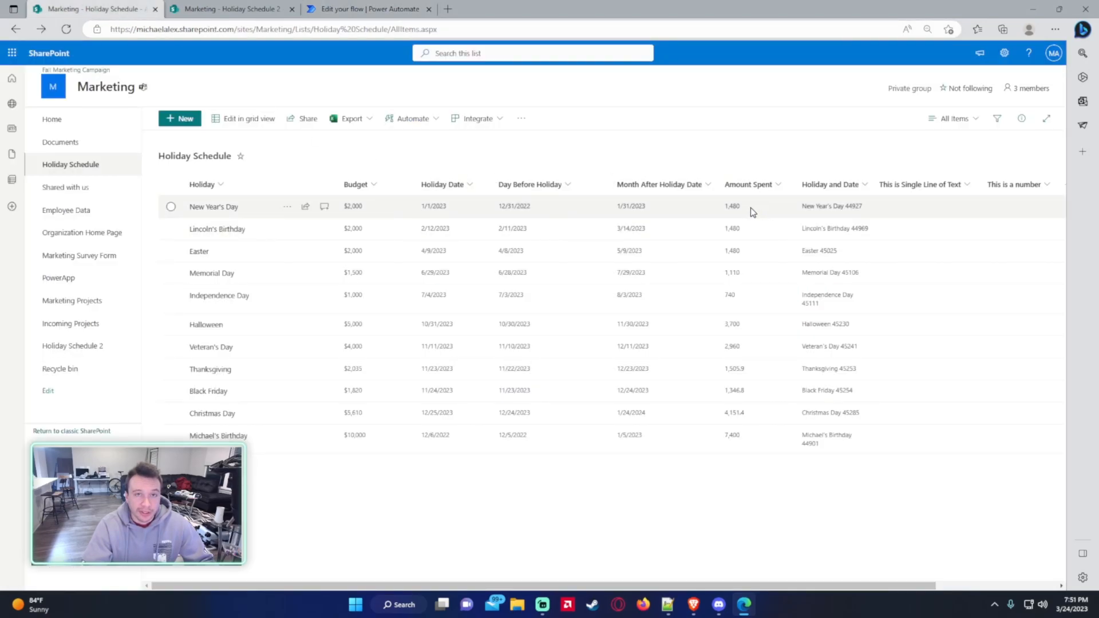
Step: Dismiss the Flow checker and start a manual test run of the saved flow
left_click(368, 9)
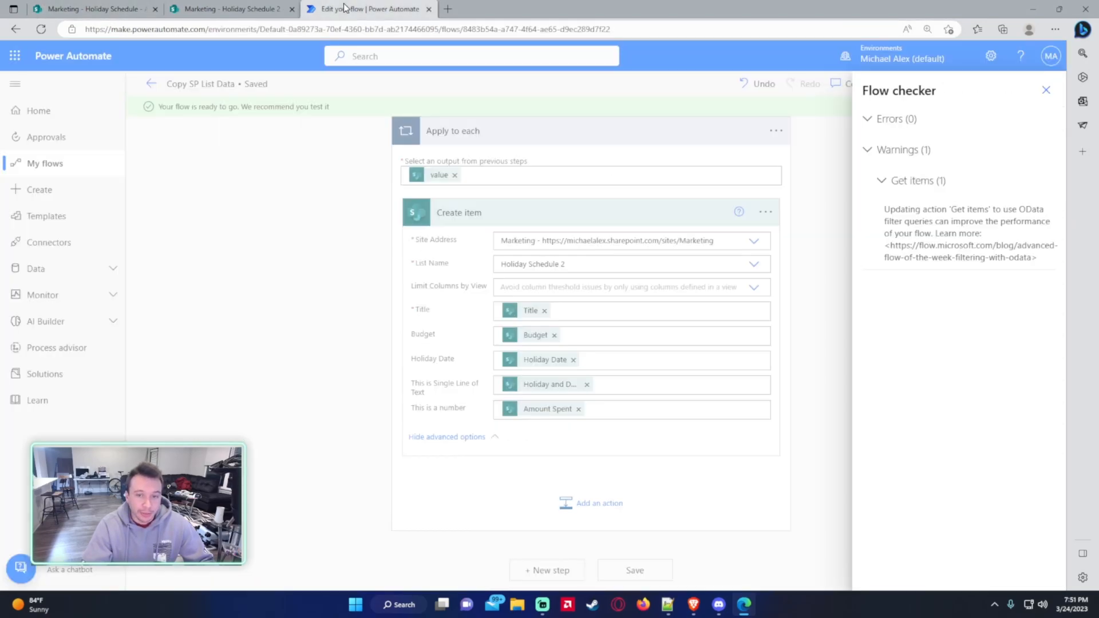
left_click(1046, 90)
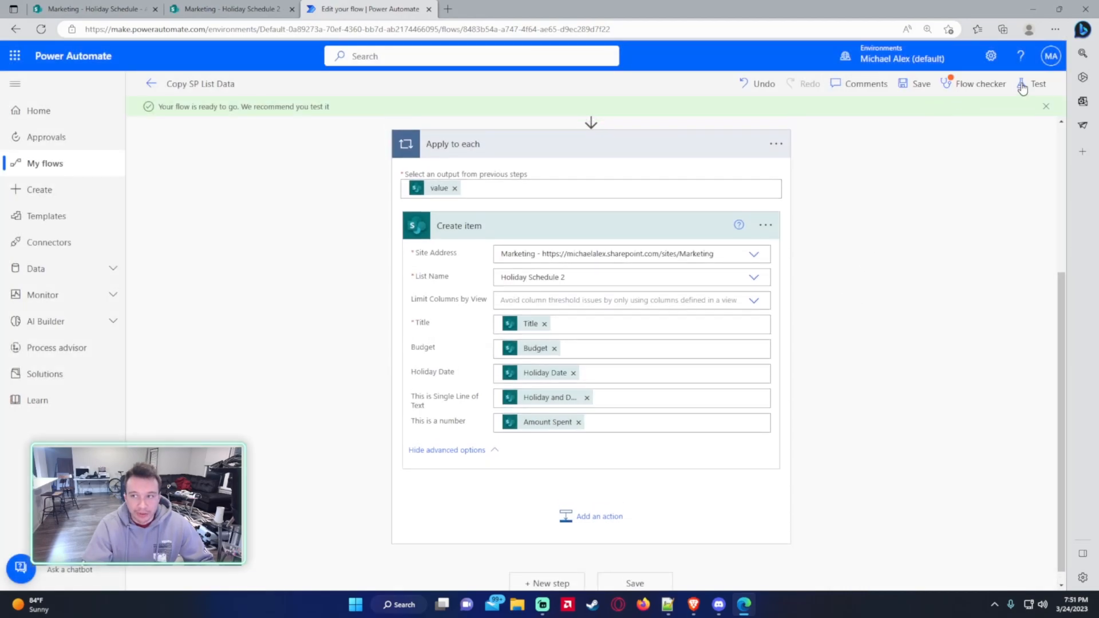
left_click(1038, 83)
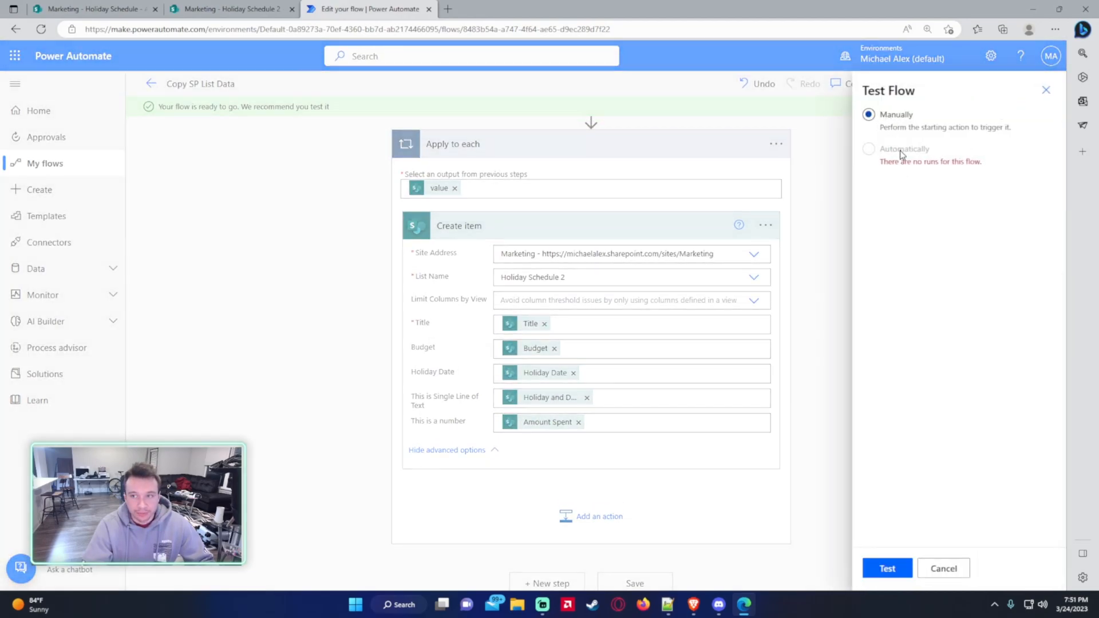
left_click(886, 568)
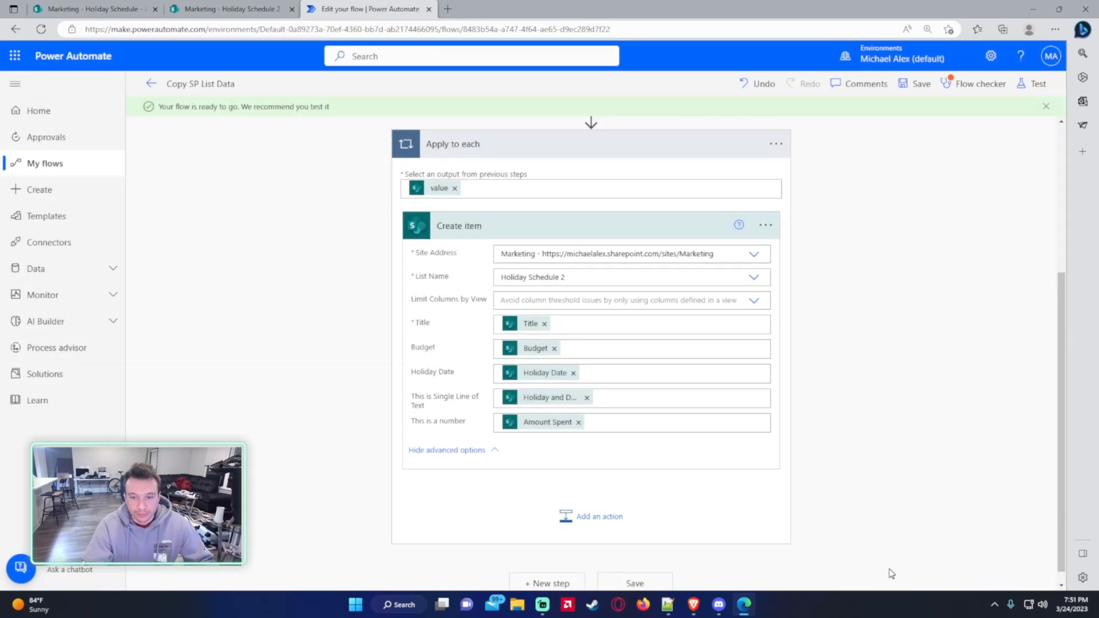
left_click(1037, 84)
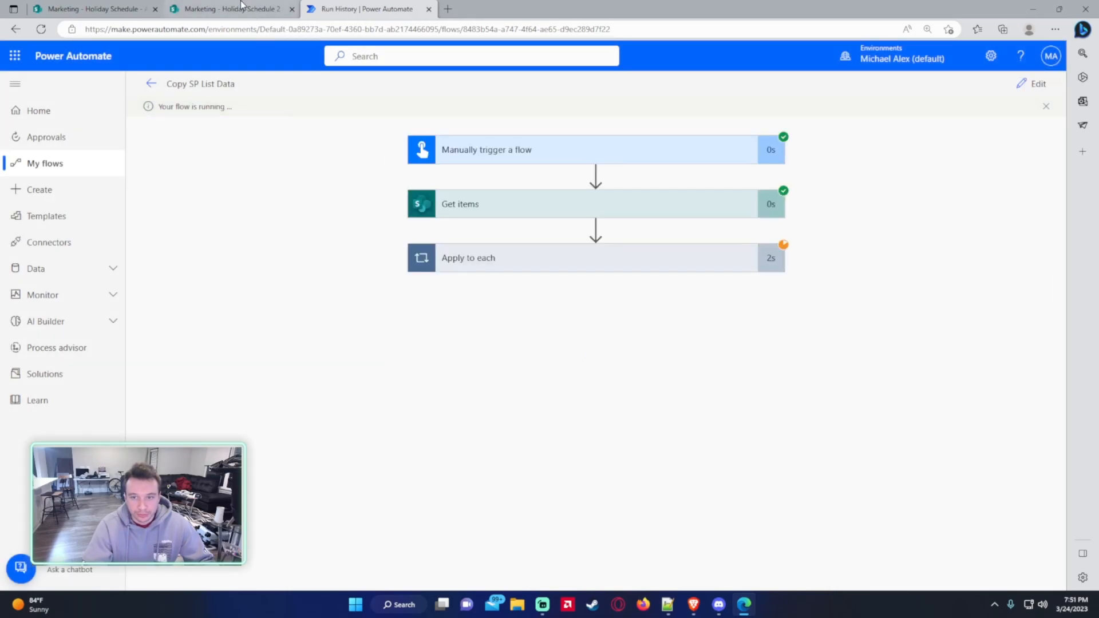
Step: Refresh Holiday Schedule 2 to confirm all copied holidays with Amount Spent, then return to Holiday Schedule
left_click(231, 9)
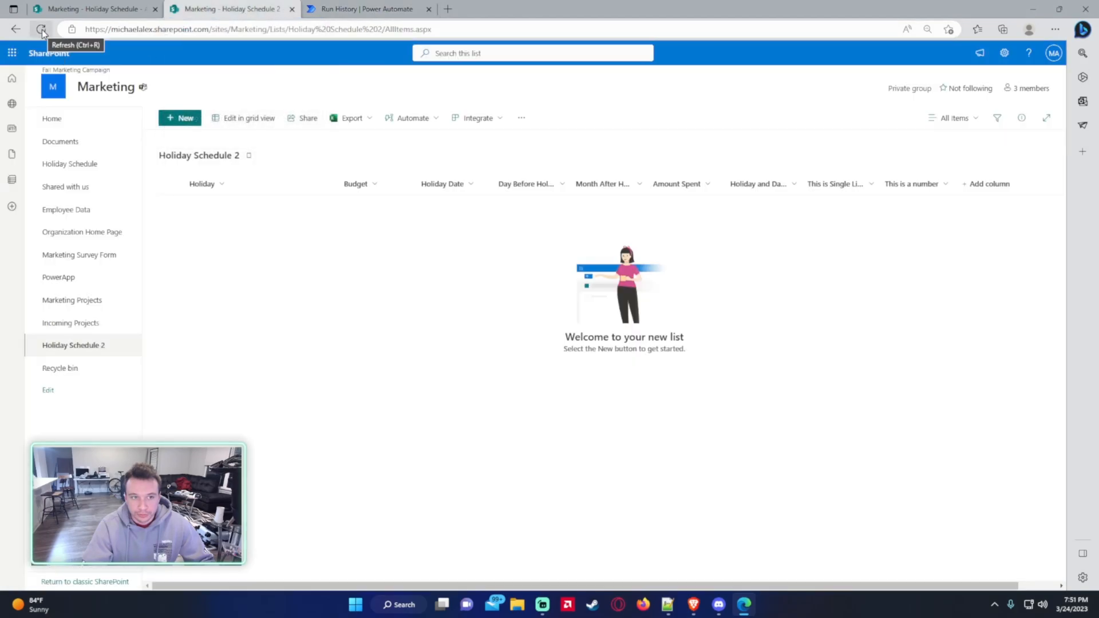
left_click(42, 29)
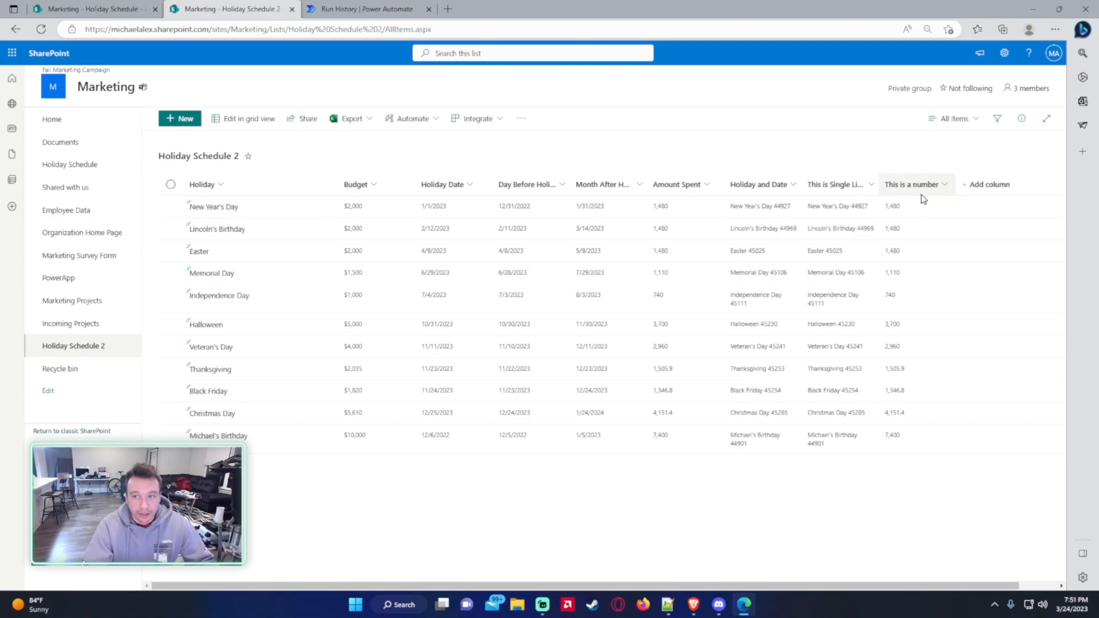
left_click(914, 184)
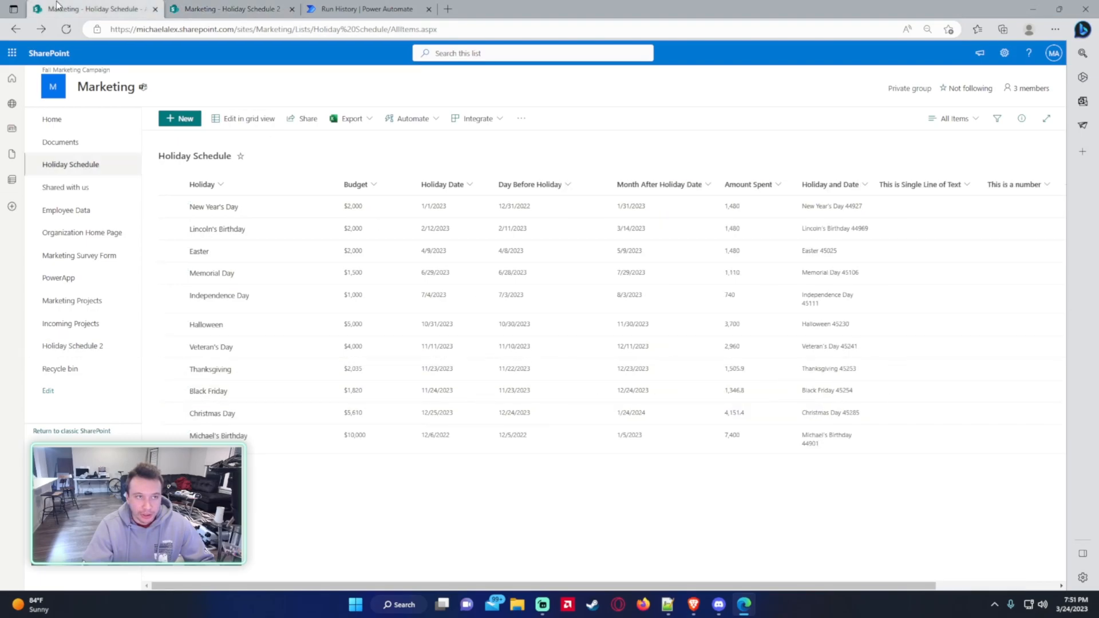
mouse_move(584, 205)
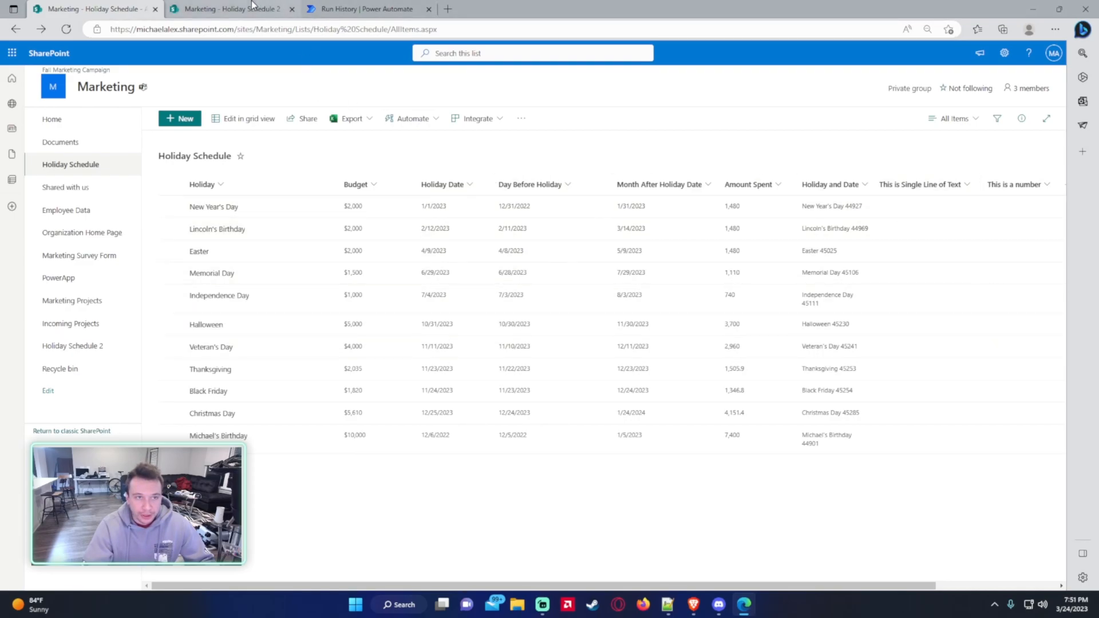
mouse_move(232, 8)
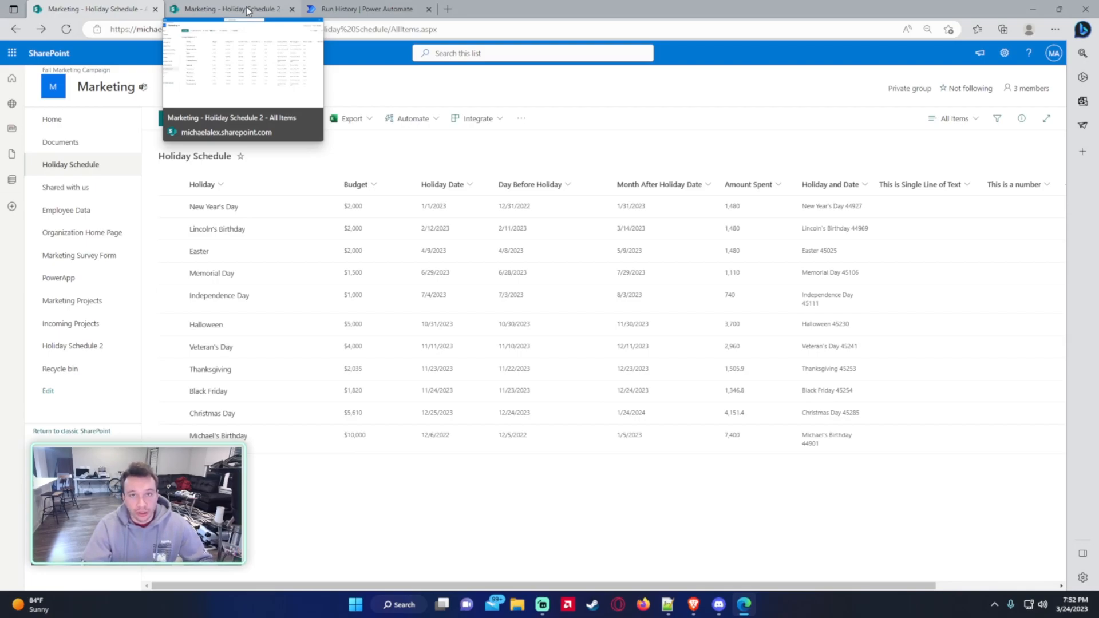
Step: Compare Holiday Schedule 2 with the source list, then confirm the Copy SP List Data run succeeded
left_click(231, 8)
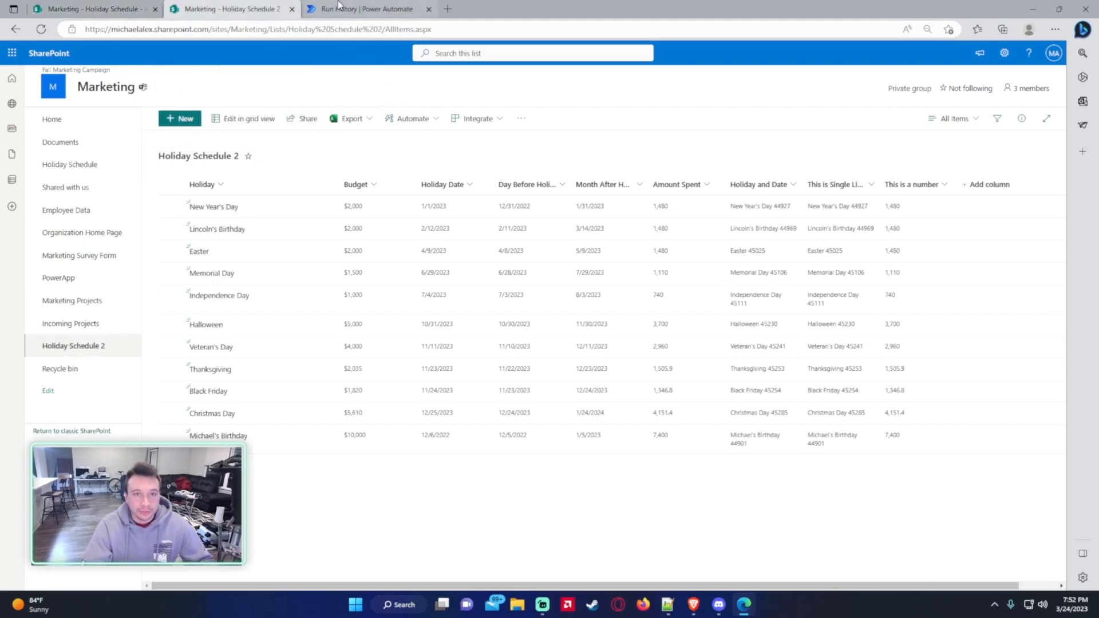
left_click(367, 9)
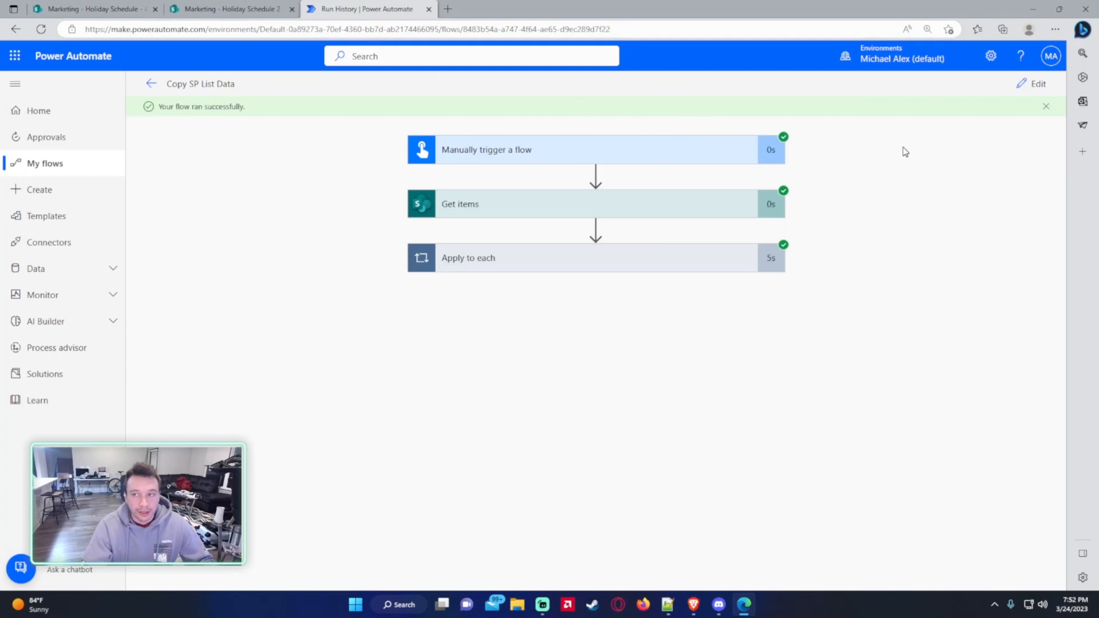
mouse_move(972, 142)
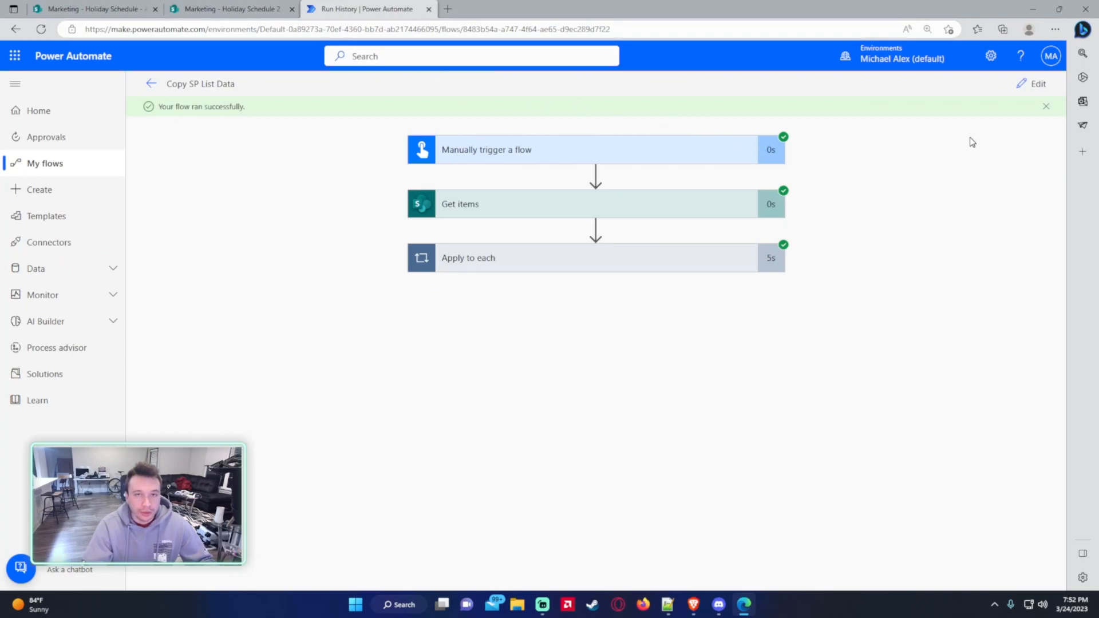